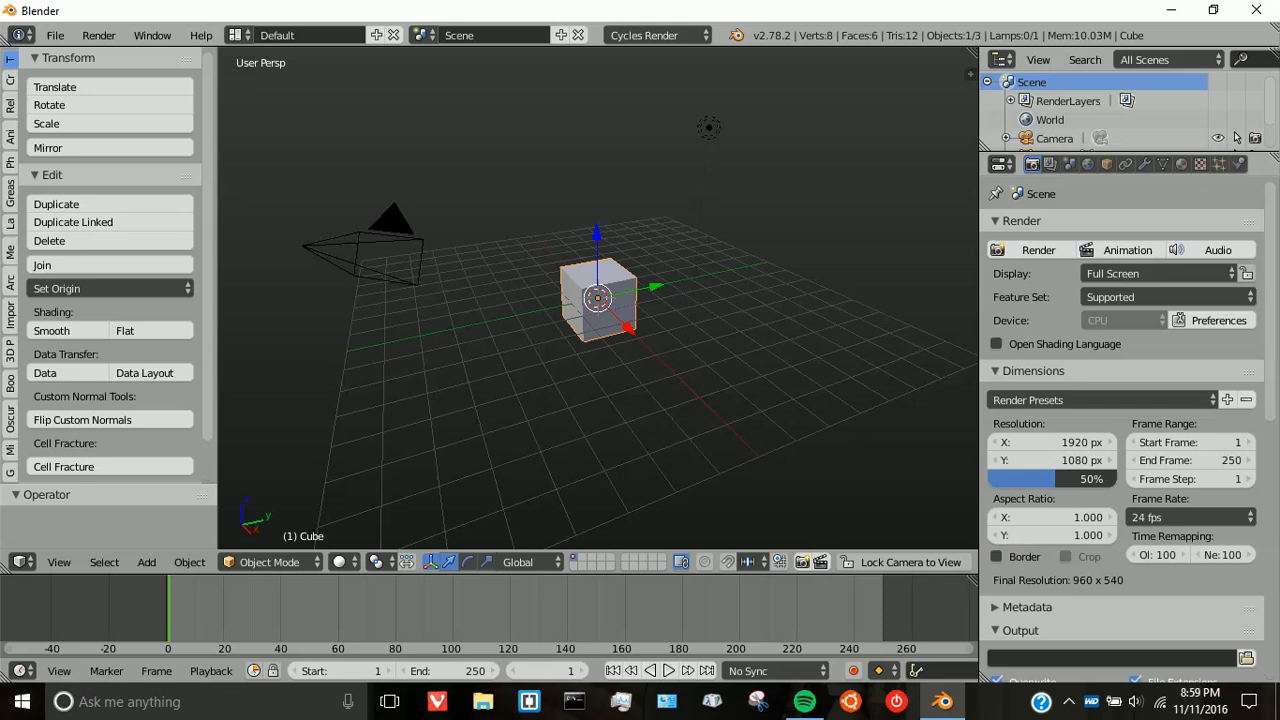
mouse_move(492, 376)
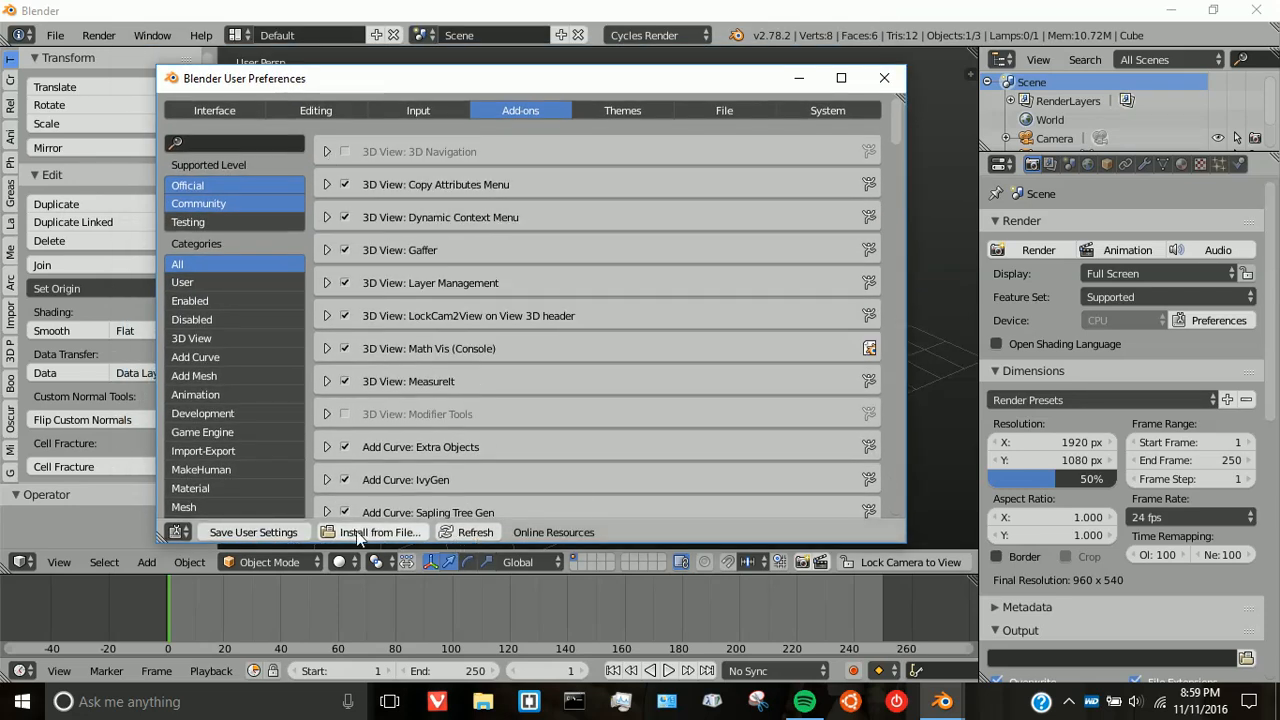
Step: Start an add-on install from file and browse to the Desktop folder holding ColorMaster-v3.0.zip
click(378, 532)
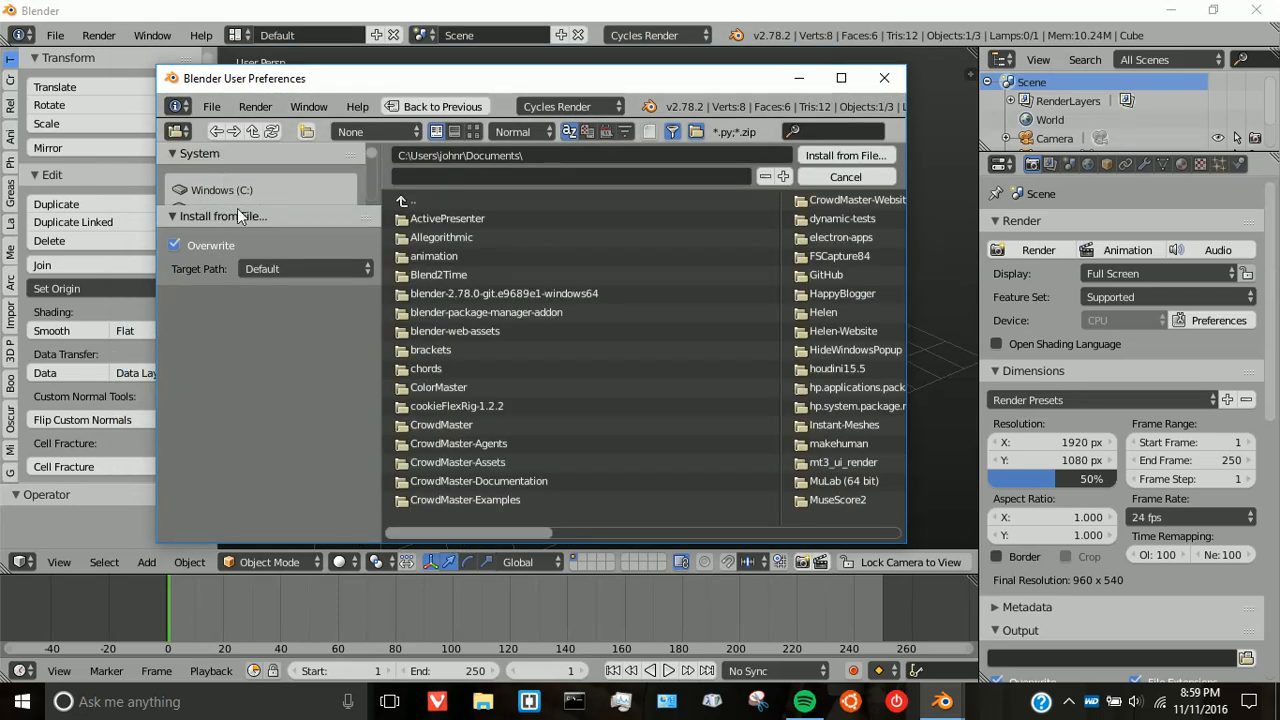
click(212, 304)
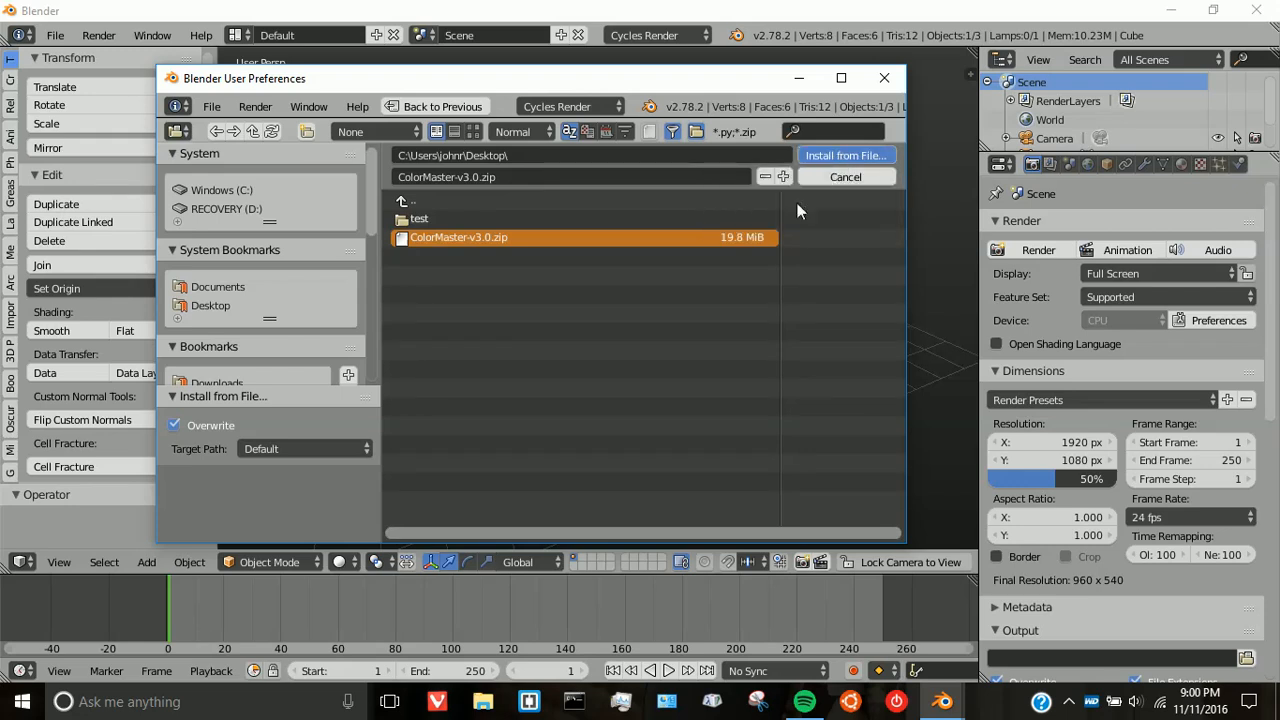
mouse_move(808, 240)
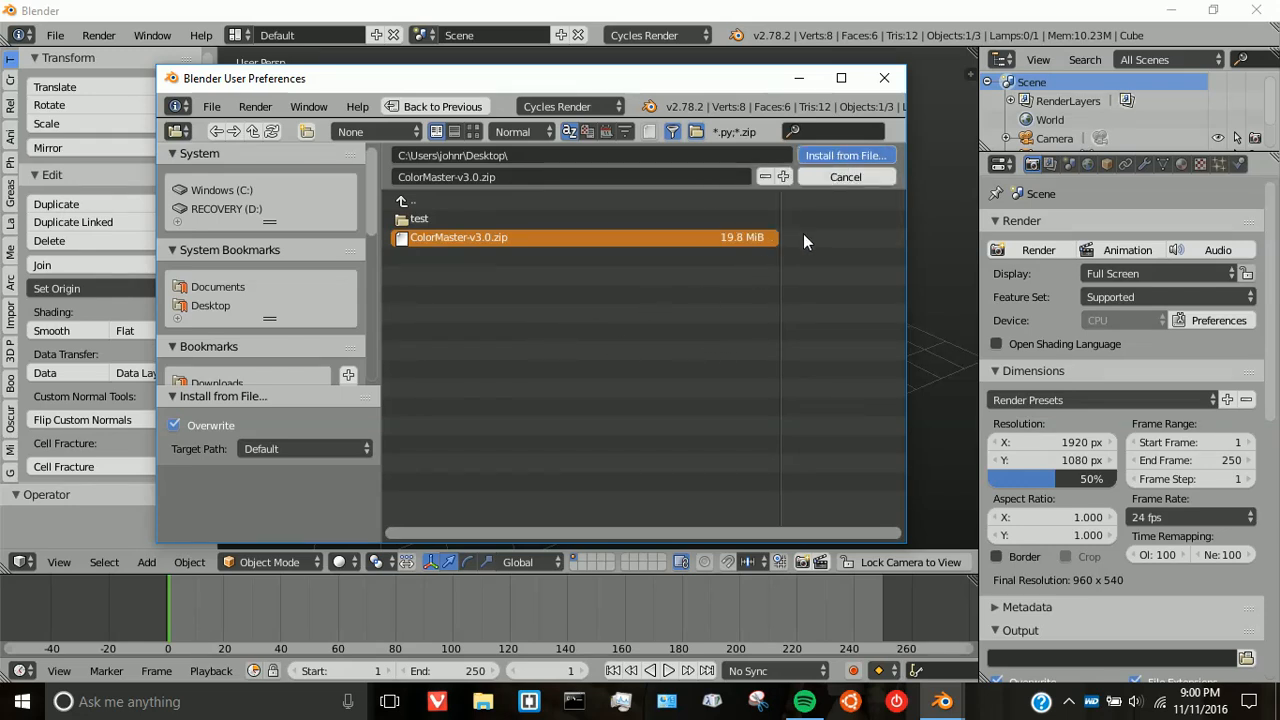
Step: Install the ColorMaster package, expand Render: ColorMaster, enable it and review its preferences
click(844, 156)
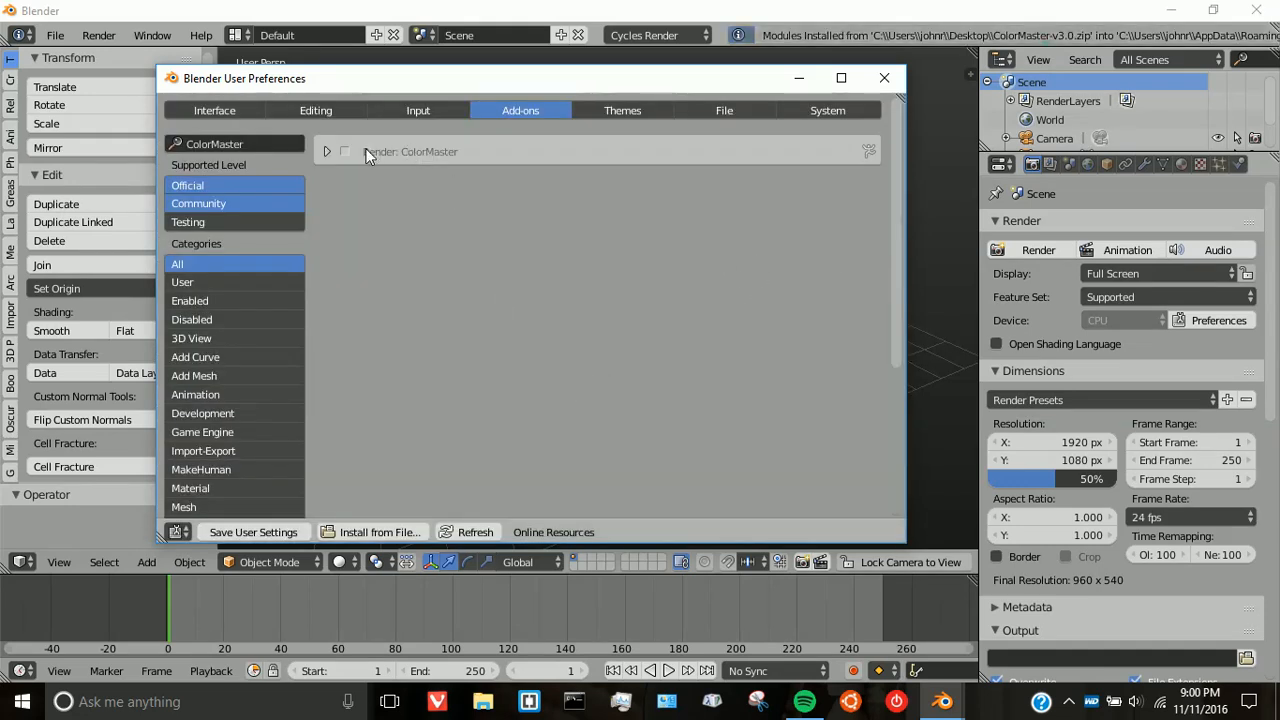
click(328, 152)
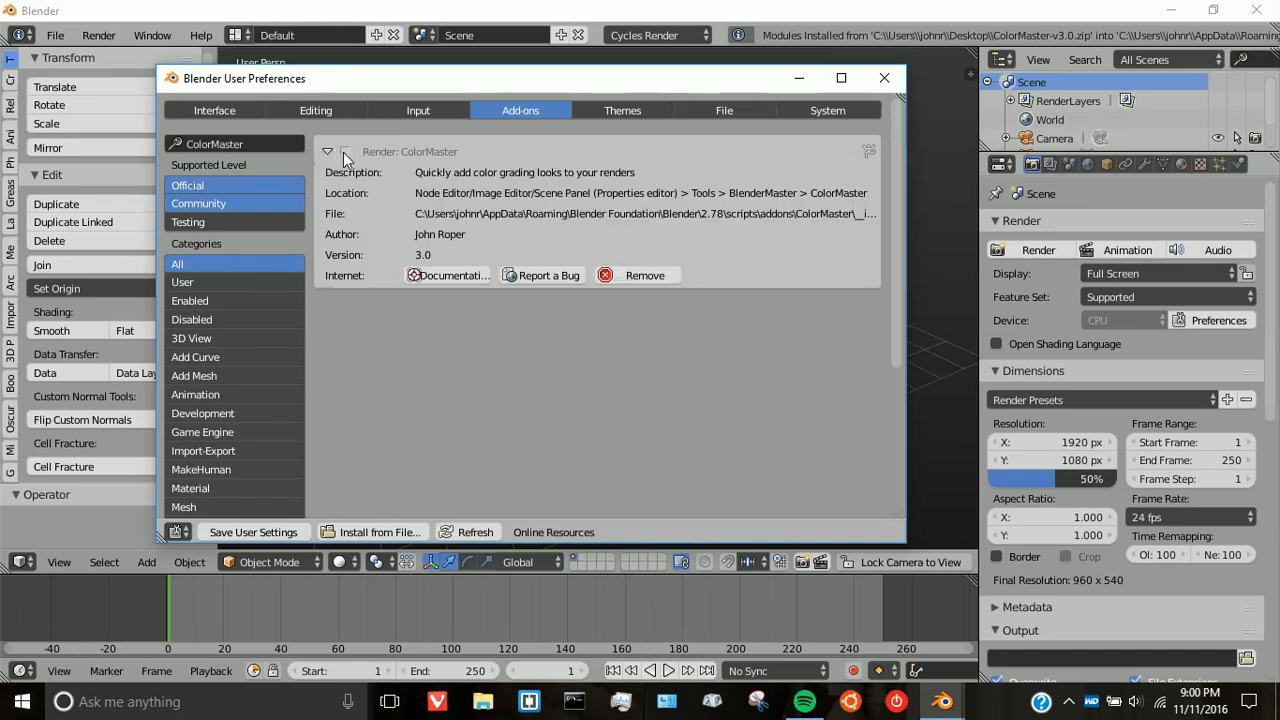
click(344, 152)
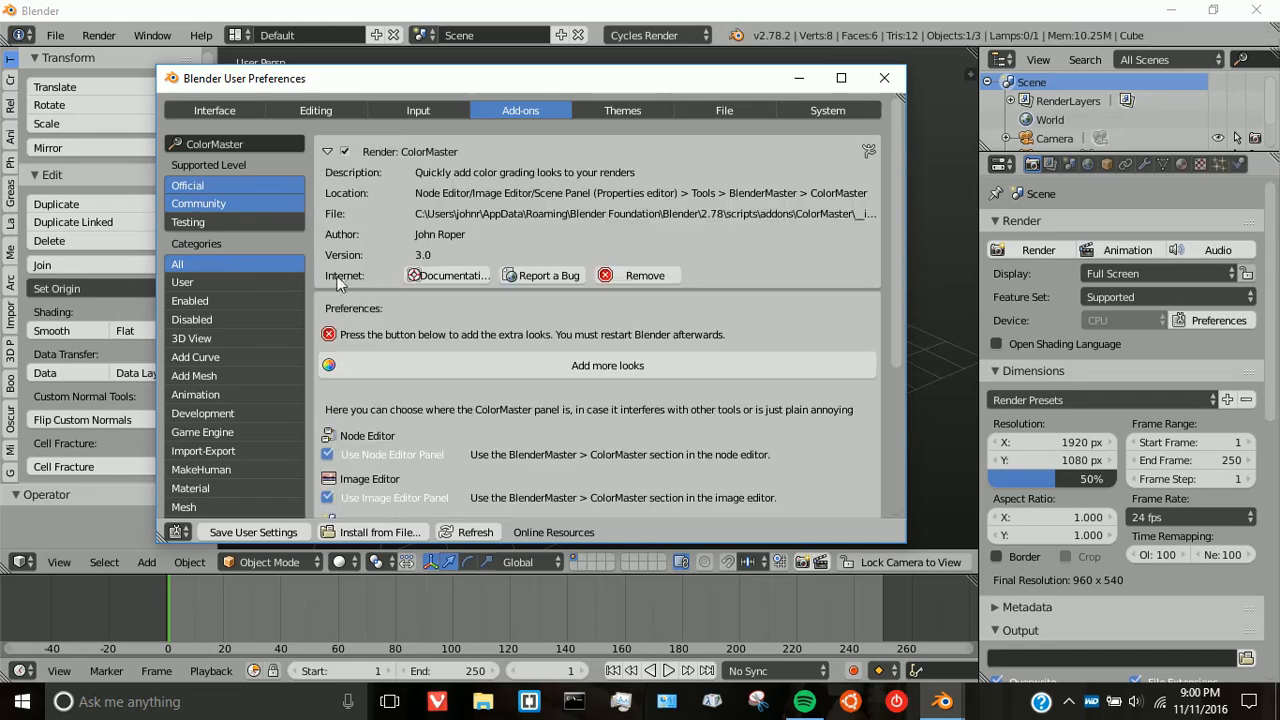
scroll(down, 3)
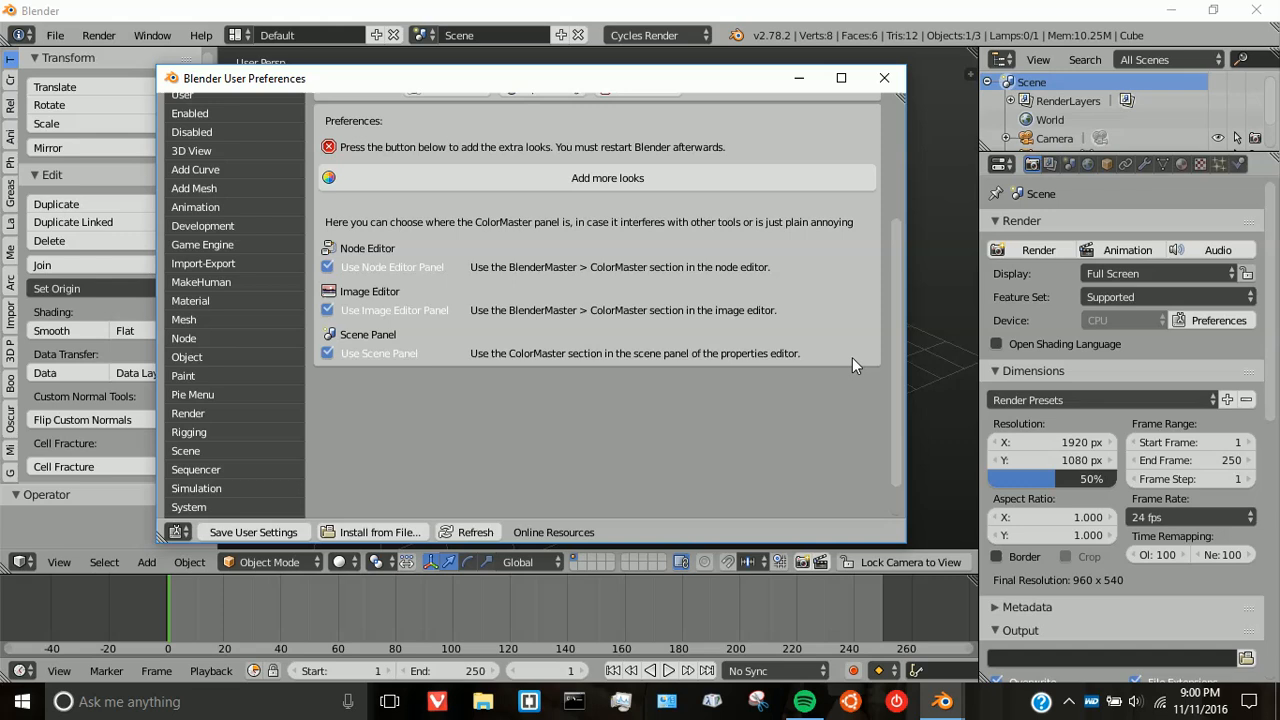
scroll(up, 3)
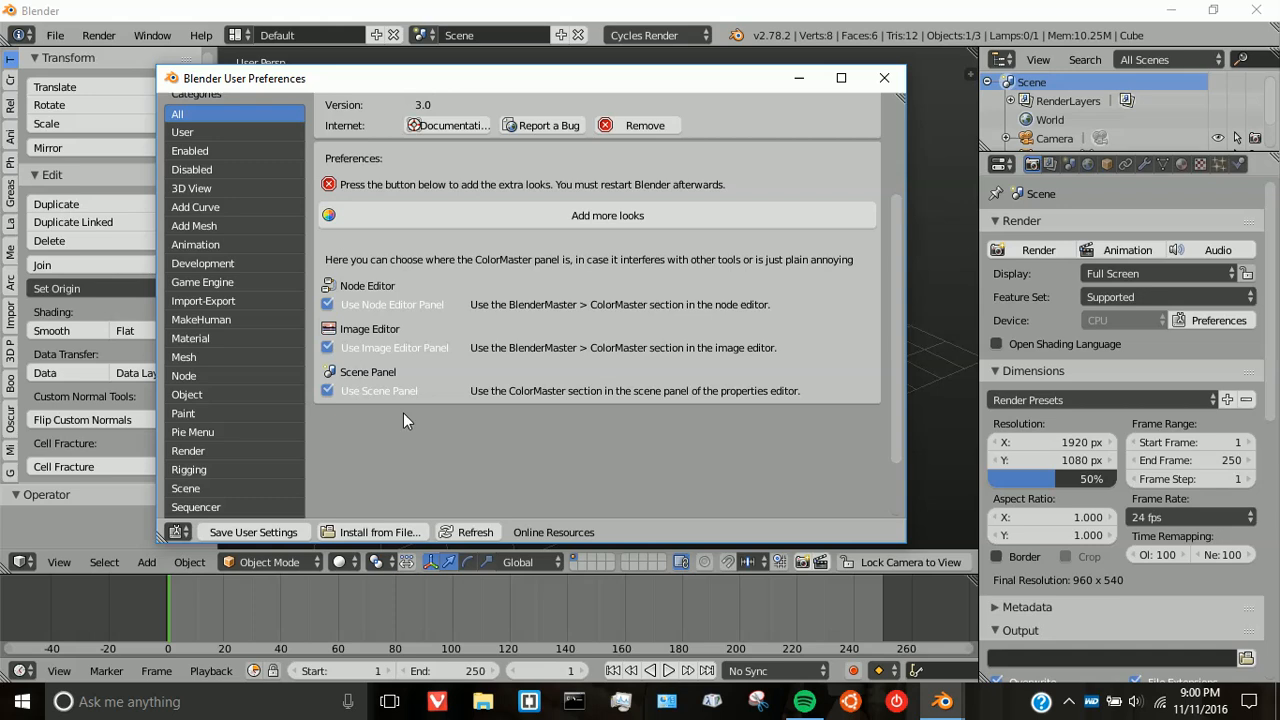
mouse_move(364, 280)
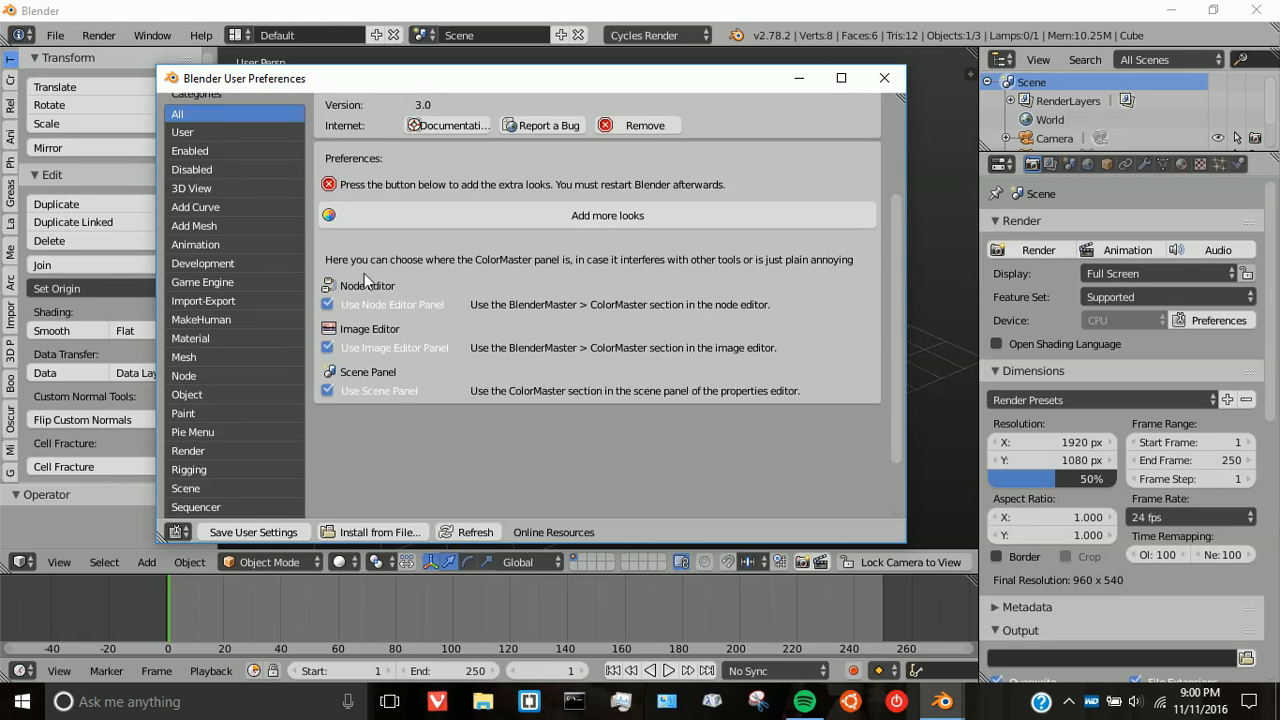
mouse_move(578, 296)
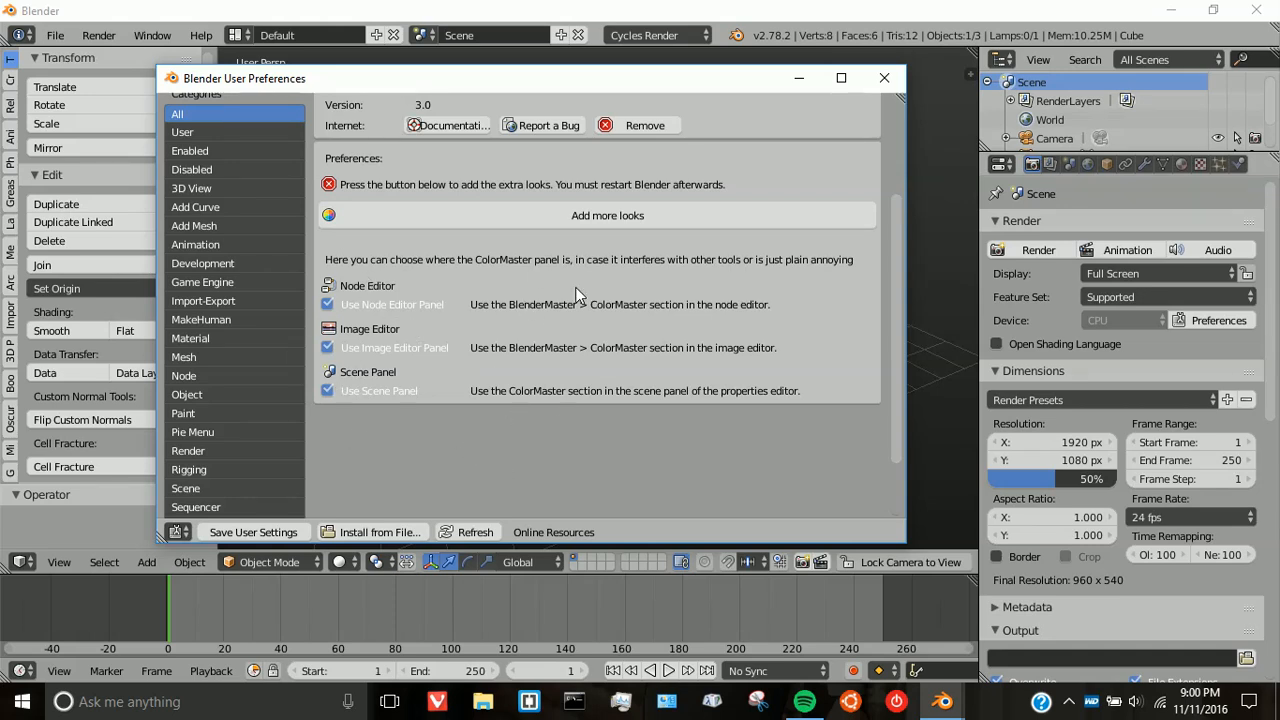
mouse_move(390, 322)
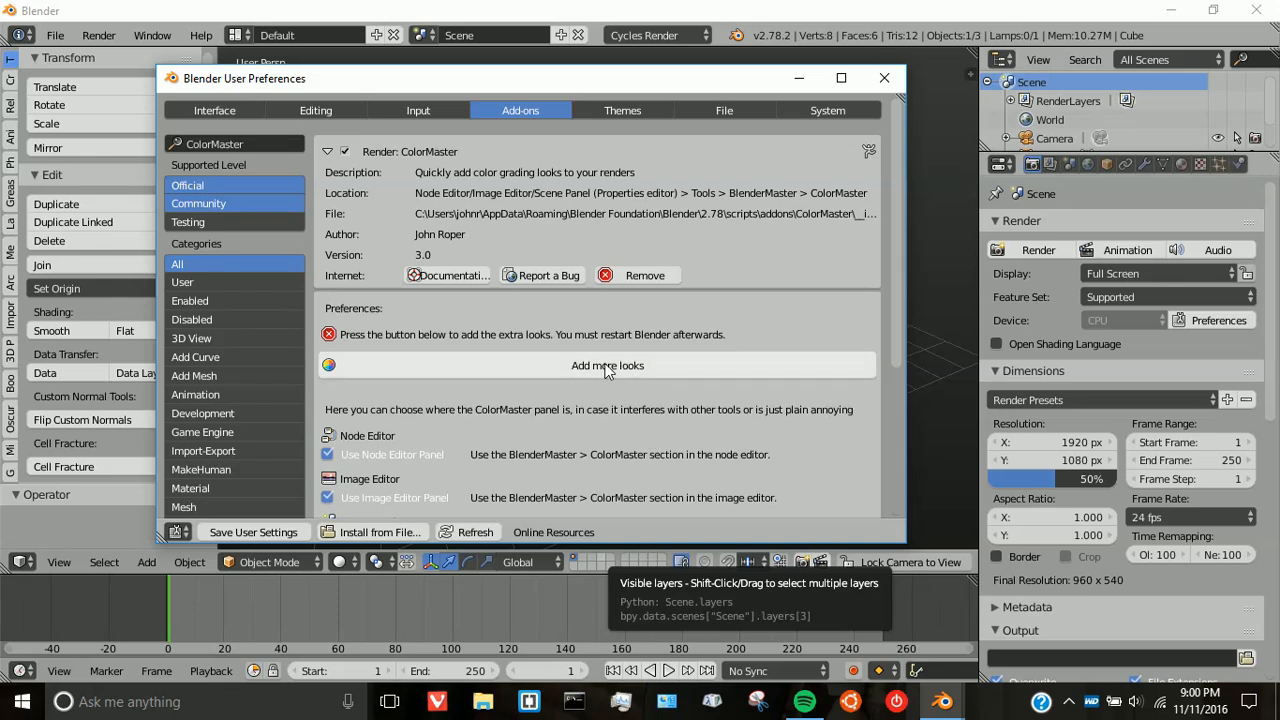
Step: Add more looks from the ColorMaster add-on preferences
click(608, 364)
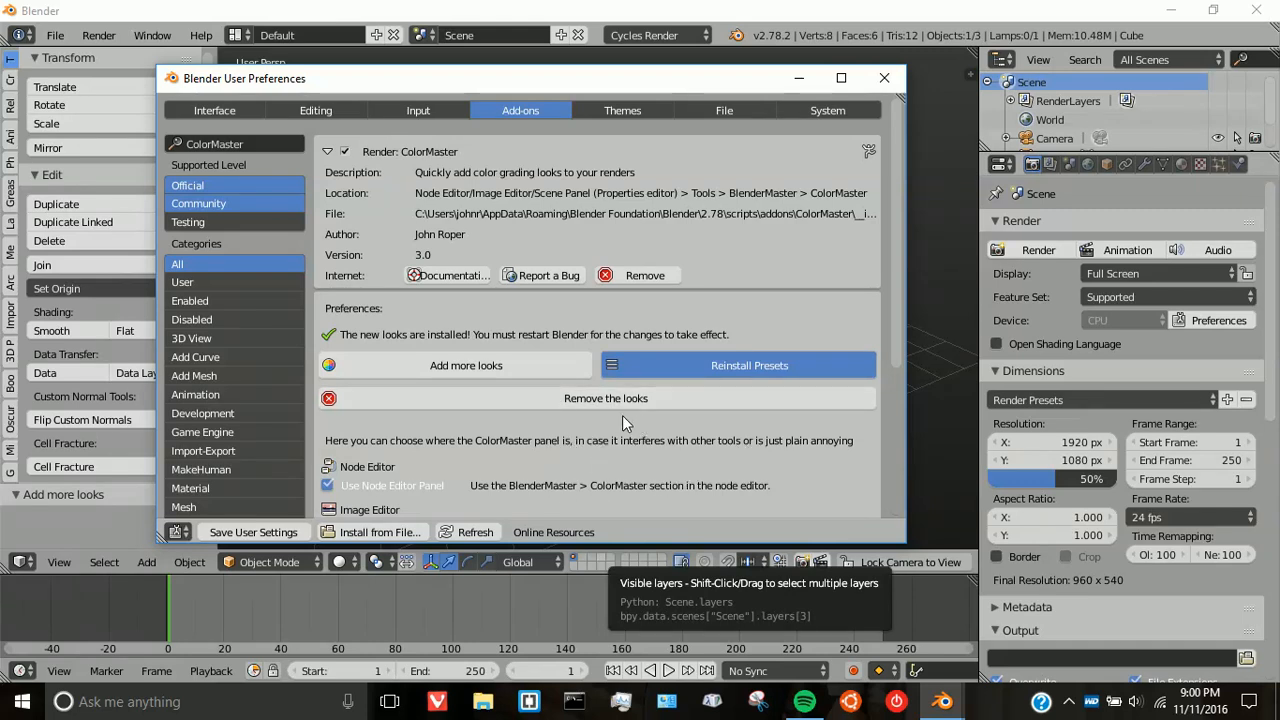
mouse_move(550, 430)
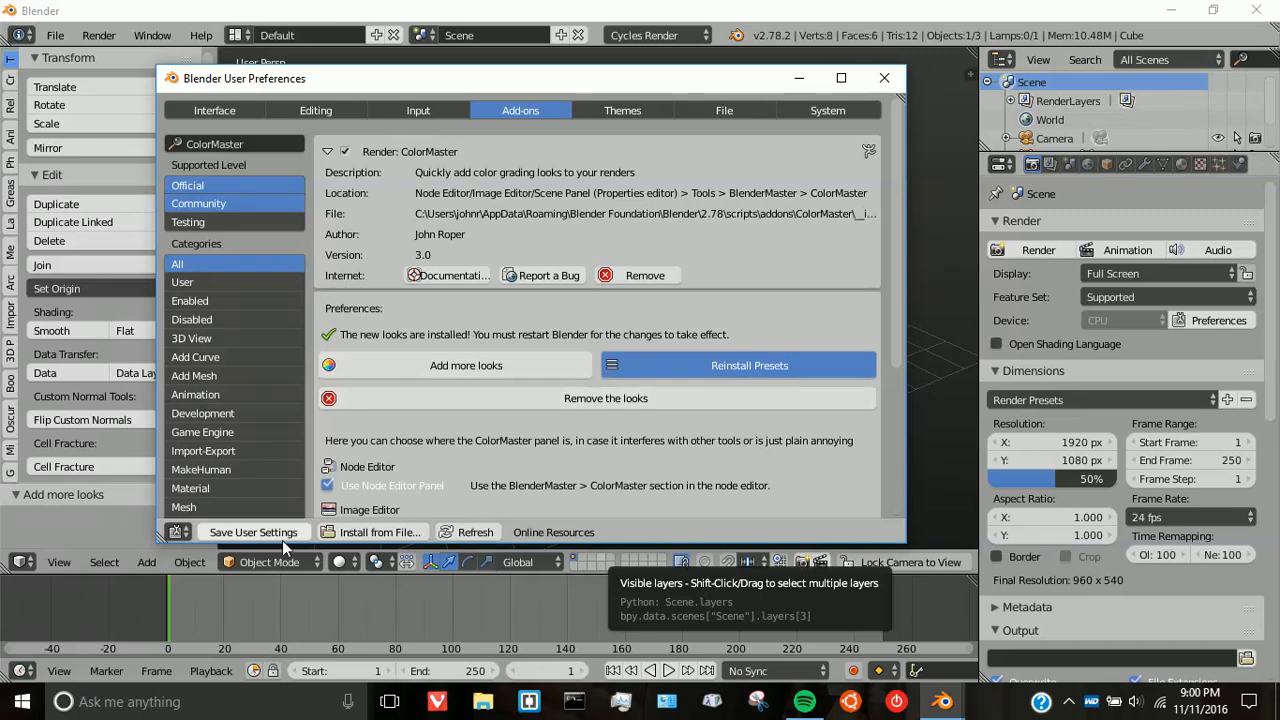
Step: Reopen preferences, filter add-ons by 'color', verify Render: ColorMaster is enabled, then close
click(884, 78)
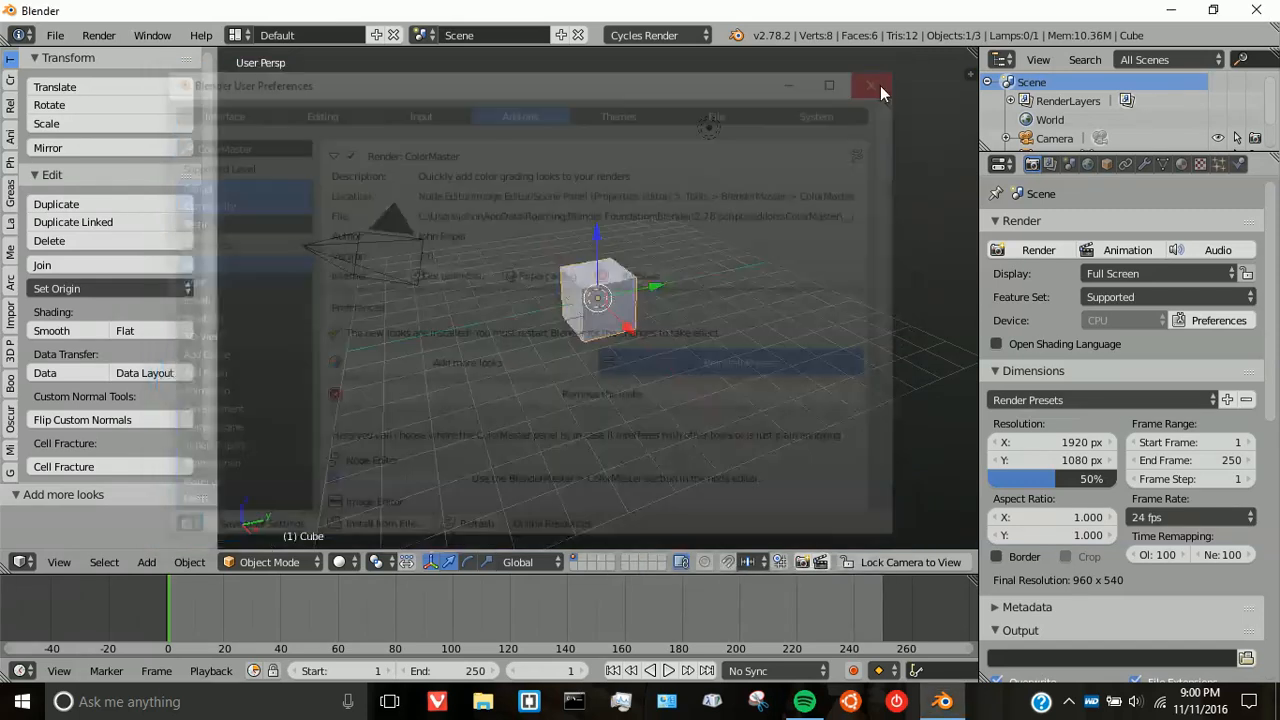
click(868, 84)
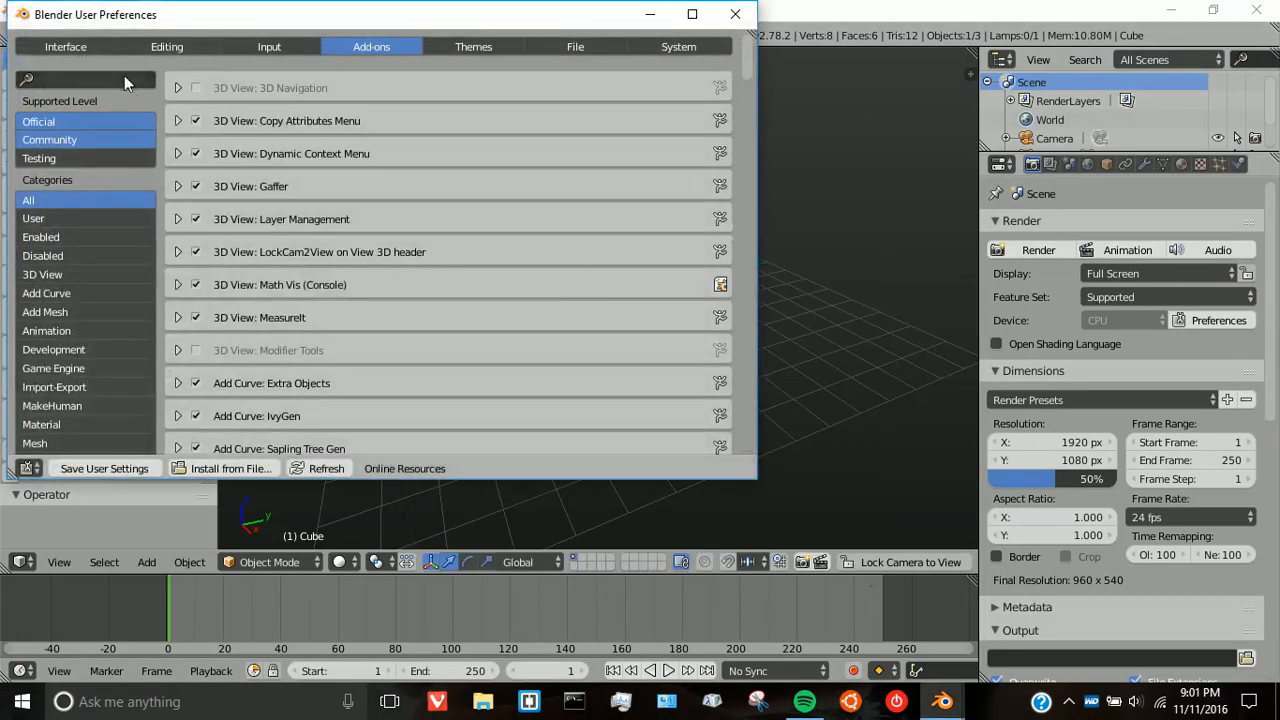
text(color)
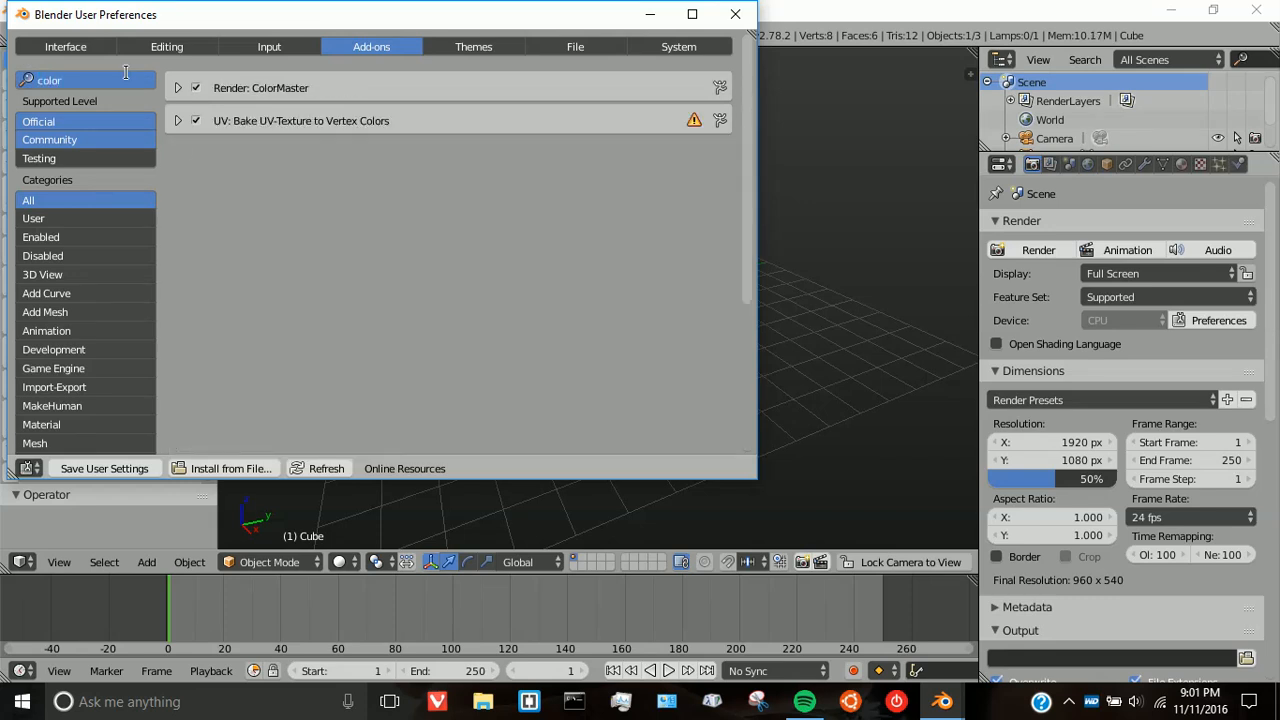
click(178, 88)
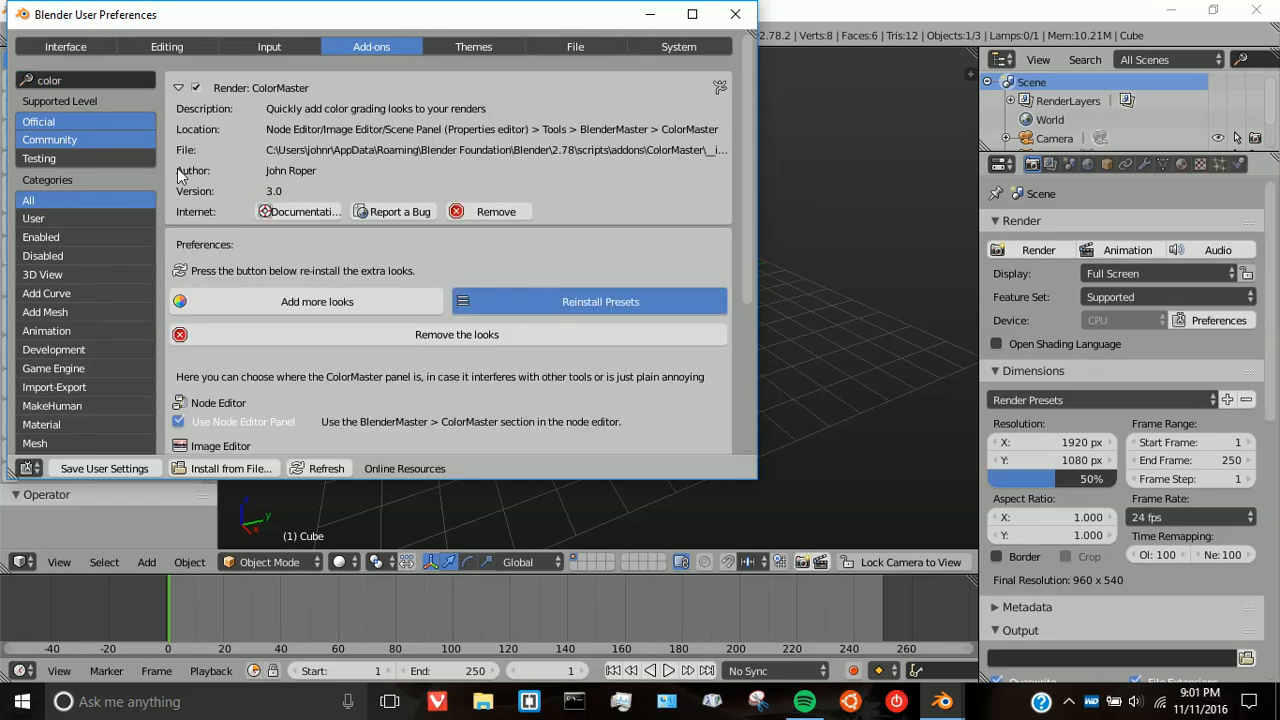
mouse_move(336, 262)
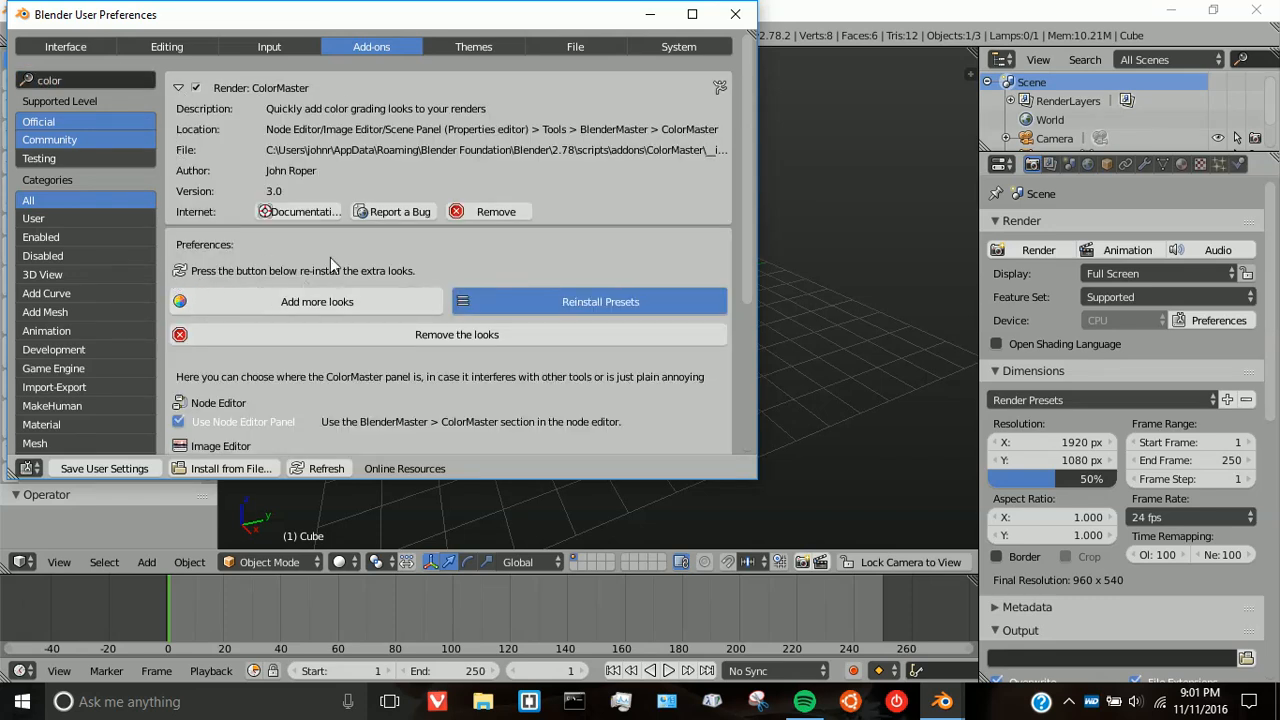
mouse_move(470, 256)
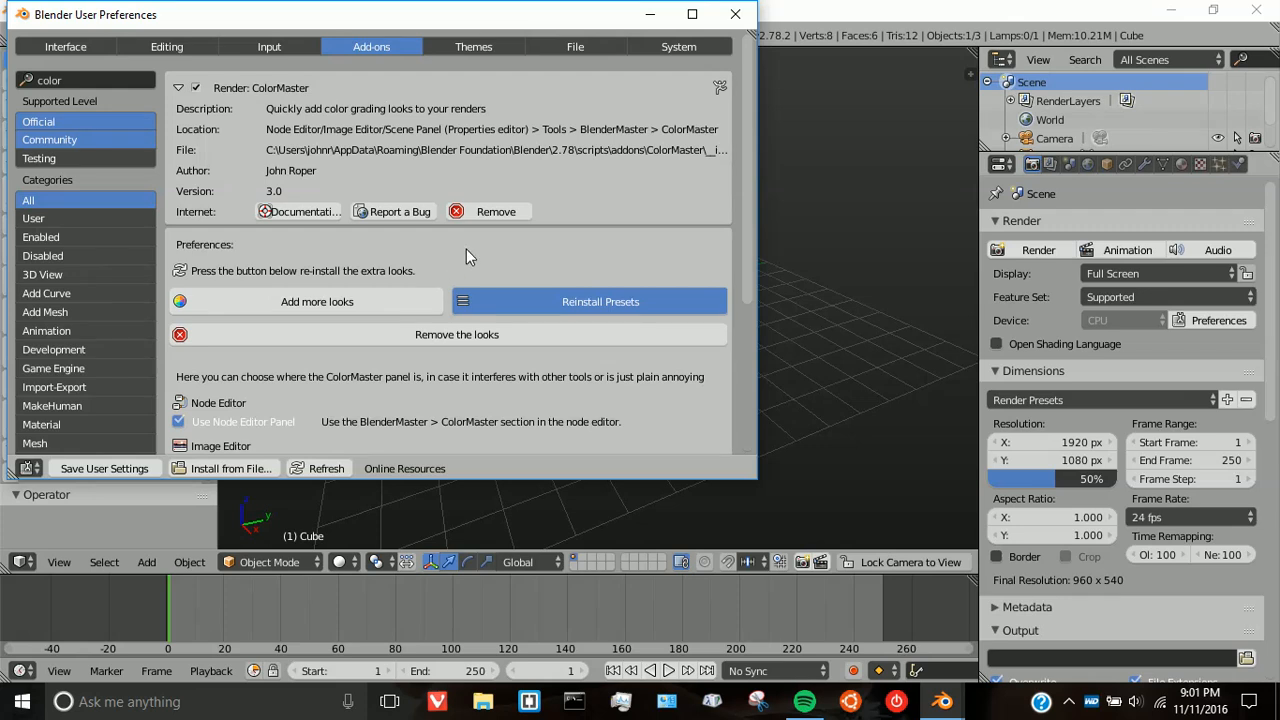
mouse_move(408, 222)
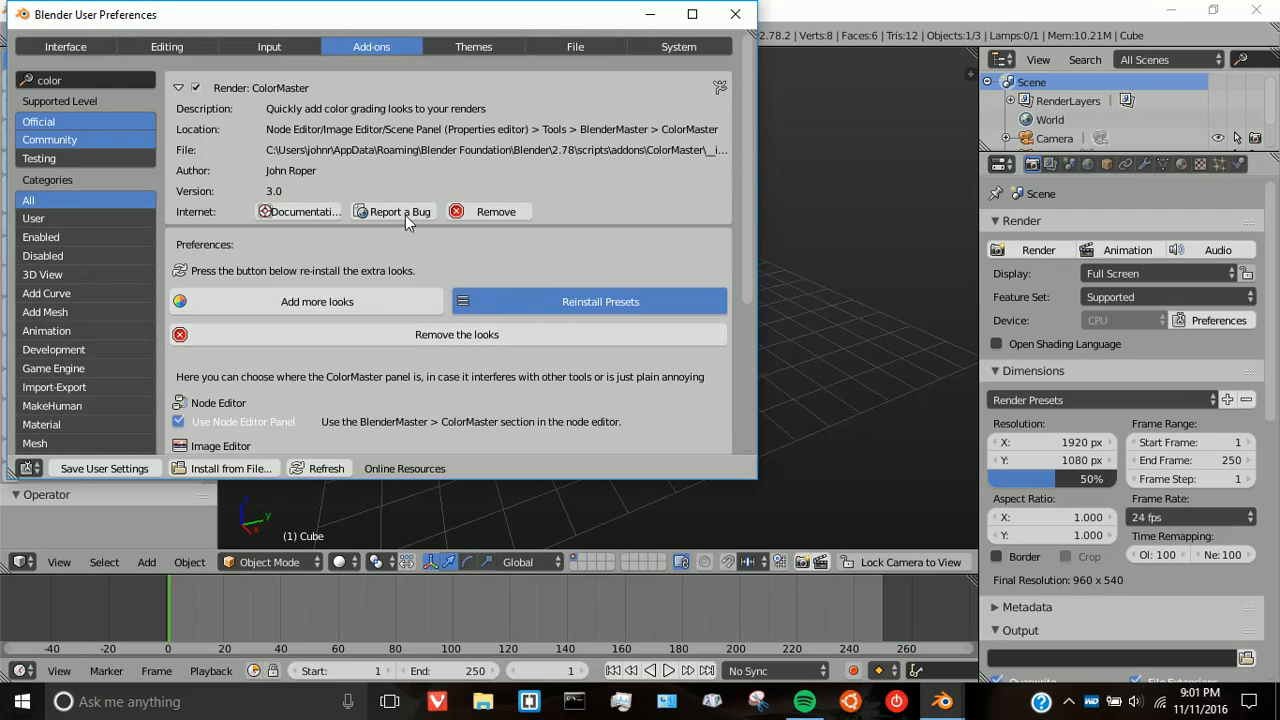
mouse_move(736, 14)
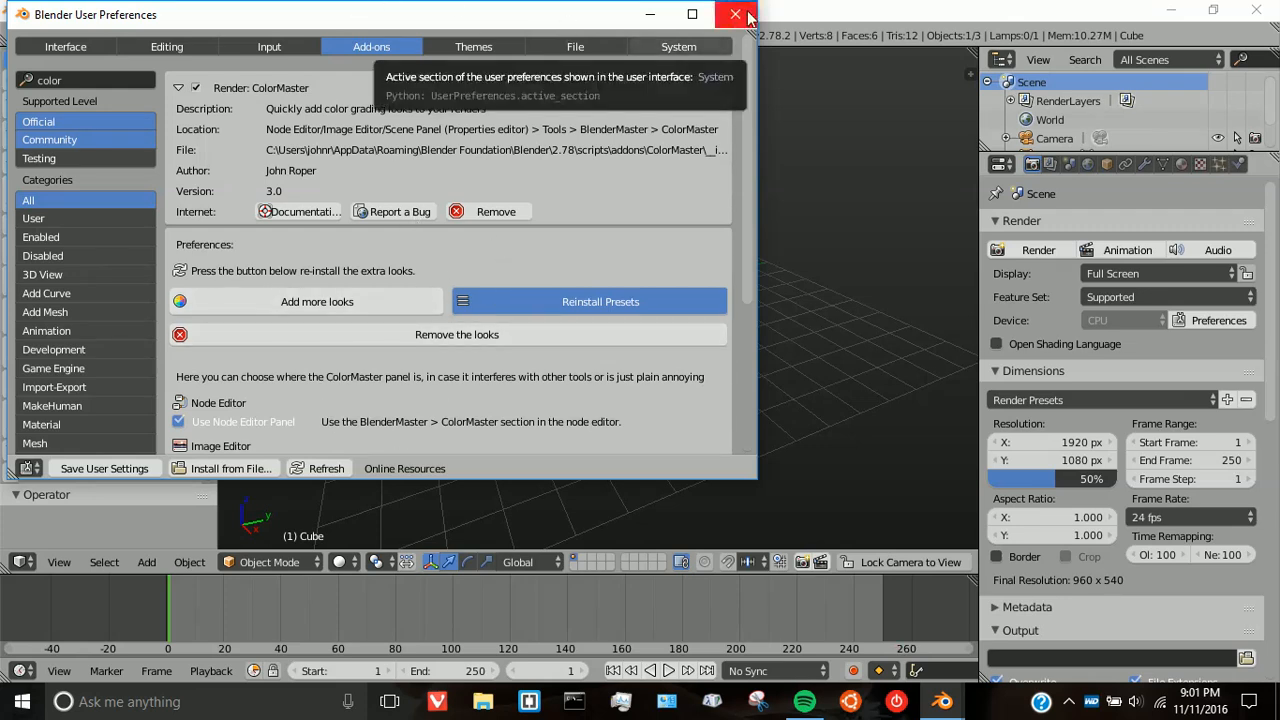
click(736, 14)
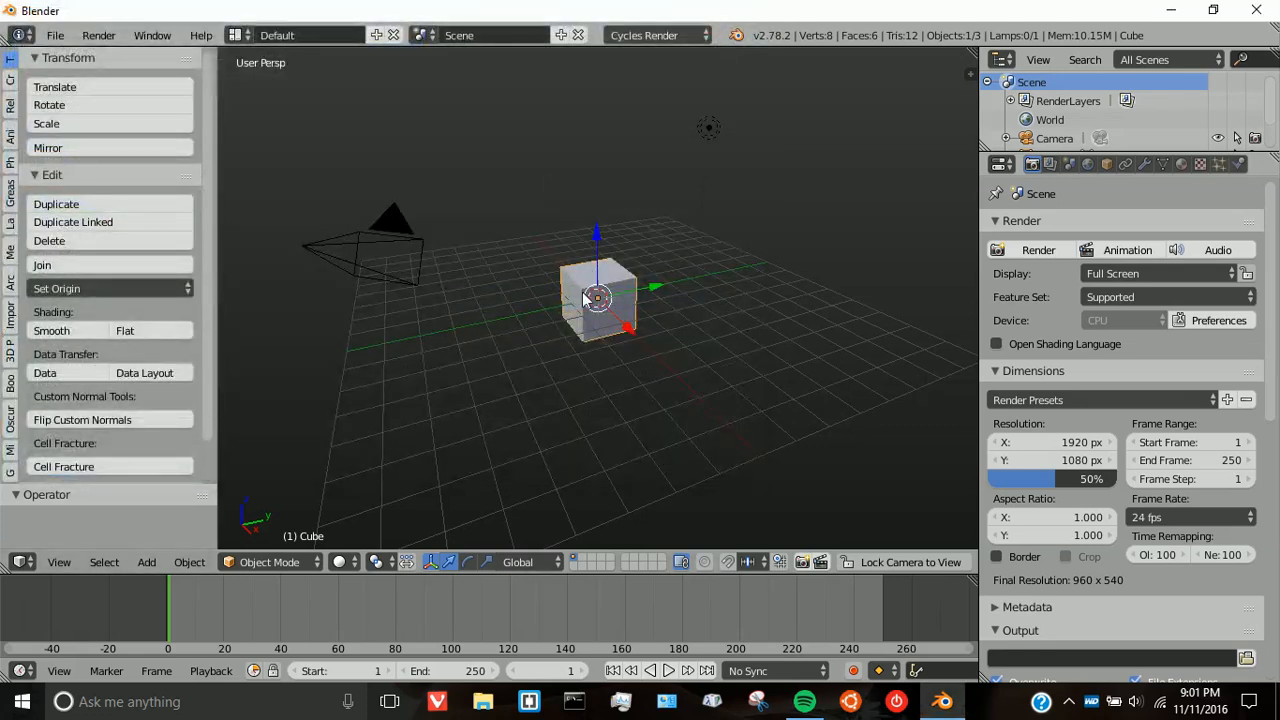
mouse_move(964, 198)
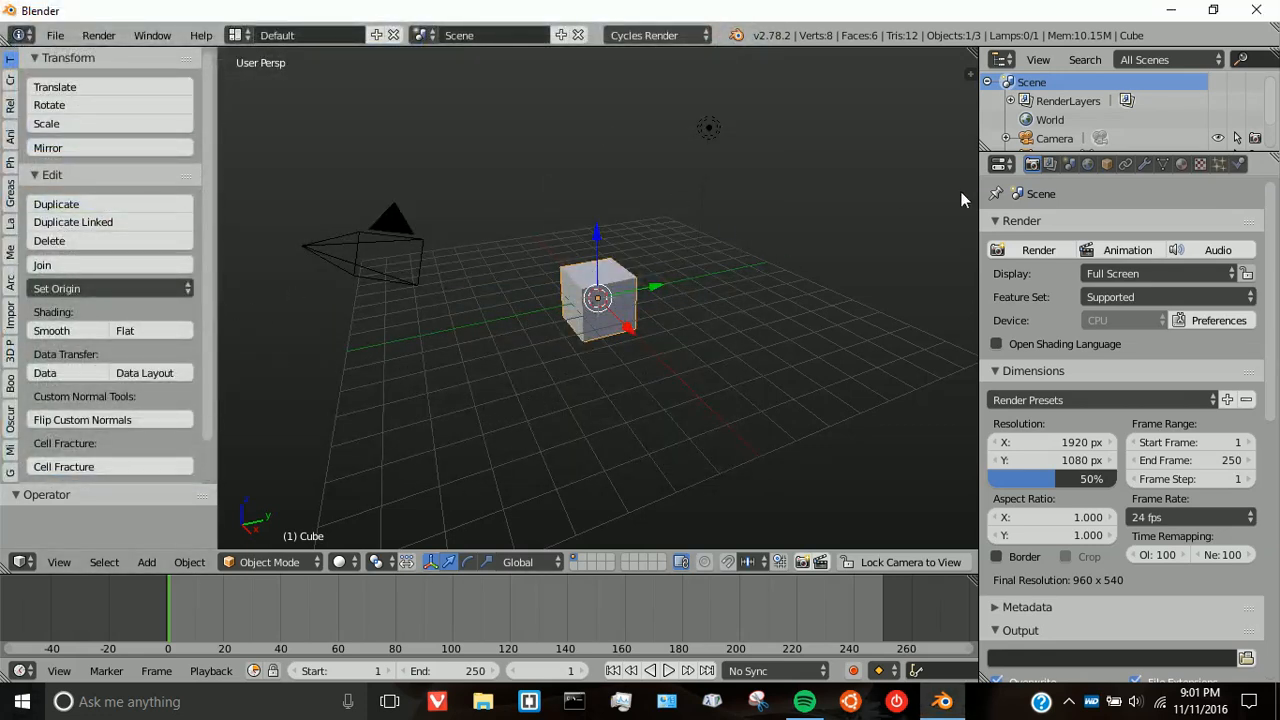
mouse_move(1068, 164)
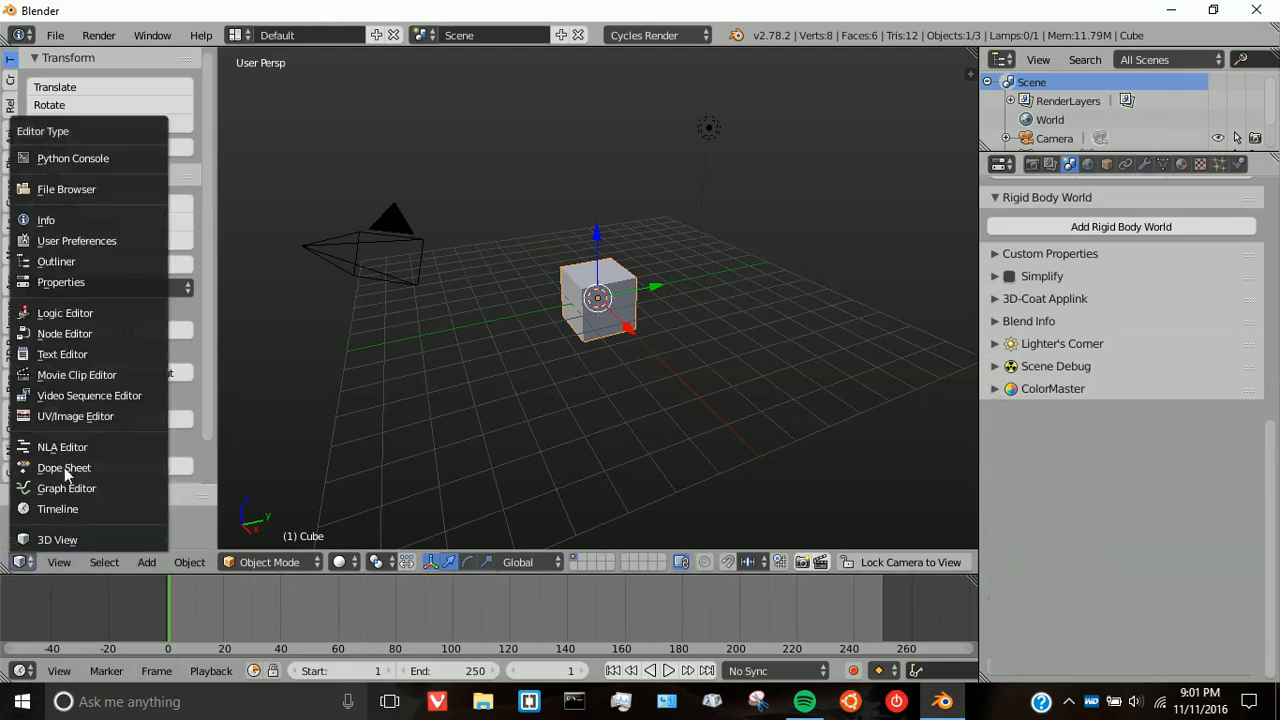
Step: Toggle the image editor's tool shelf via the View menu to reveal the ColorMaster tab
click(76, 416)
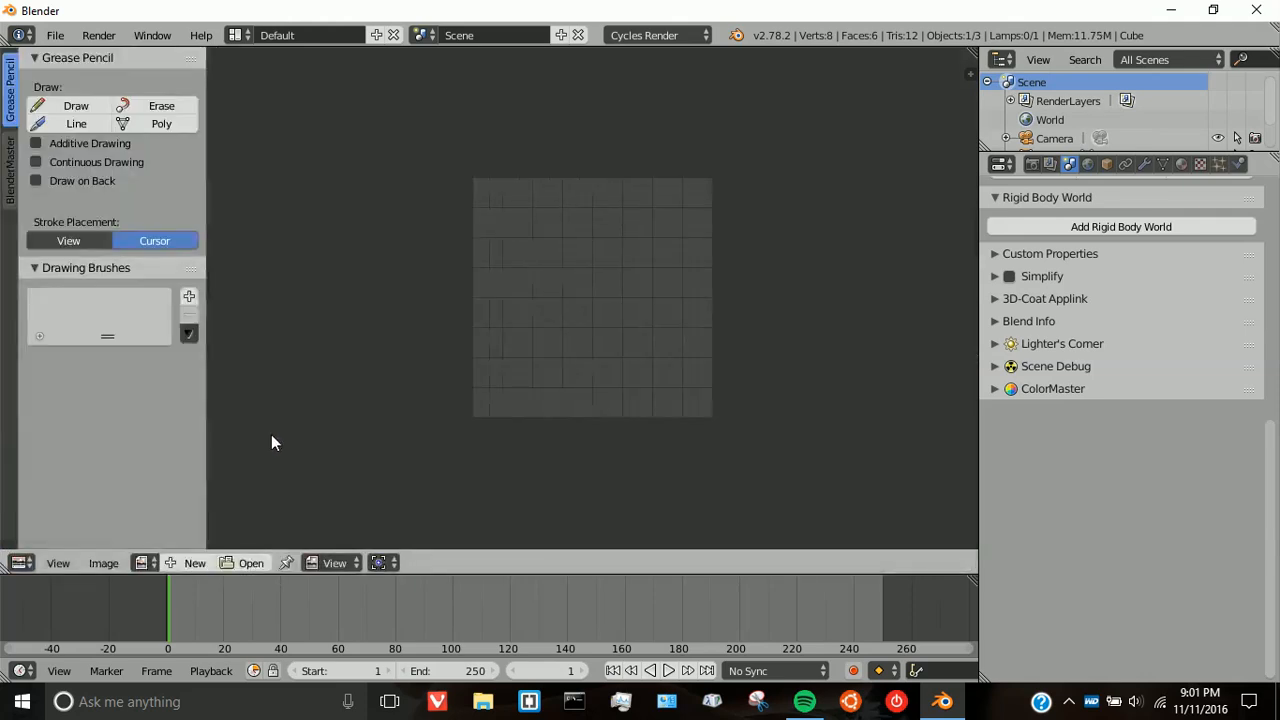
click(56, 562)
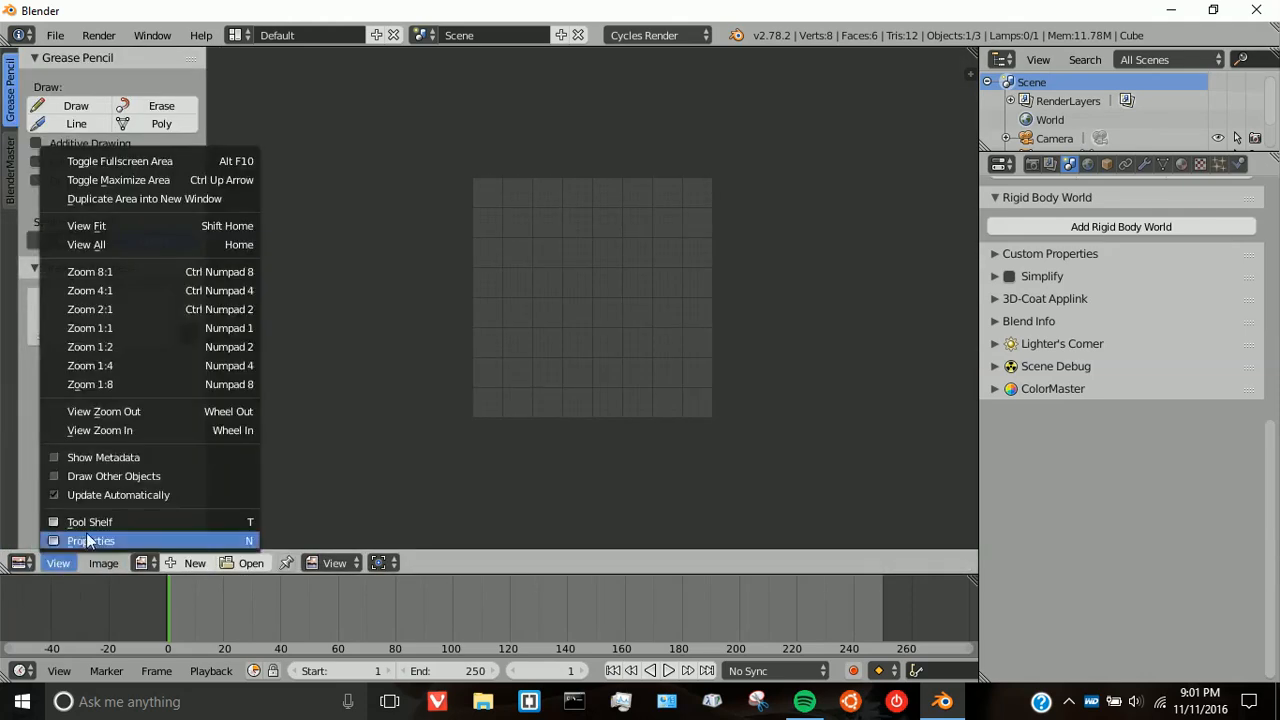
click(92, 540)
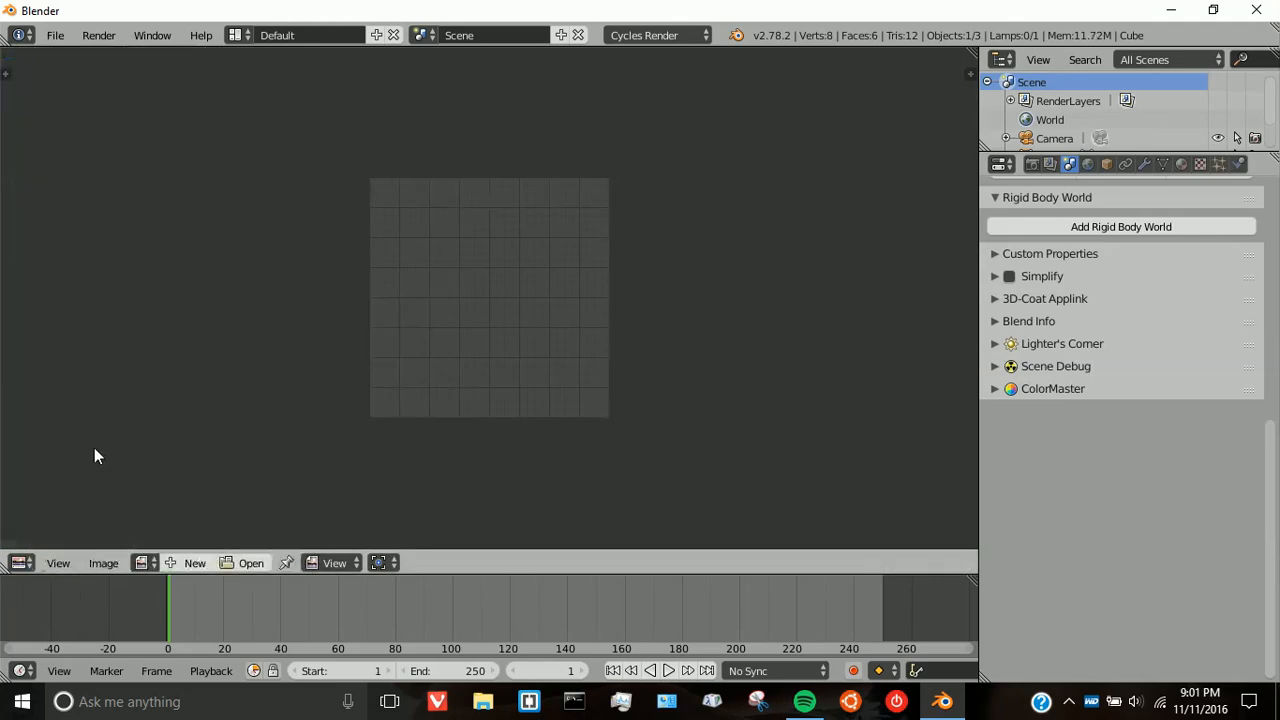
click(8, 72)
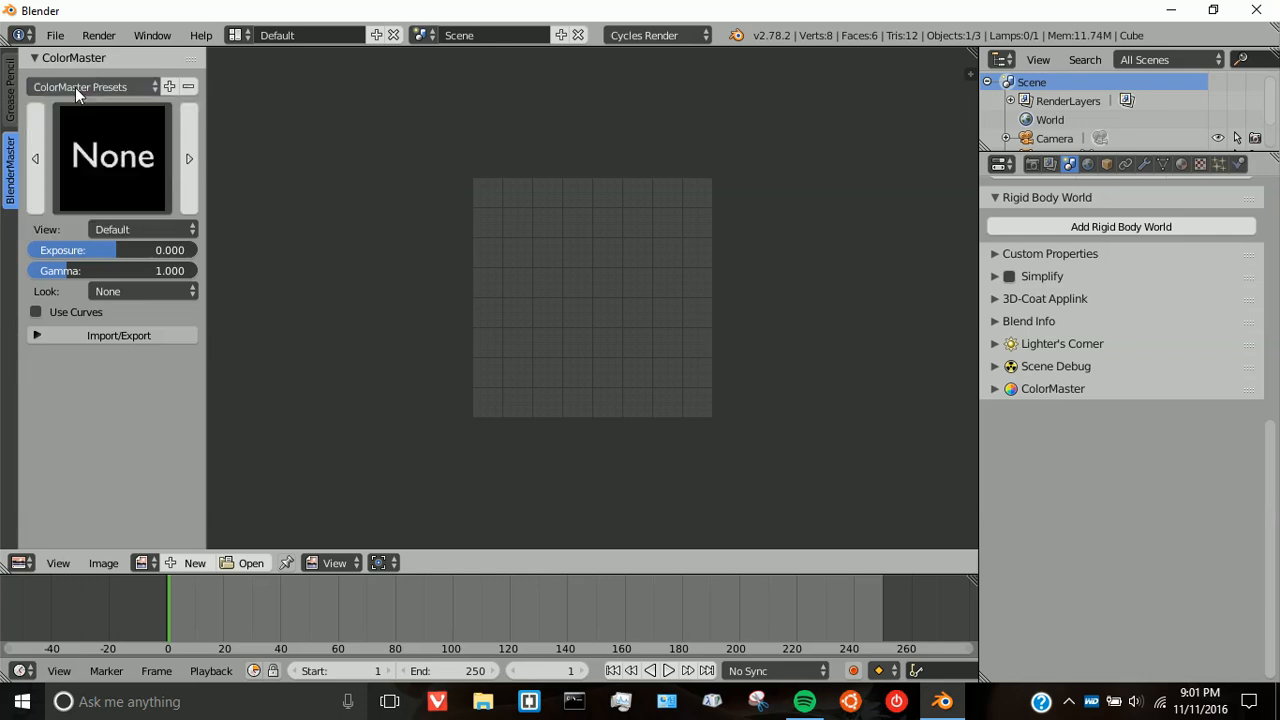
mouse_move(24, 476)
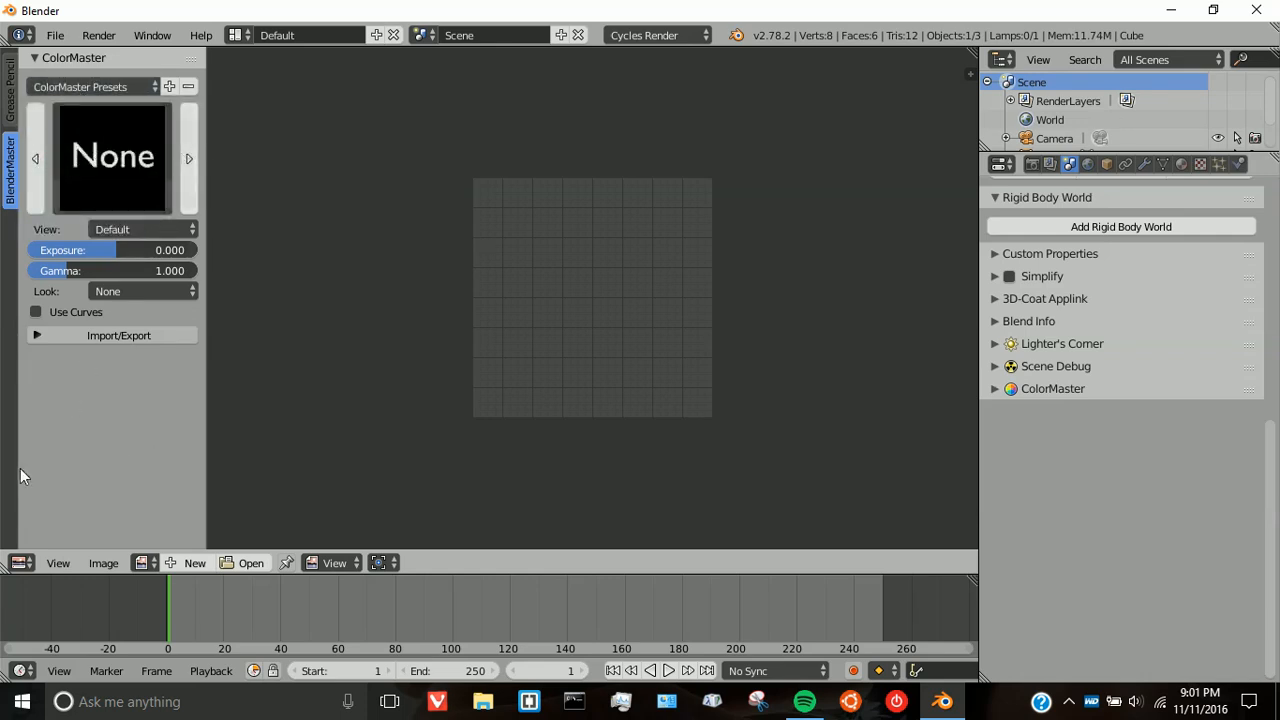
click(16, 562)
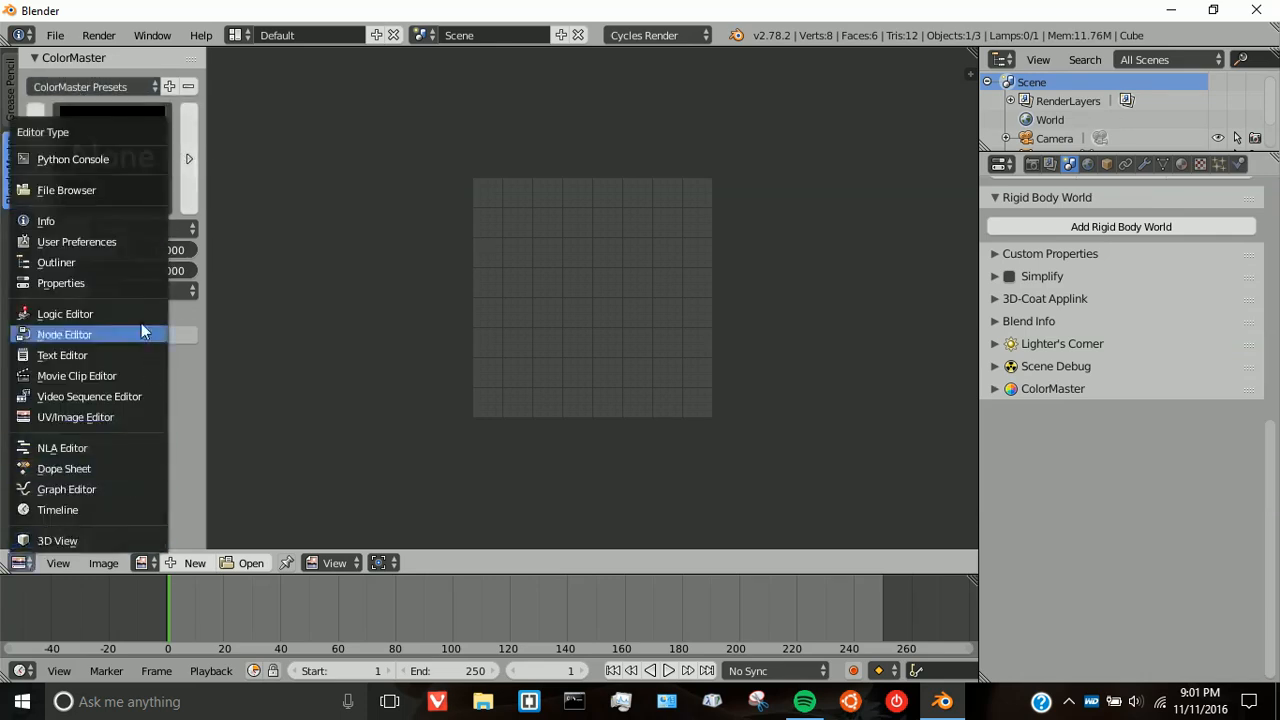
Step: Switch the area to a Node Editor, widen it, and expand ColorMaster's preset list in Scene properties
click(64, 334)
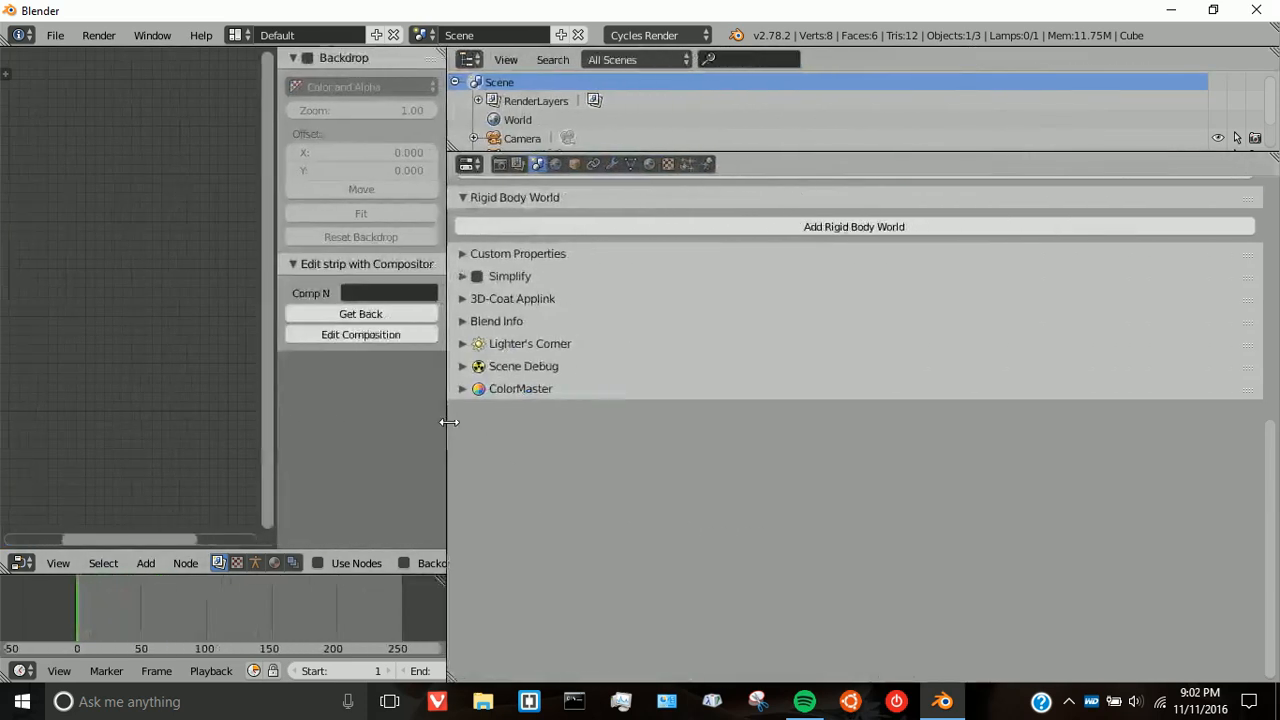
drag(448, 420, 284, 420)
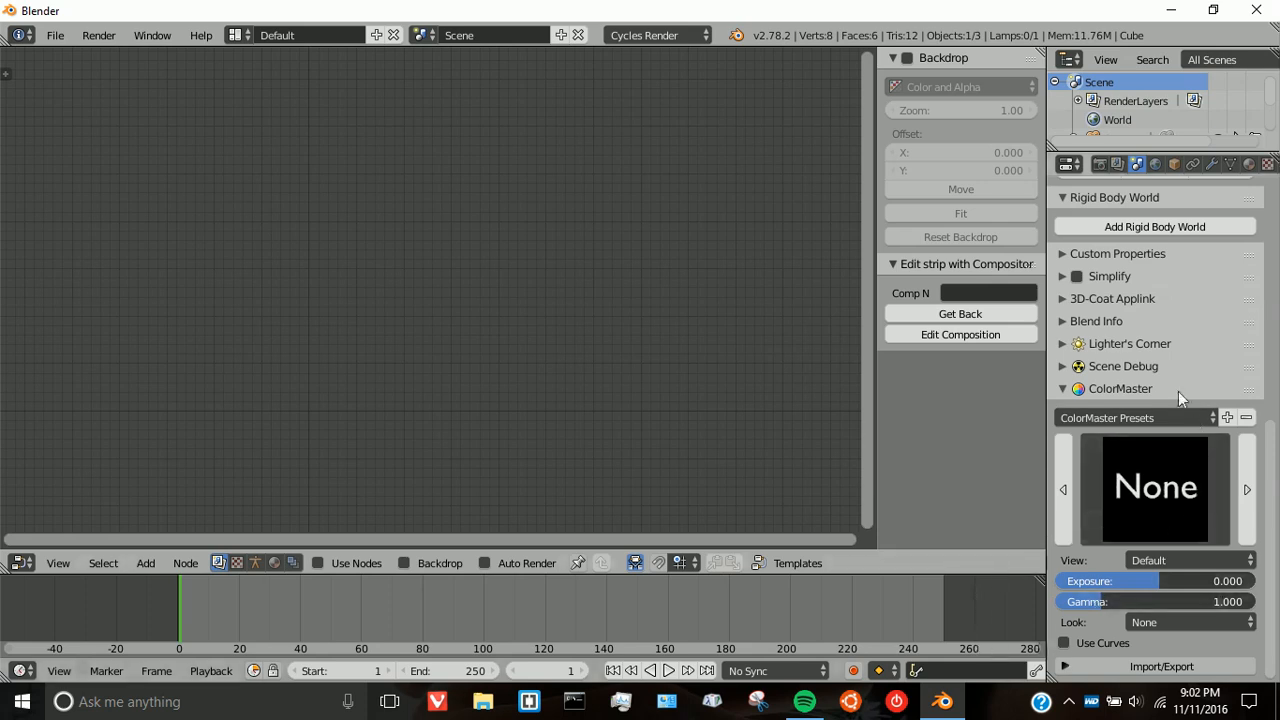
click(1136, 418)
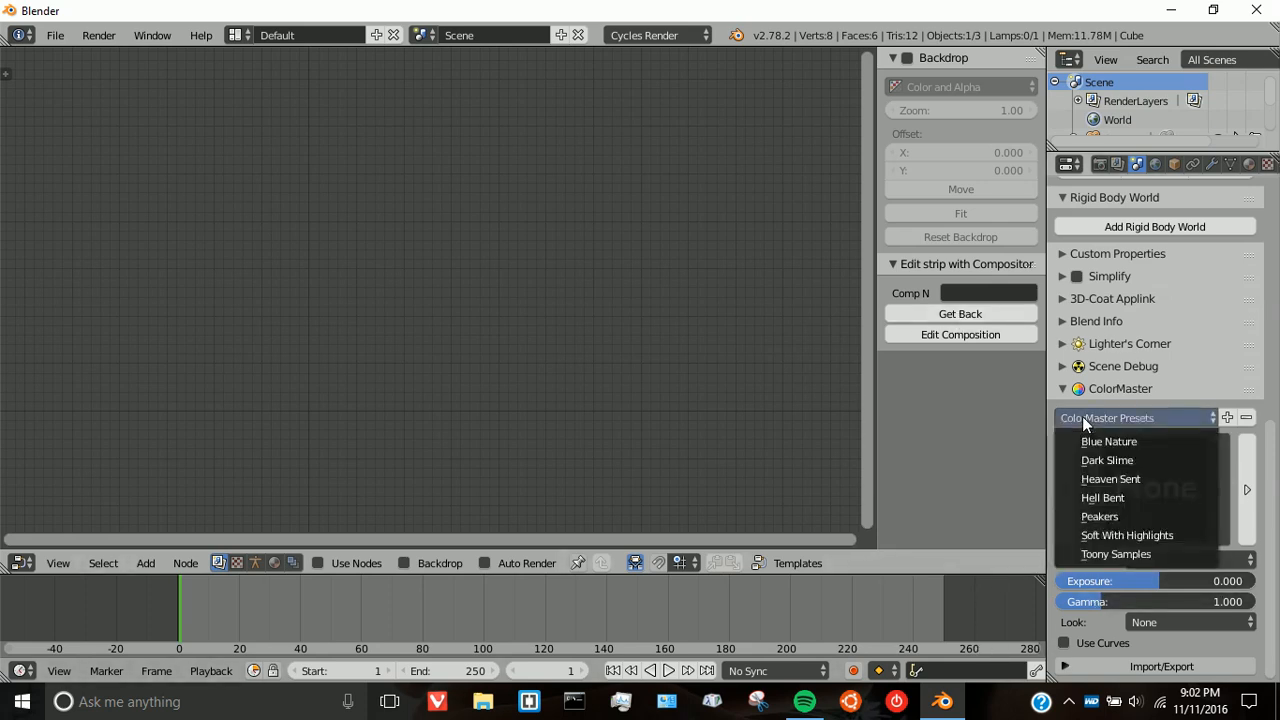
mouse_move(1110, 478)
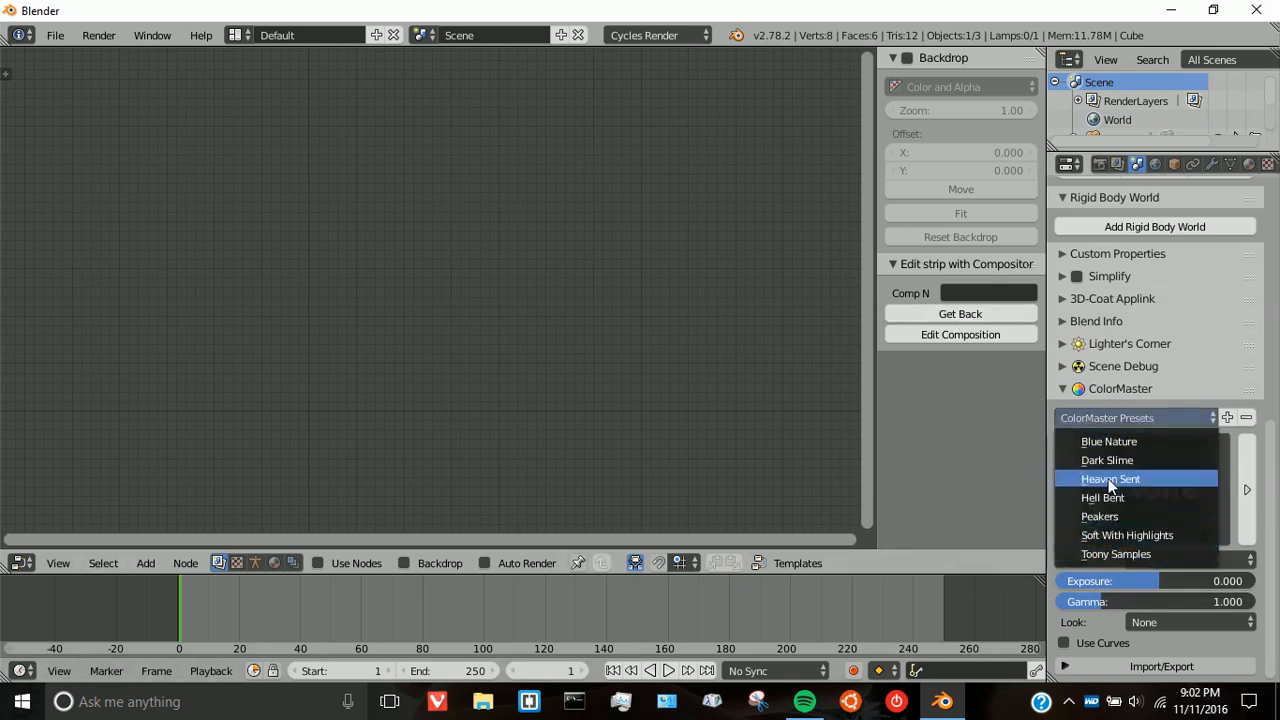
Step: Browse the ColorMaster look gallery, trying several looks, and settle on Warm Hunny 709
click(1110, 478)
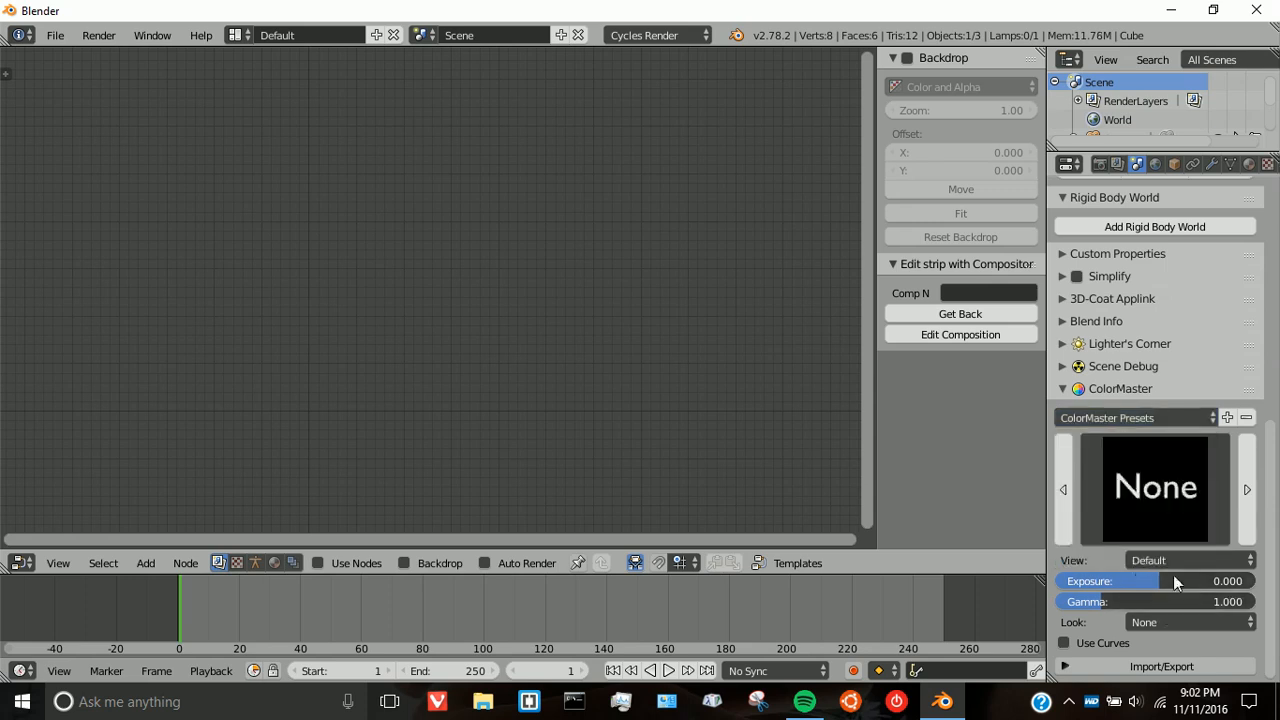
mouse_move(1144, 510)
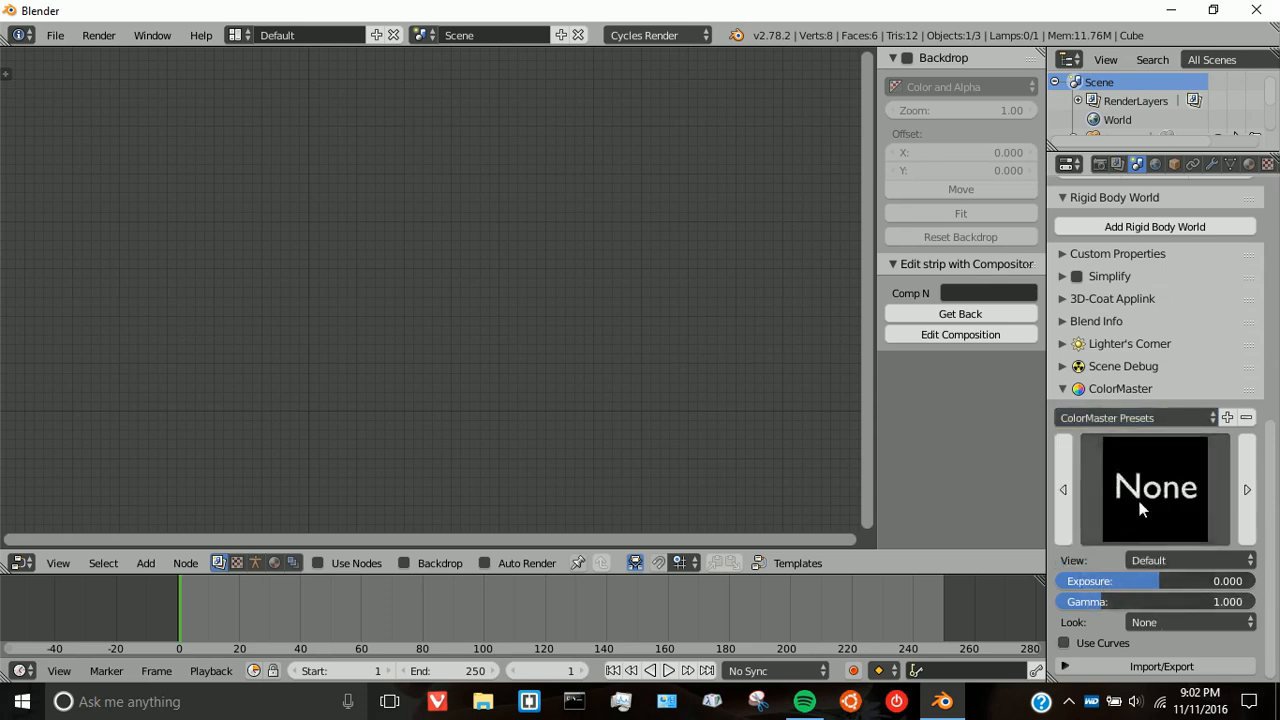
mouse_move(1170, 518)
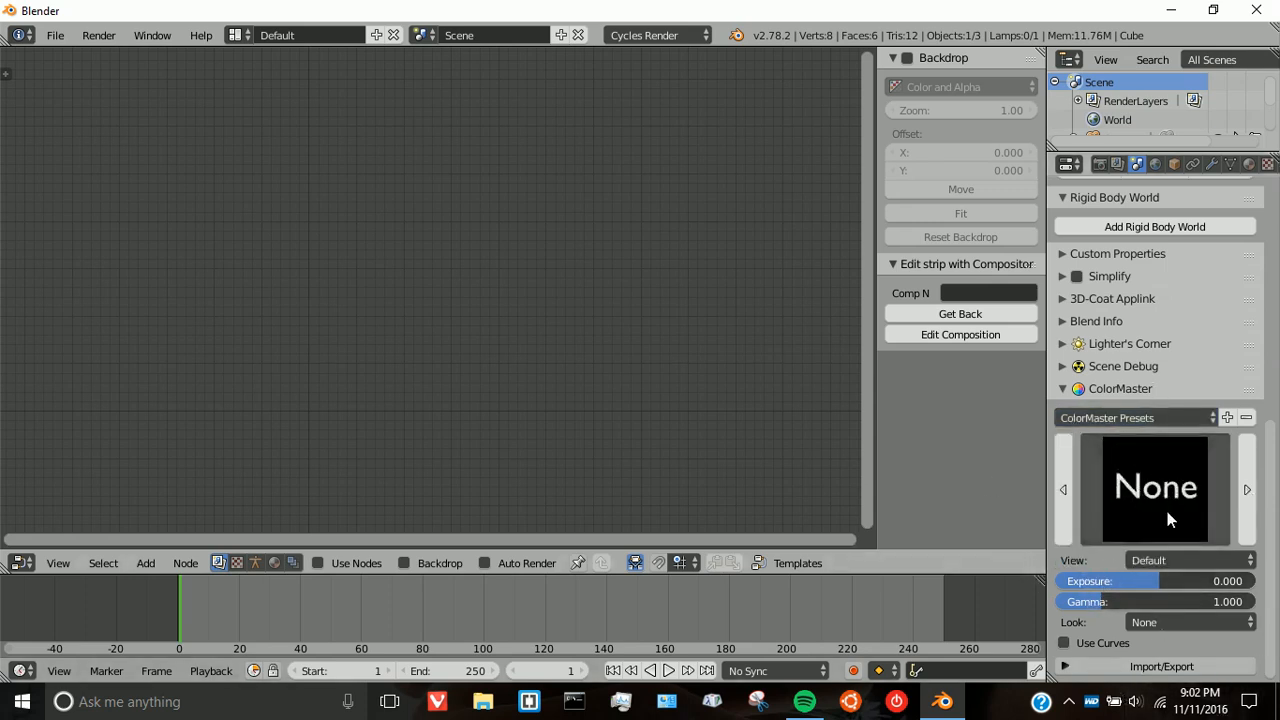
click(1156, 488)
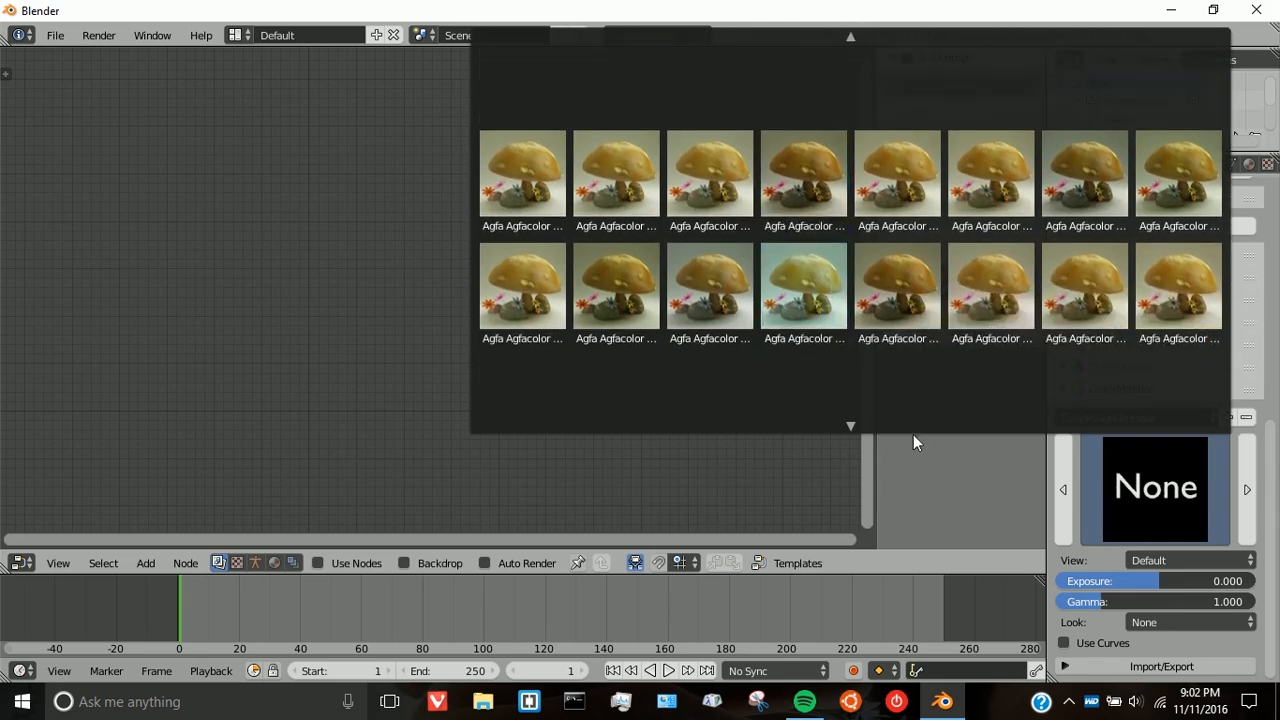
scroll(down, 3)
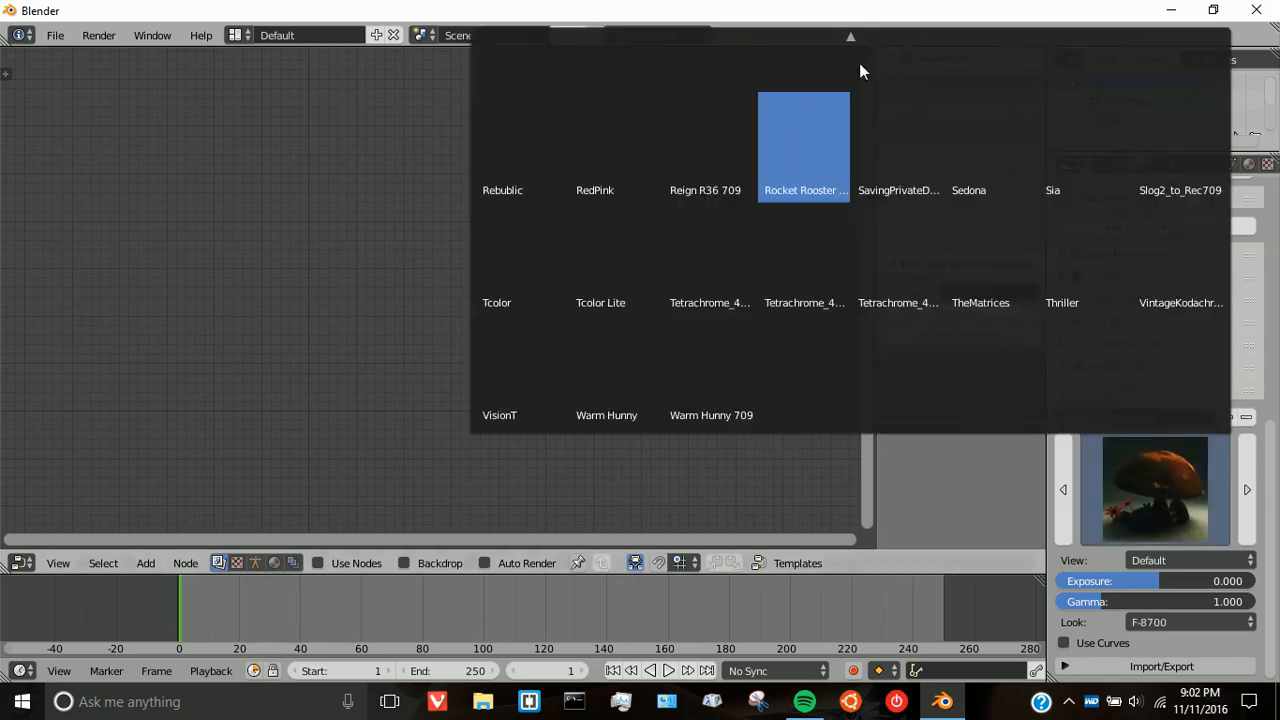
click(594, 190)
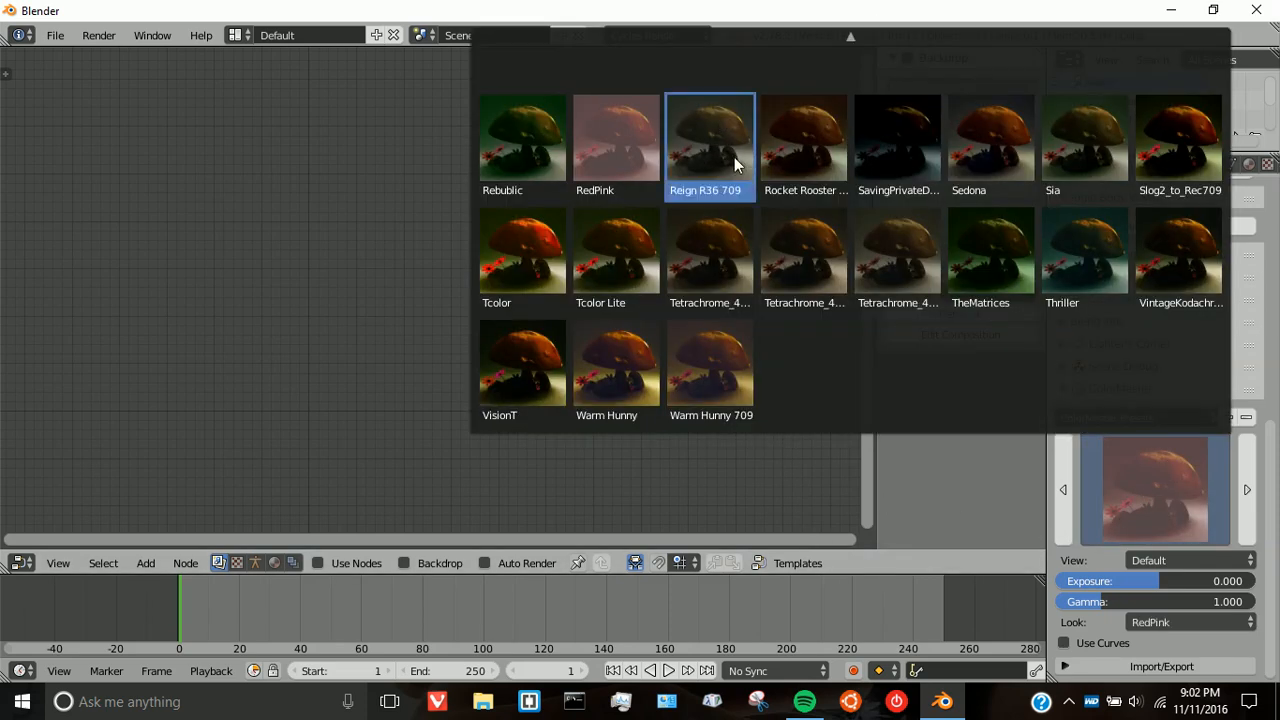
click(1060, 260)
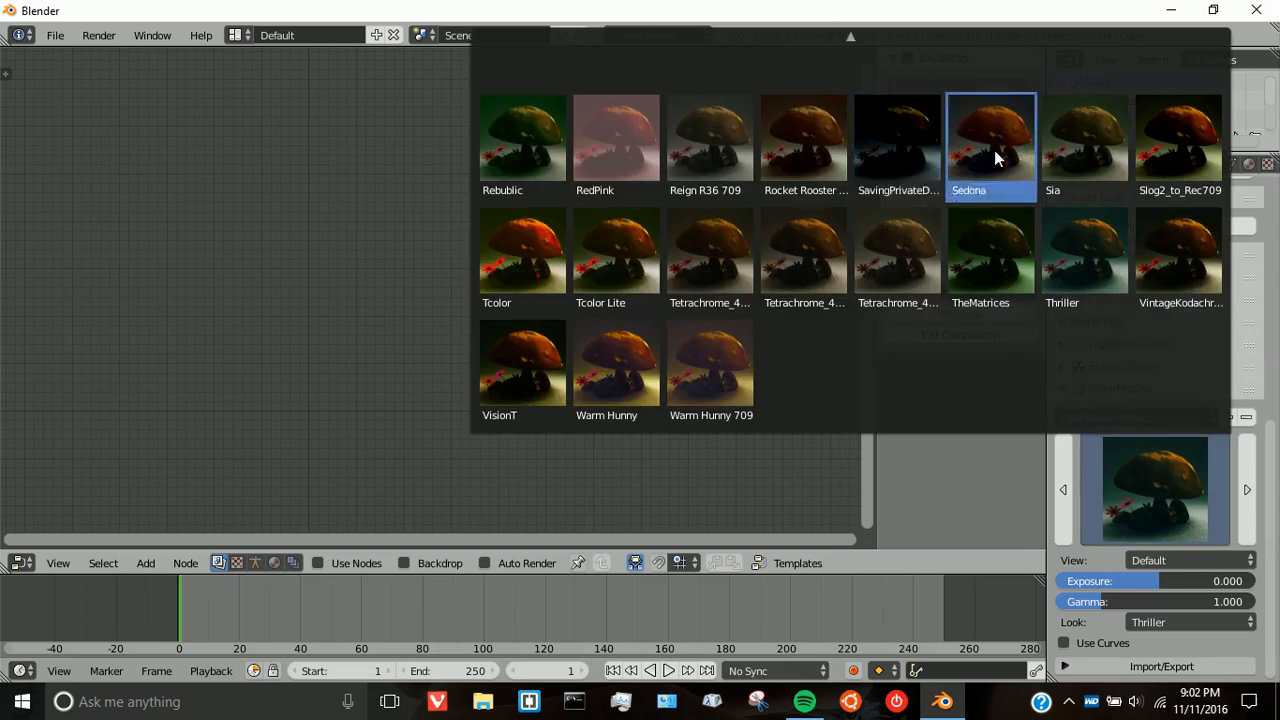
click(990, 138)
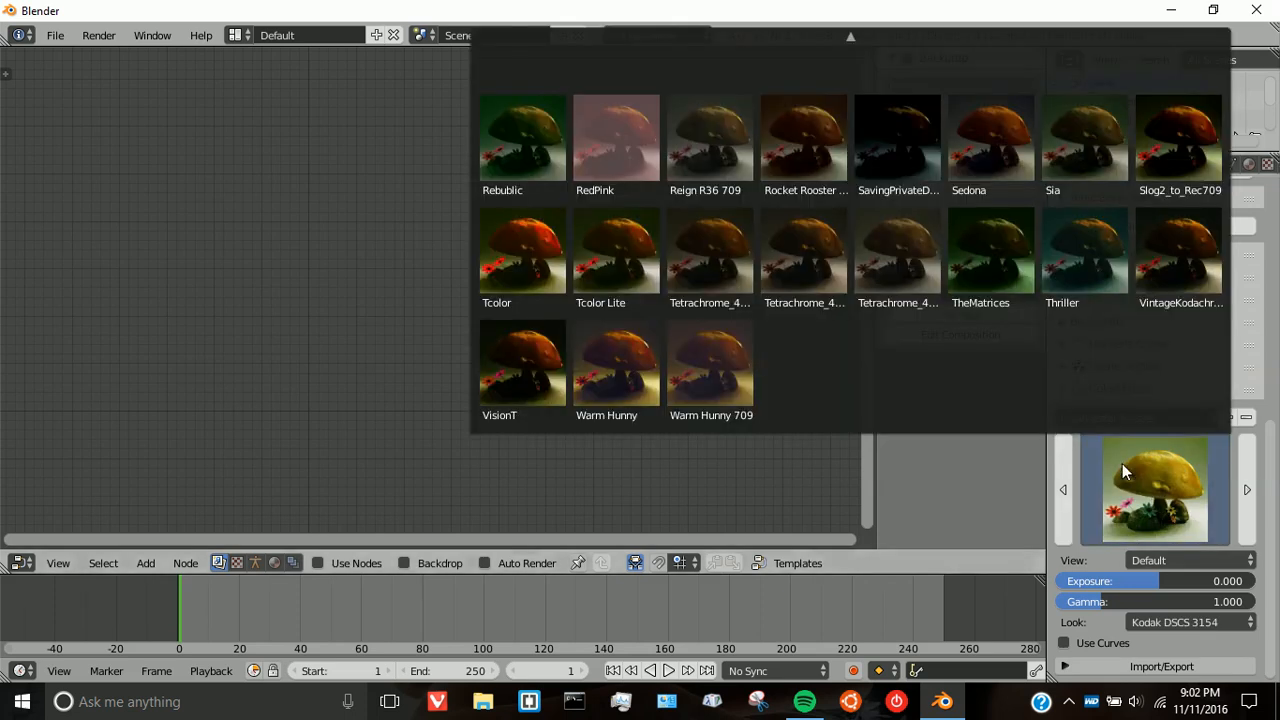
click(604, 362)
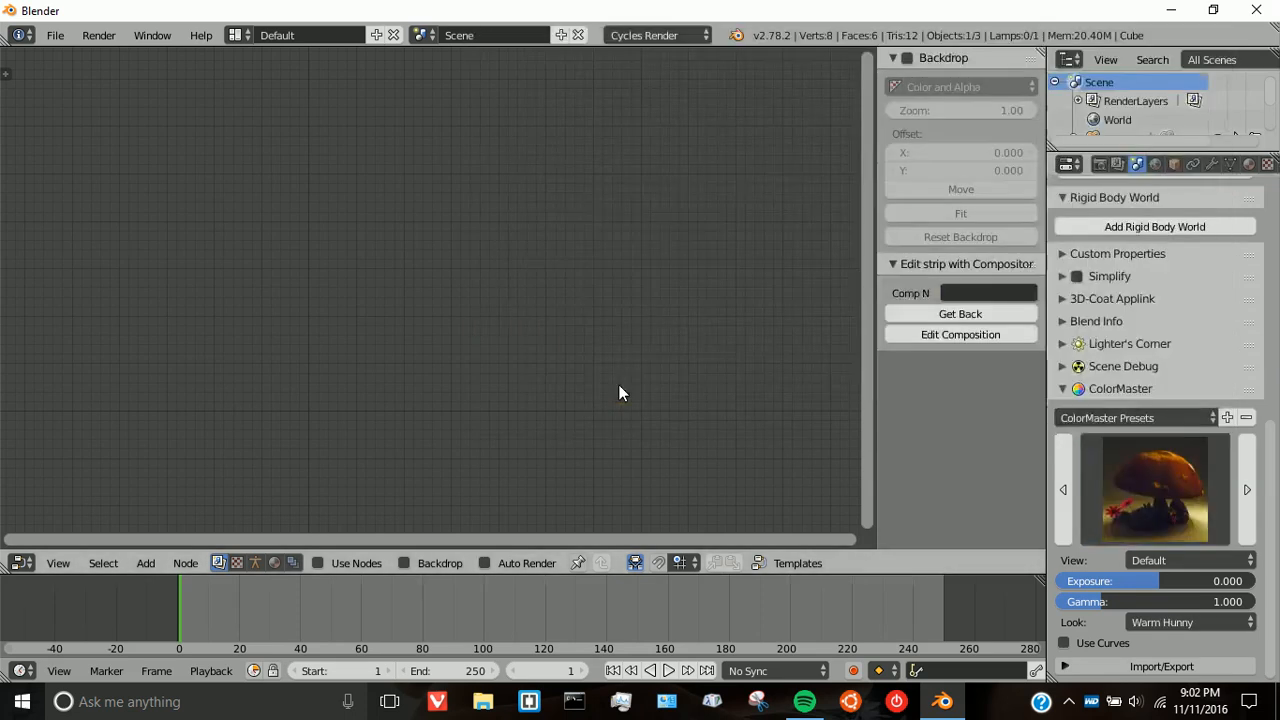
click(1156, 488)
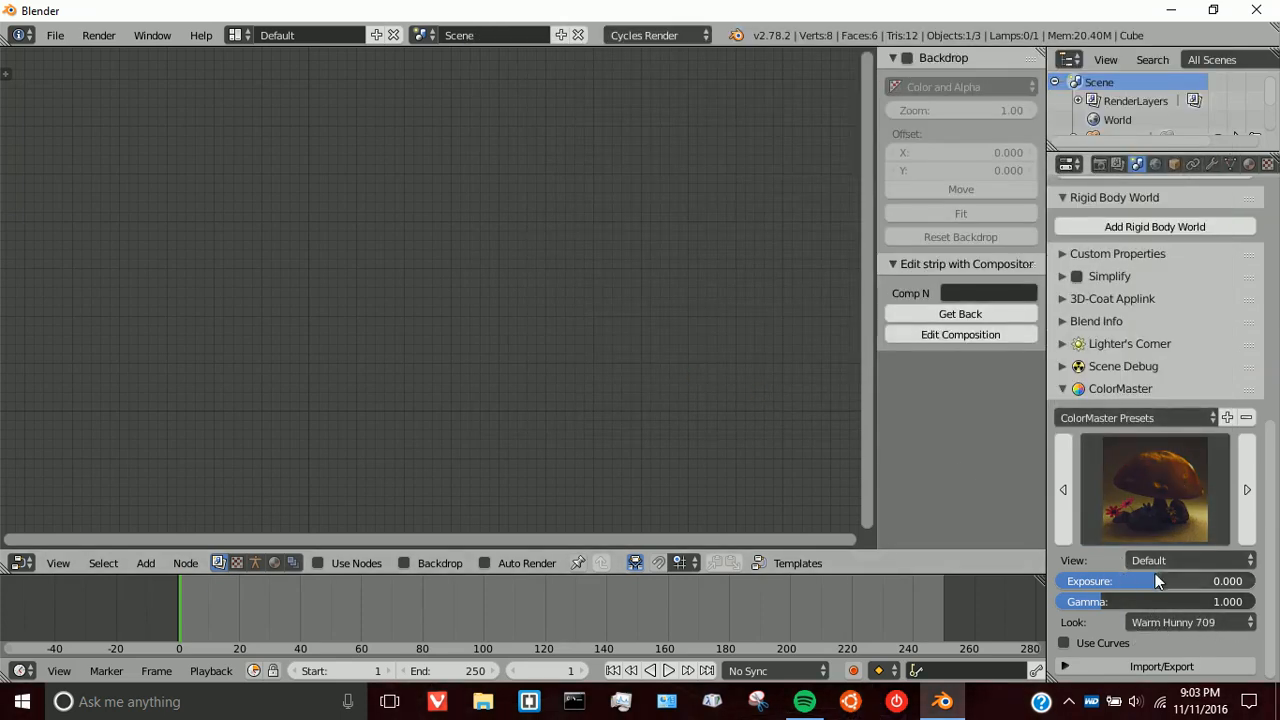
mouse_move(1130, 572)
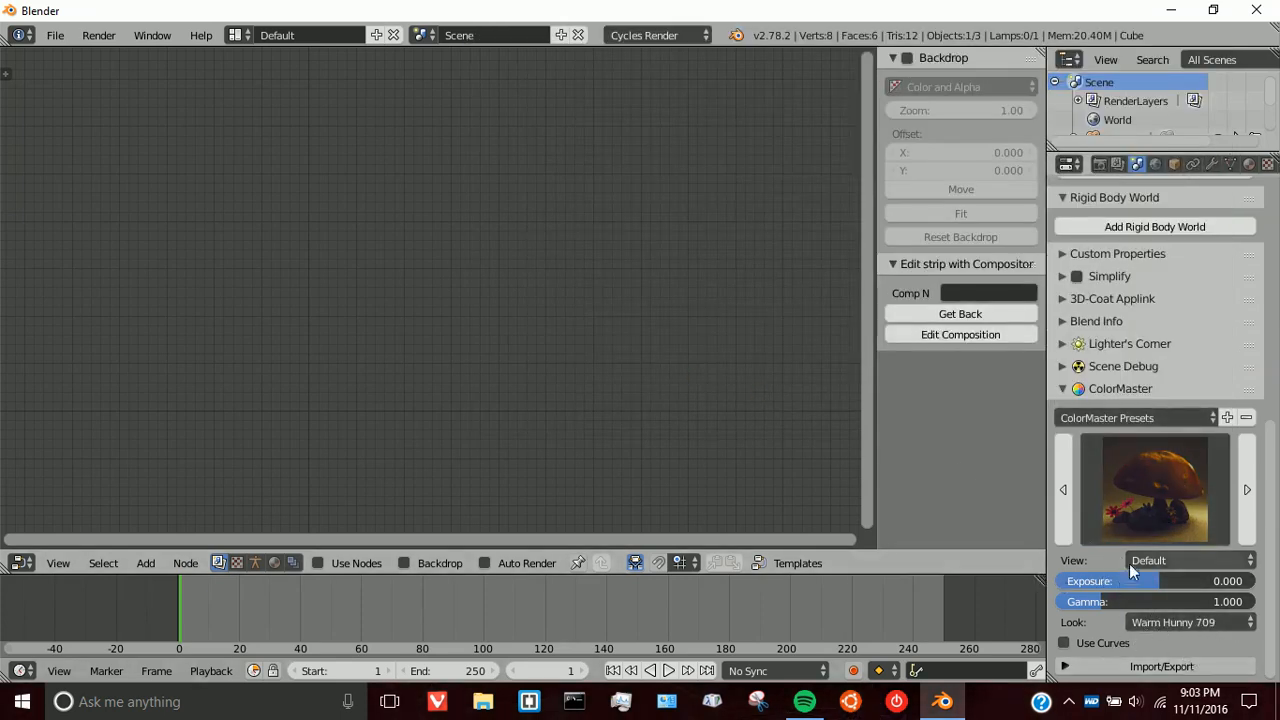
Step: Leave the view transform on Default and enable Use Curves for the grade
click(1190, 560)
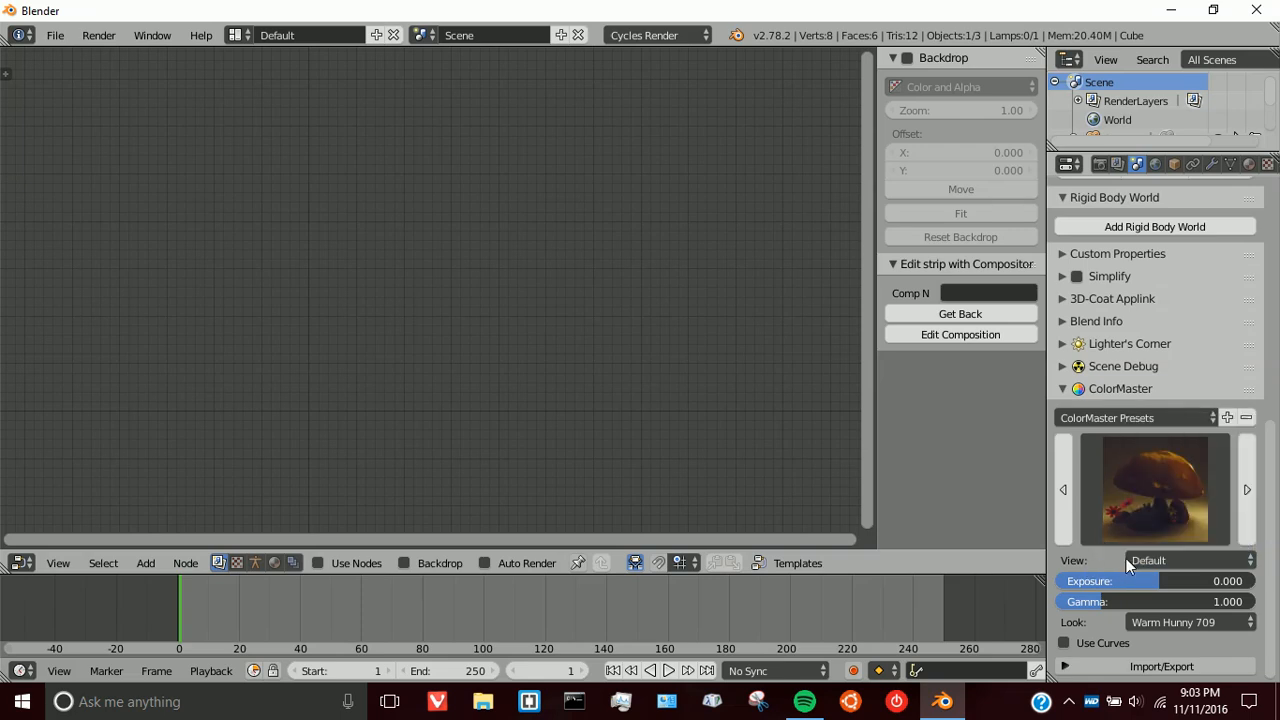
click(1188, 560)
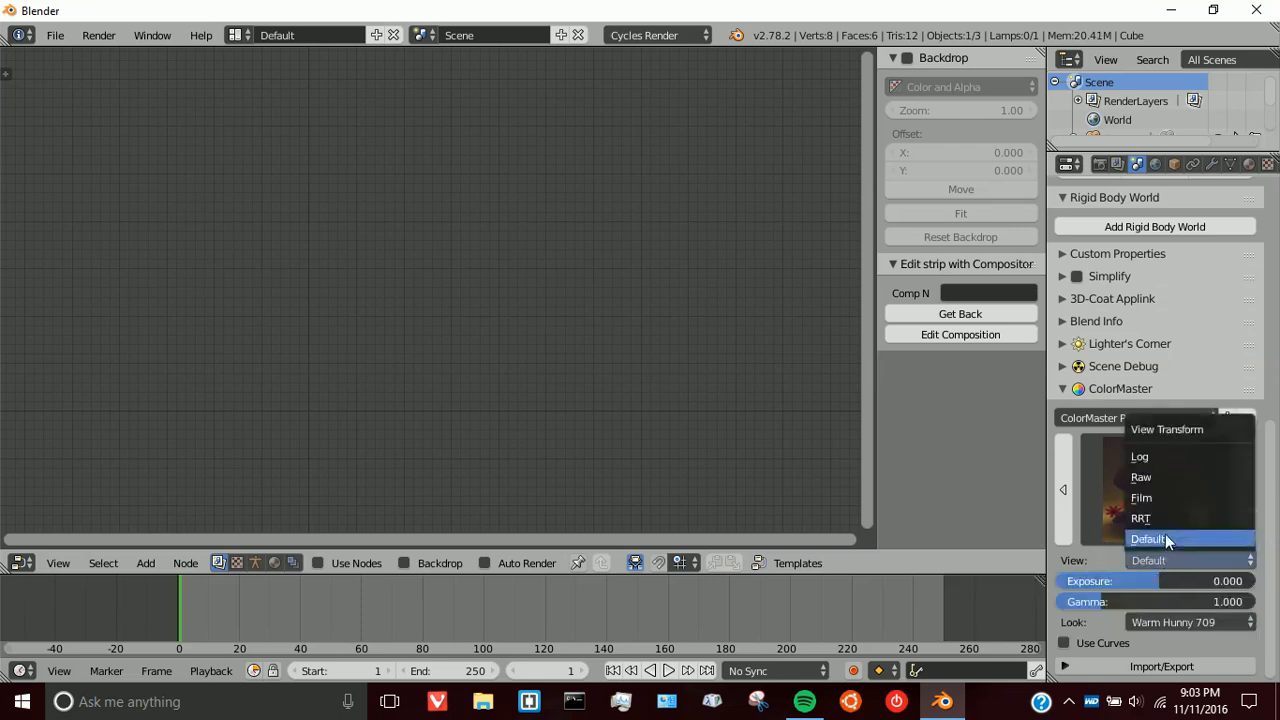
mouse_move(1176, 456)
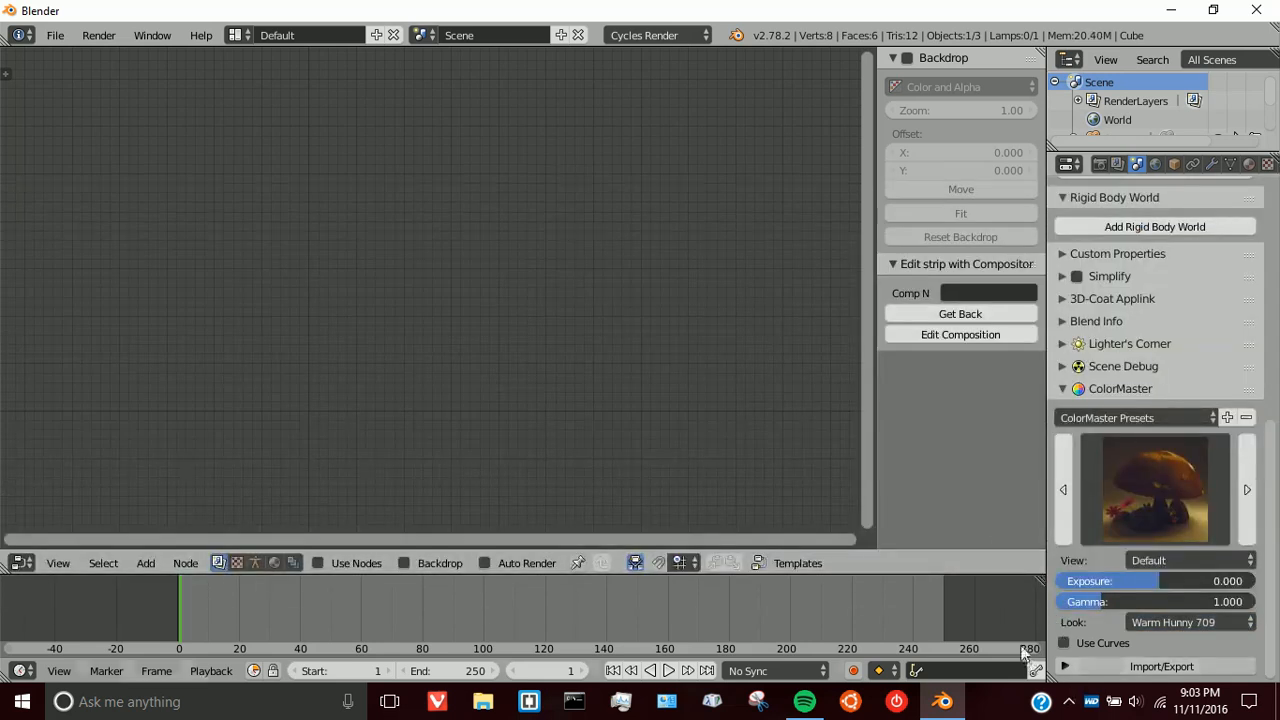
click(1064, 644)
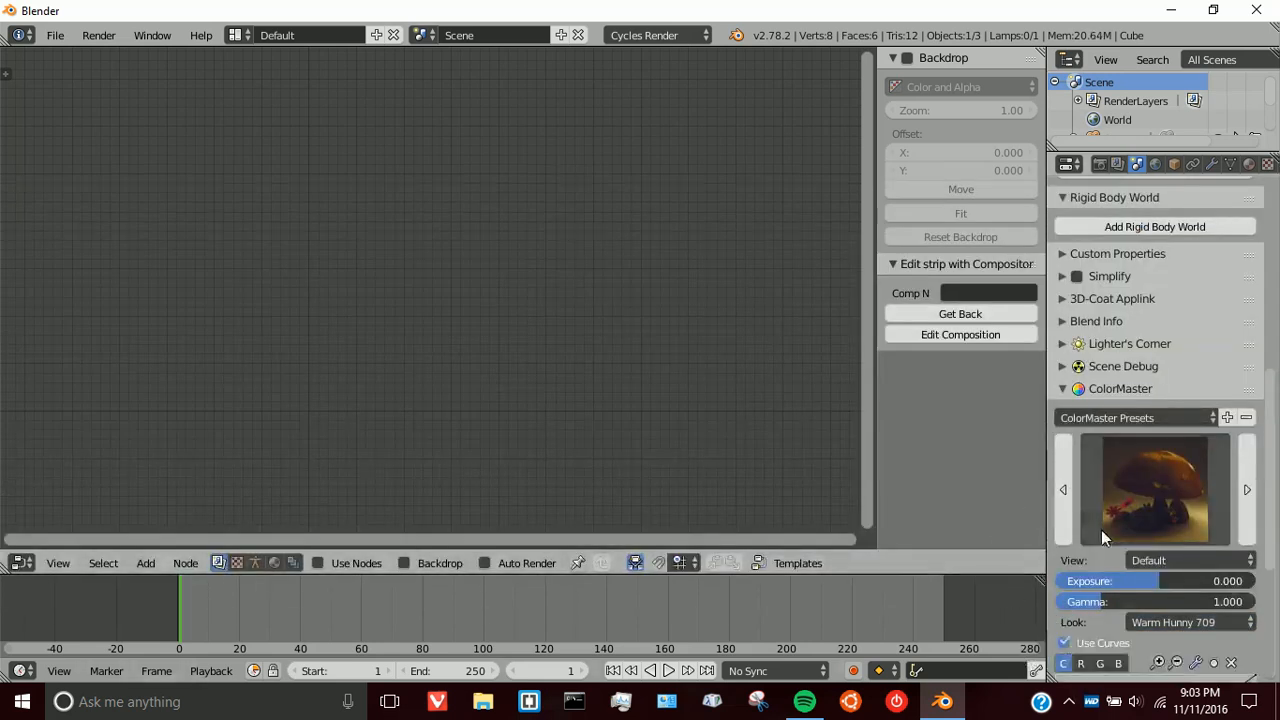
Step: Scroll the Properties editor down to the Use Curves curve widget
scroll(down, 3)
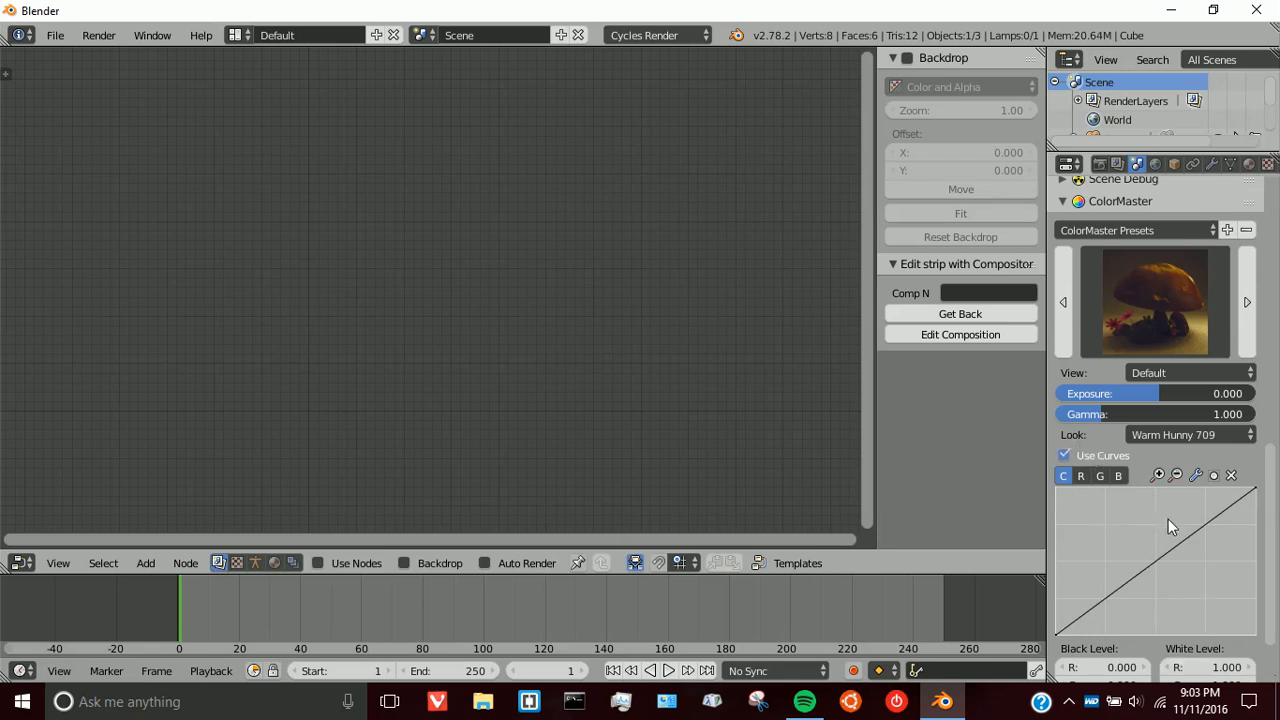
mouse_move(1096, 456)
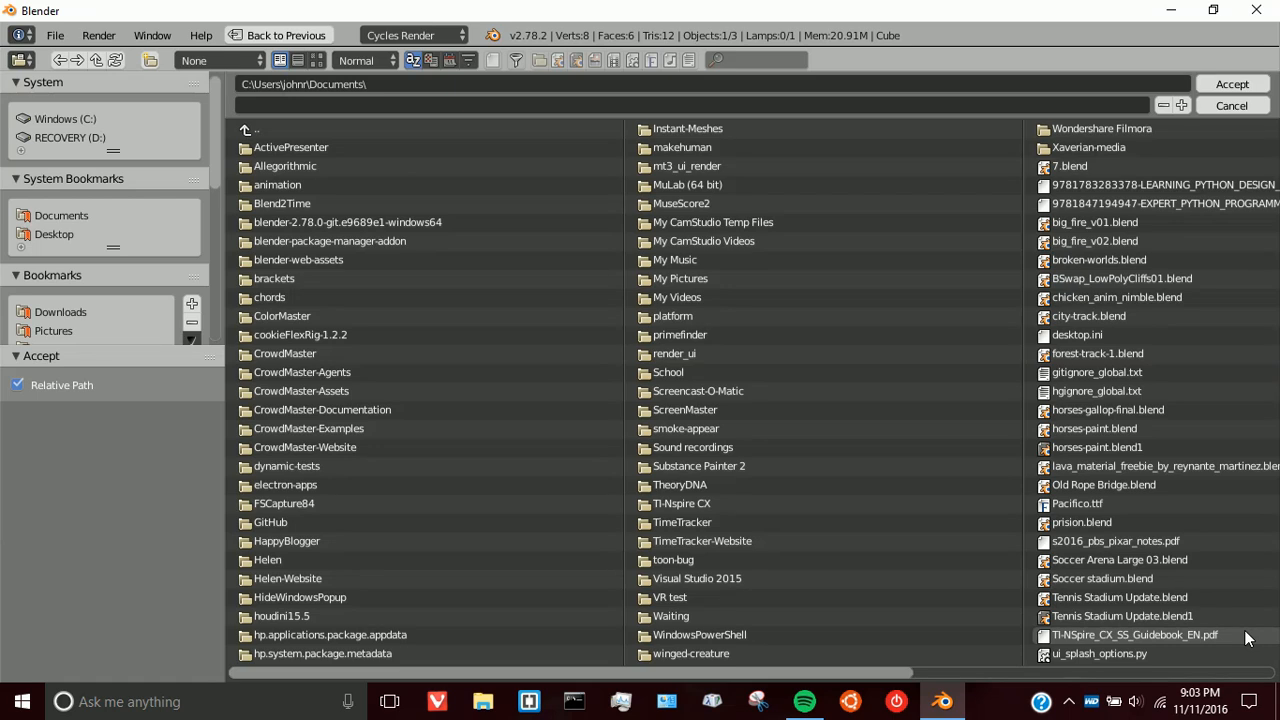
mouse_move(56, 236)
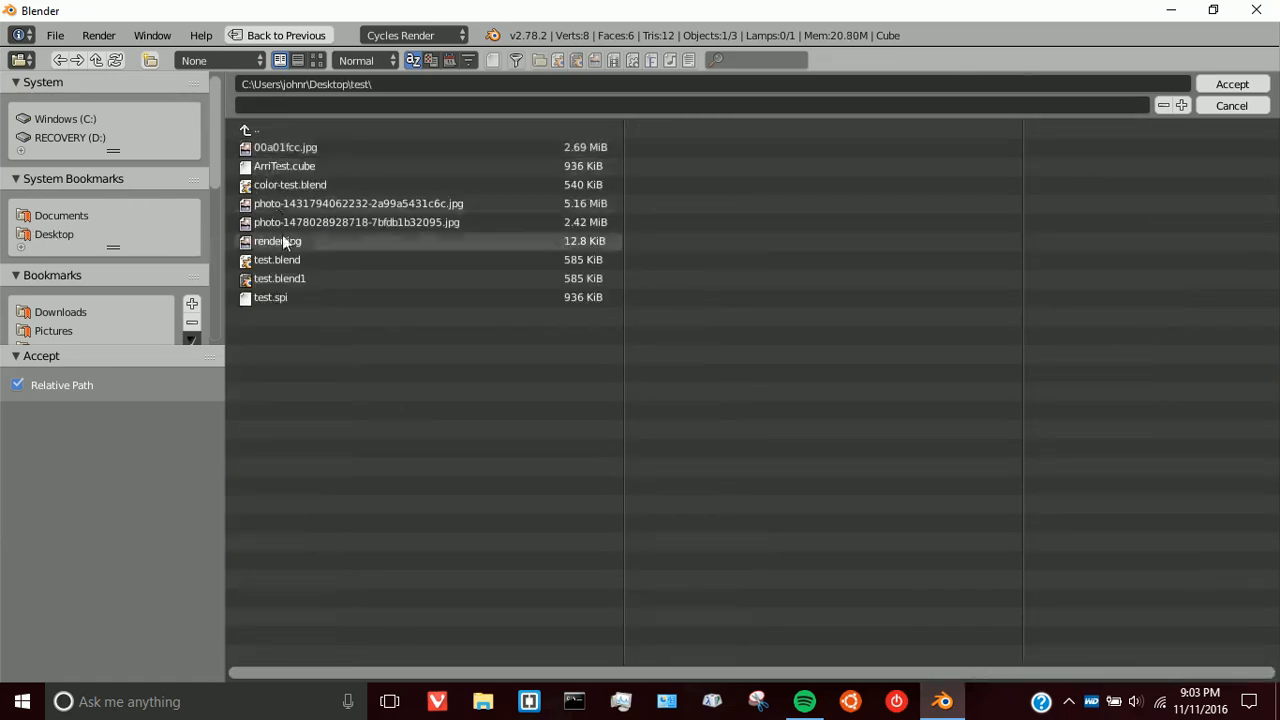
Step: Import Desktop\test\ArriTest.cube as a custom LUT named Arri Test, then return to the 3D workspace
click(284, 166)
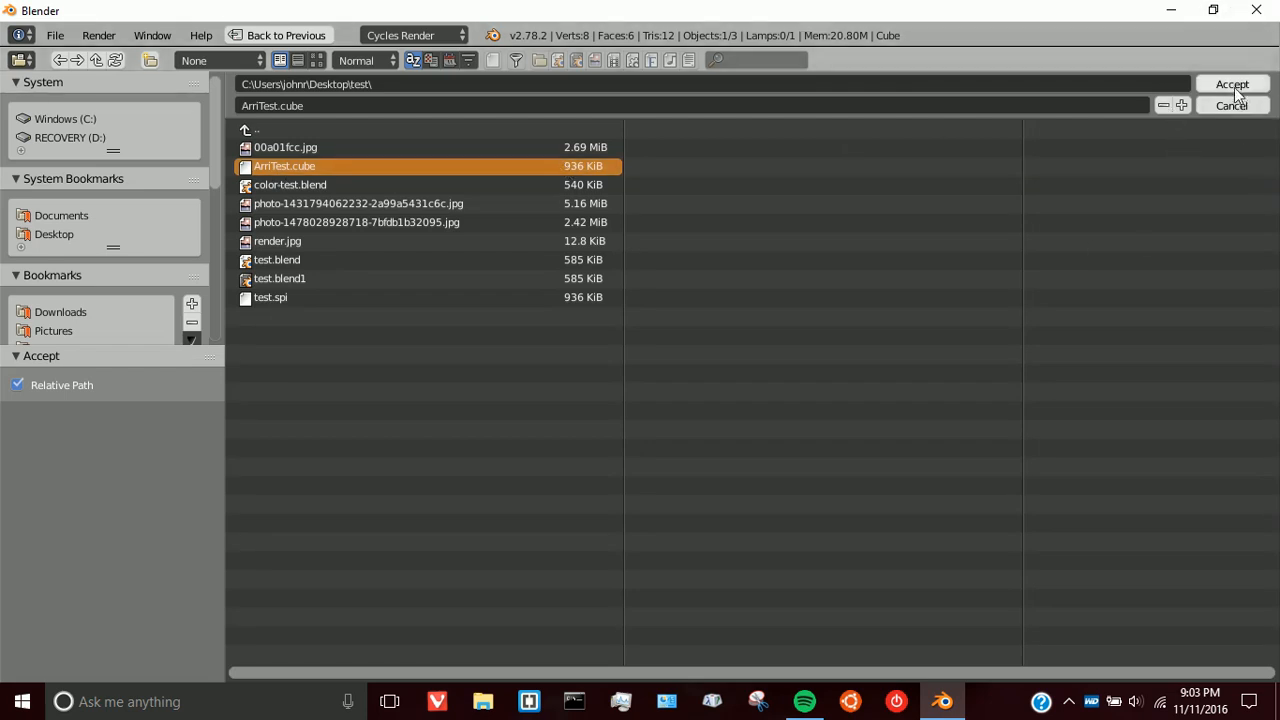
click(1232, 84)
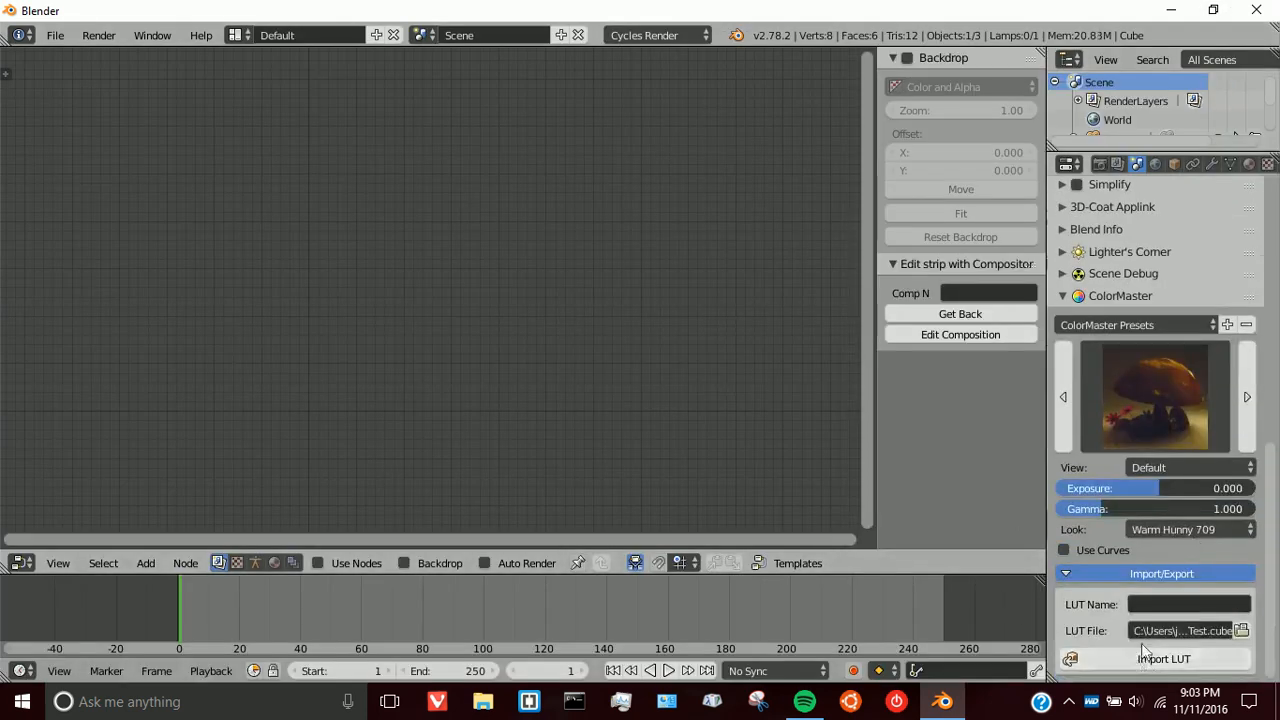
click(1188, 604)
text(An)
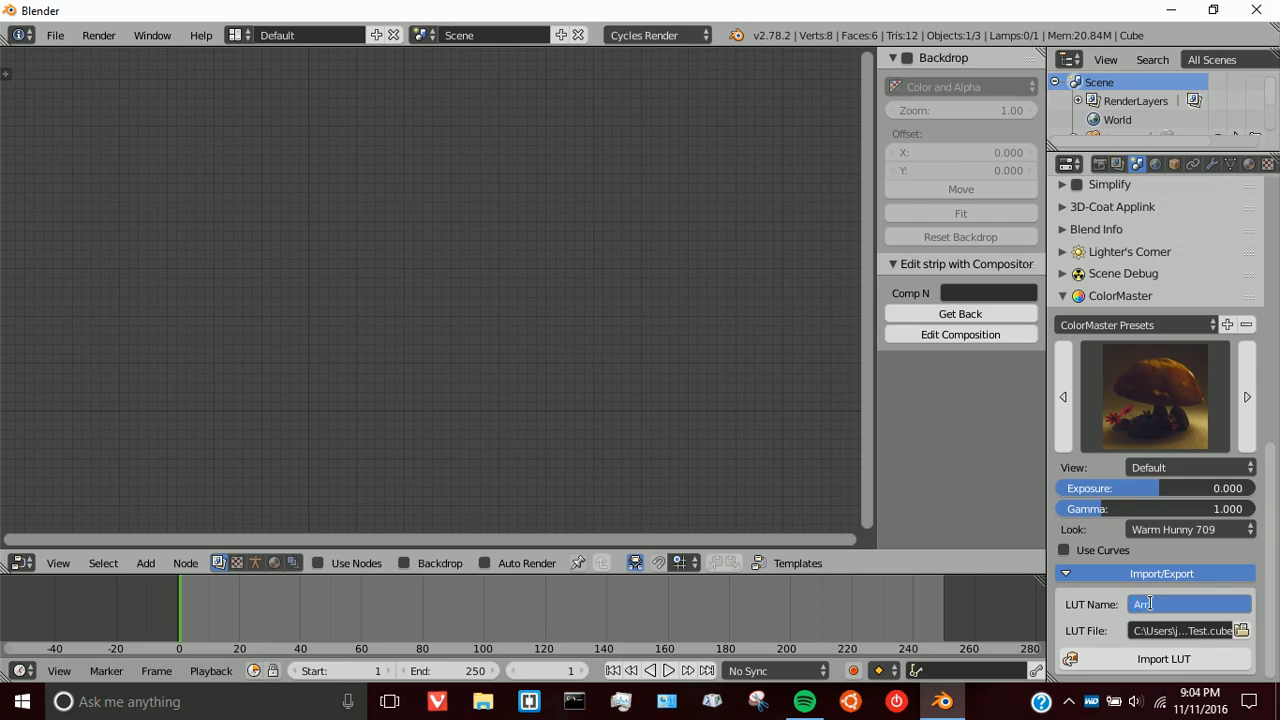
text(Test)
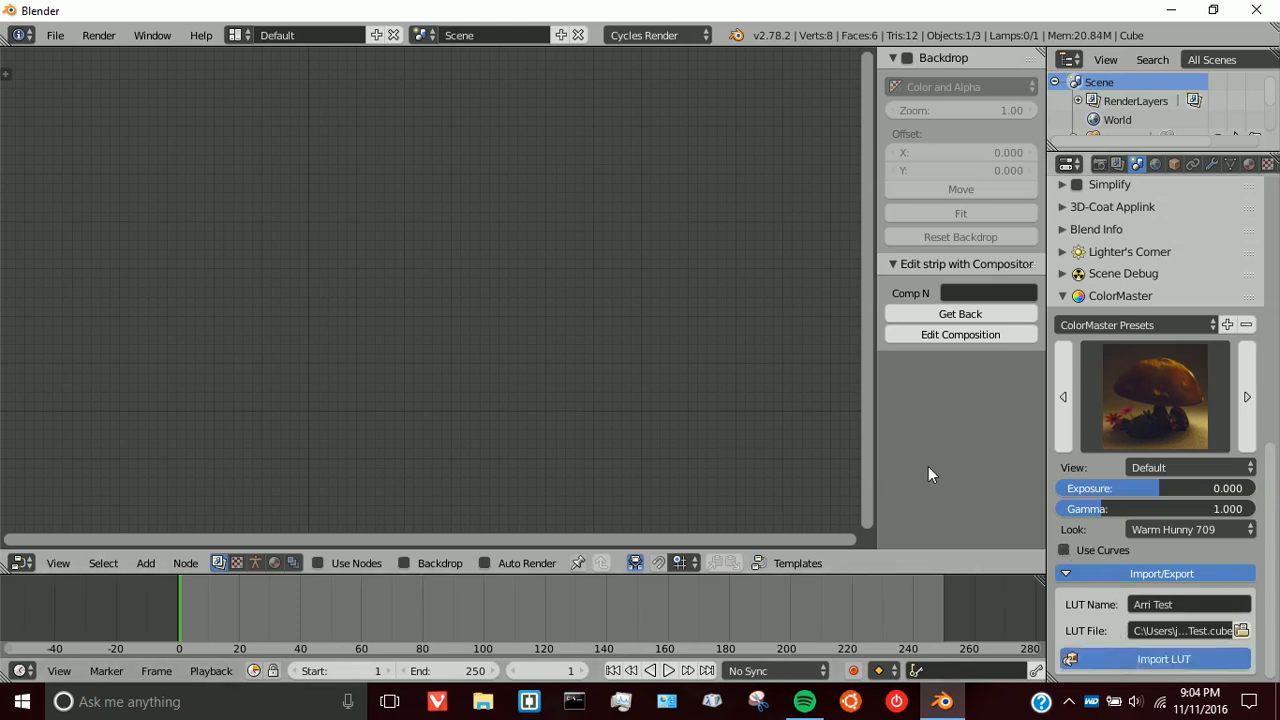
click(1164, 658)
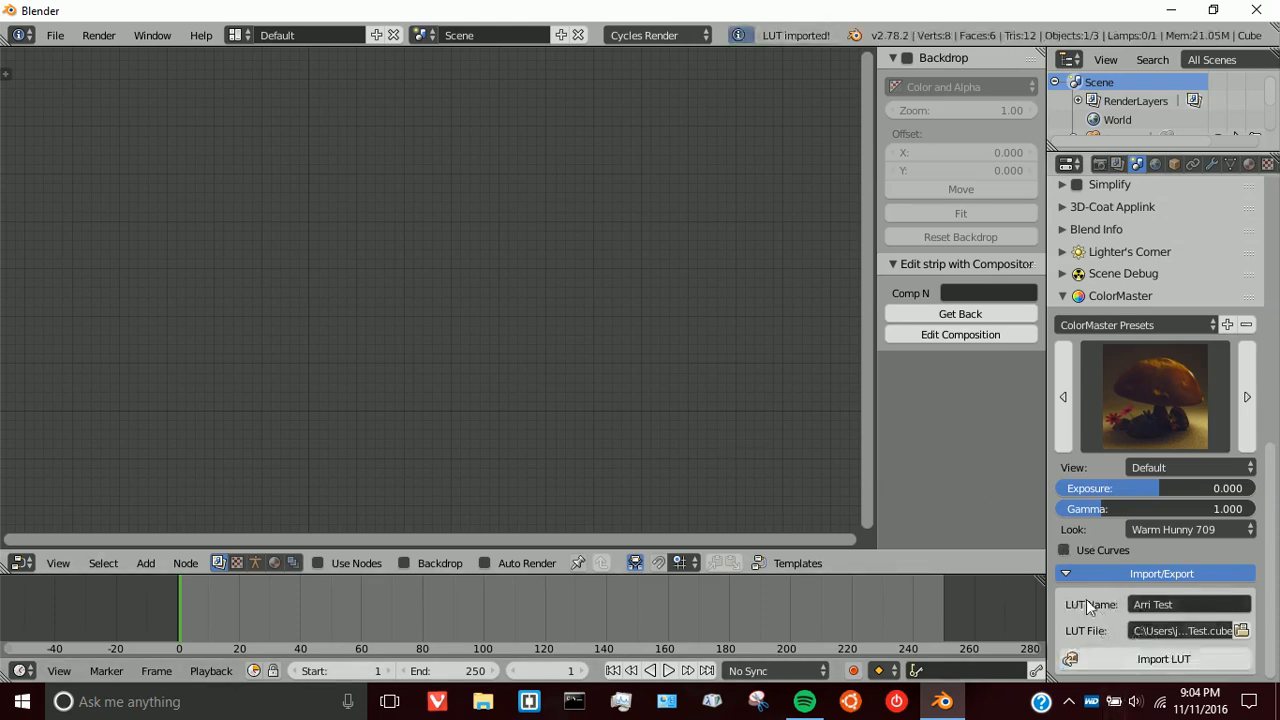
mouse_move(528, 288)
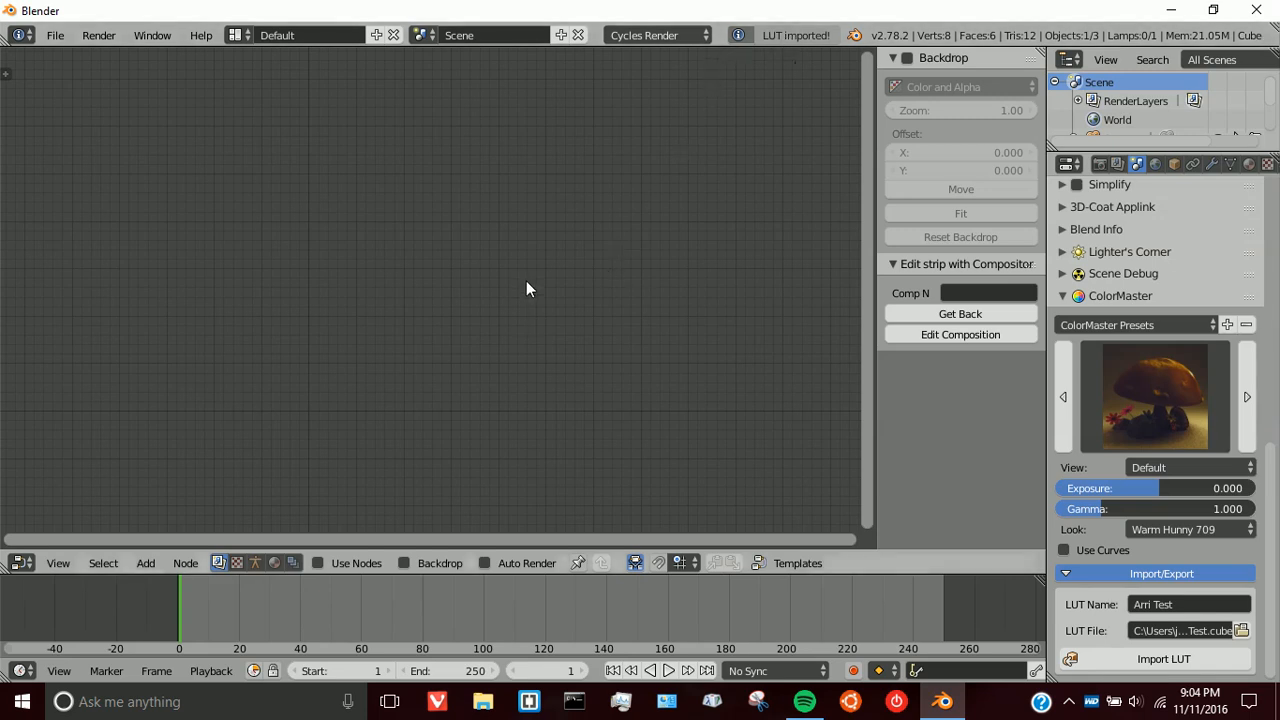
key(ctrl+q)
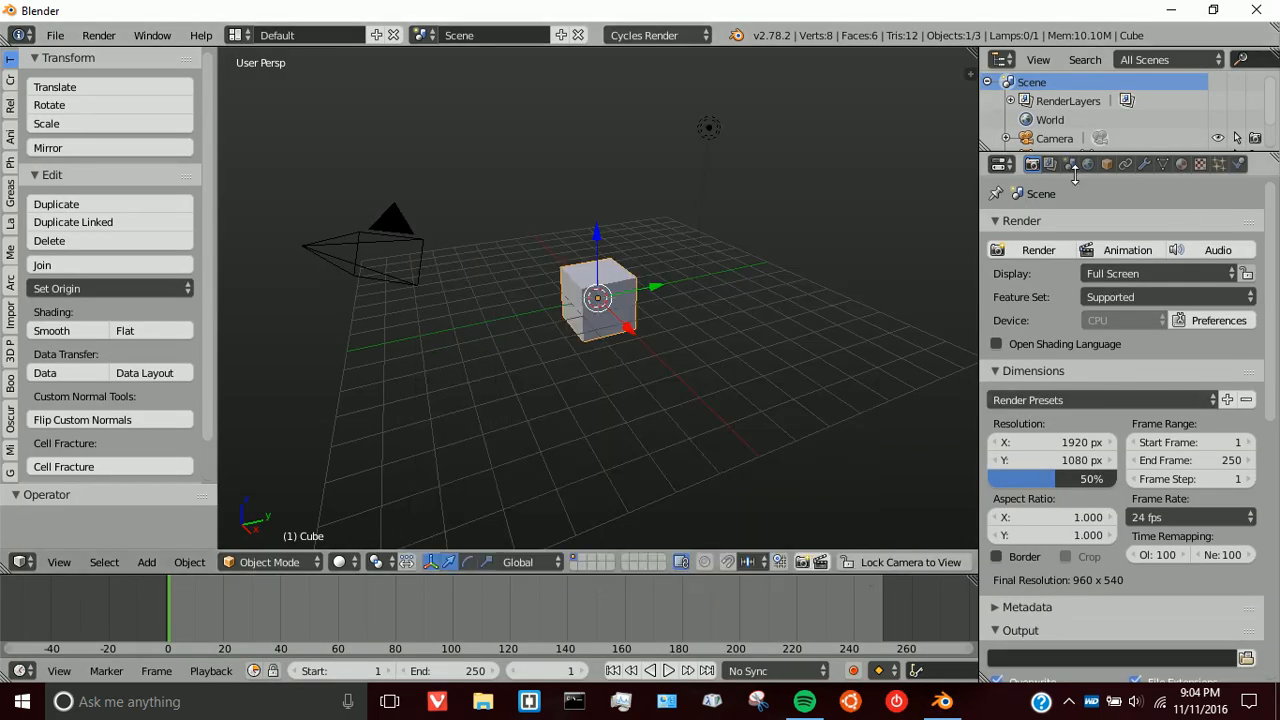
Step: Set the ColorMaster look in Scene properties to the imported Arri Test LUT and show the preset gallery
click(1068, 164)
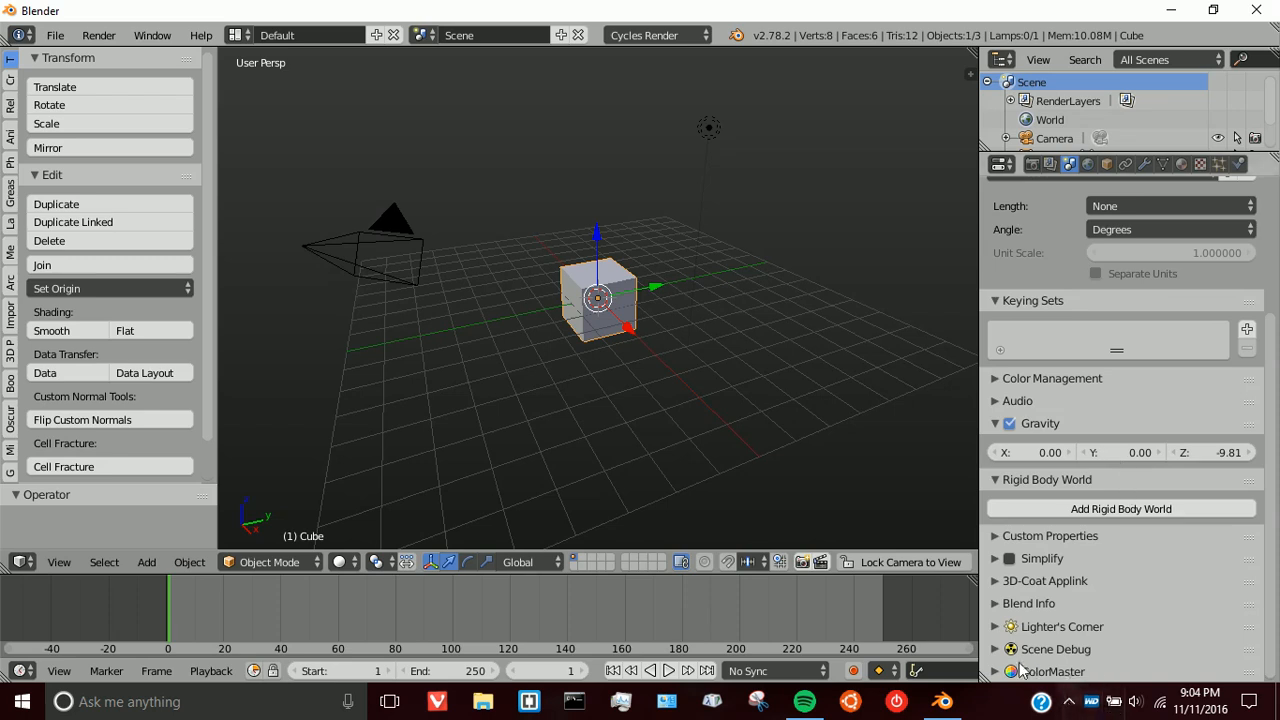
click(1052, 672)
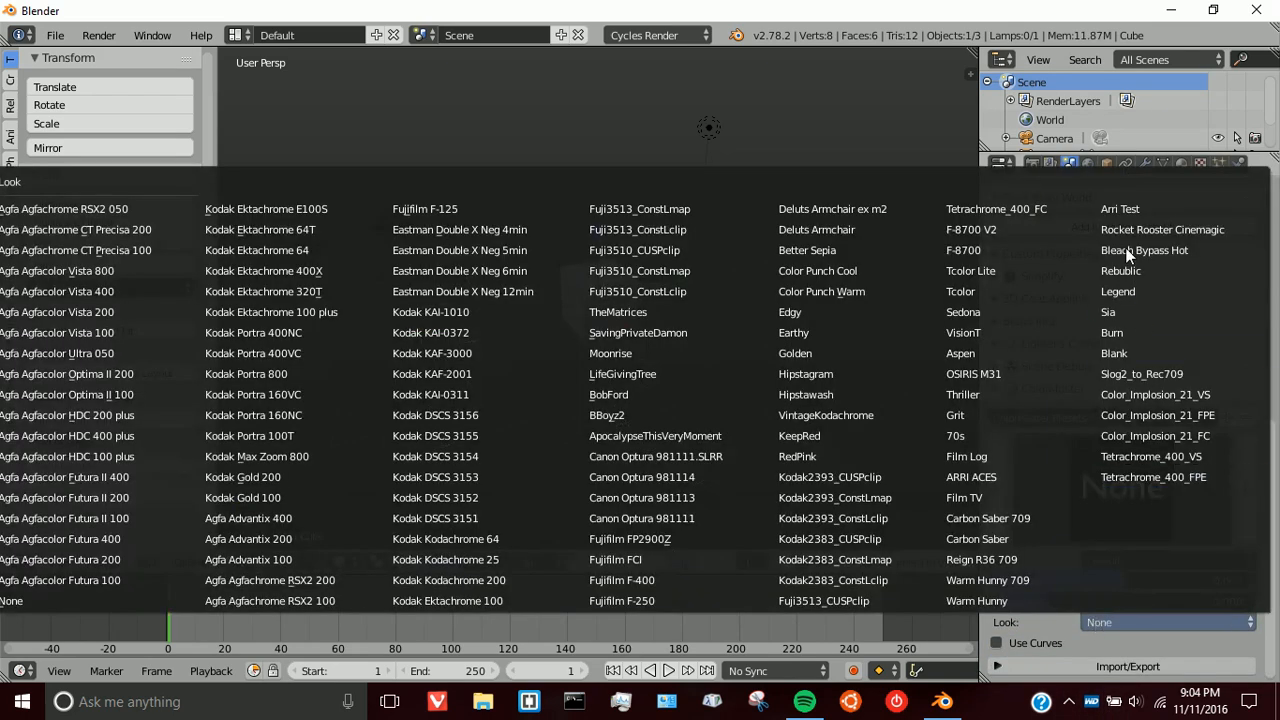
click(1120, 208)
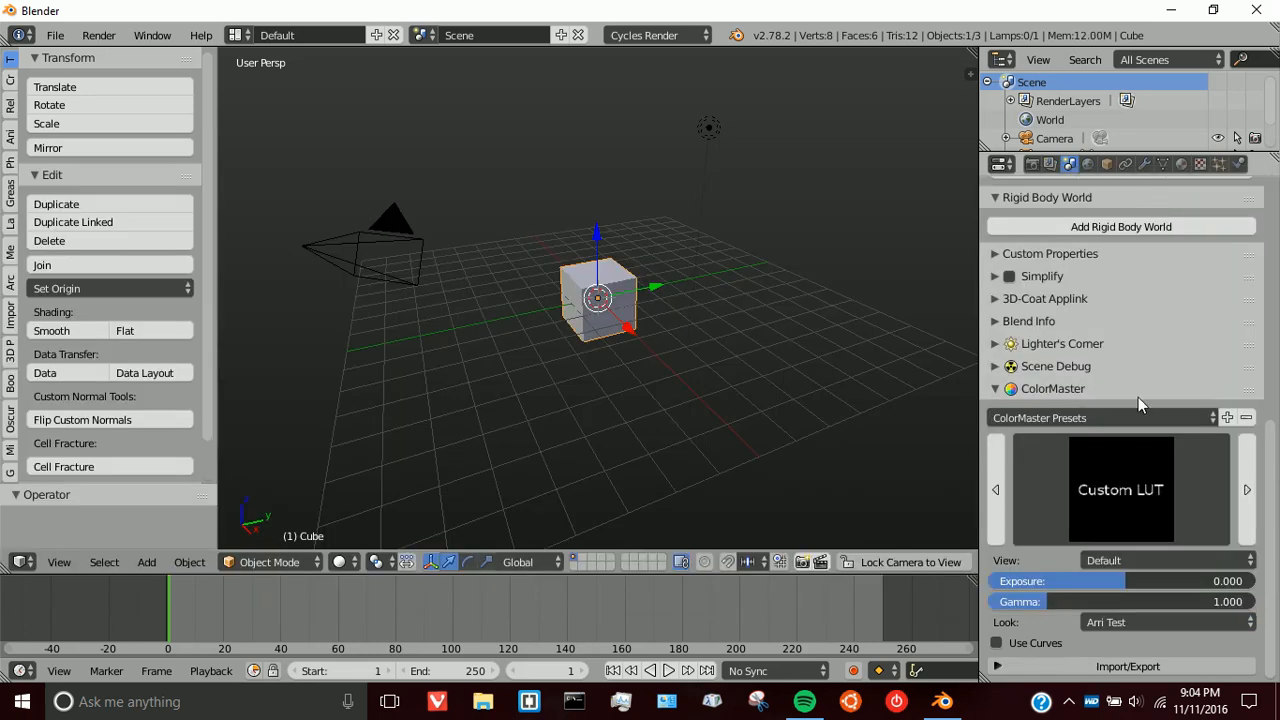
click(1164, 620)
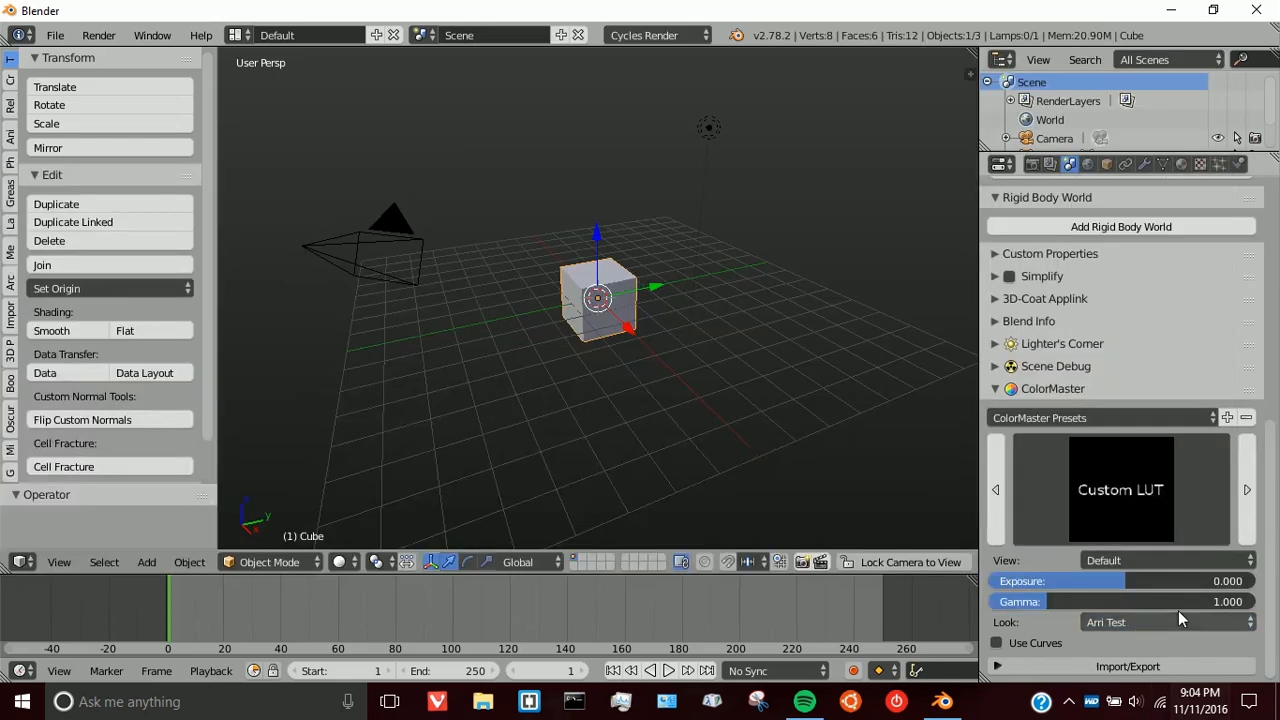
mouse_move(1044, 648)
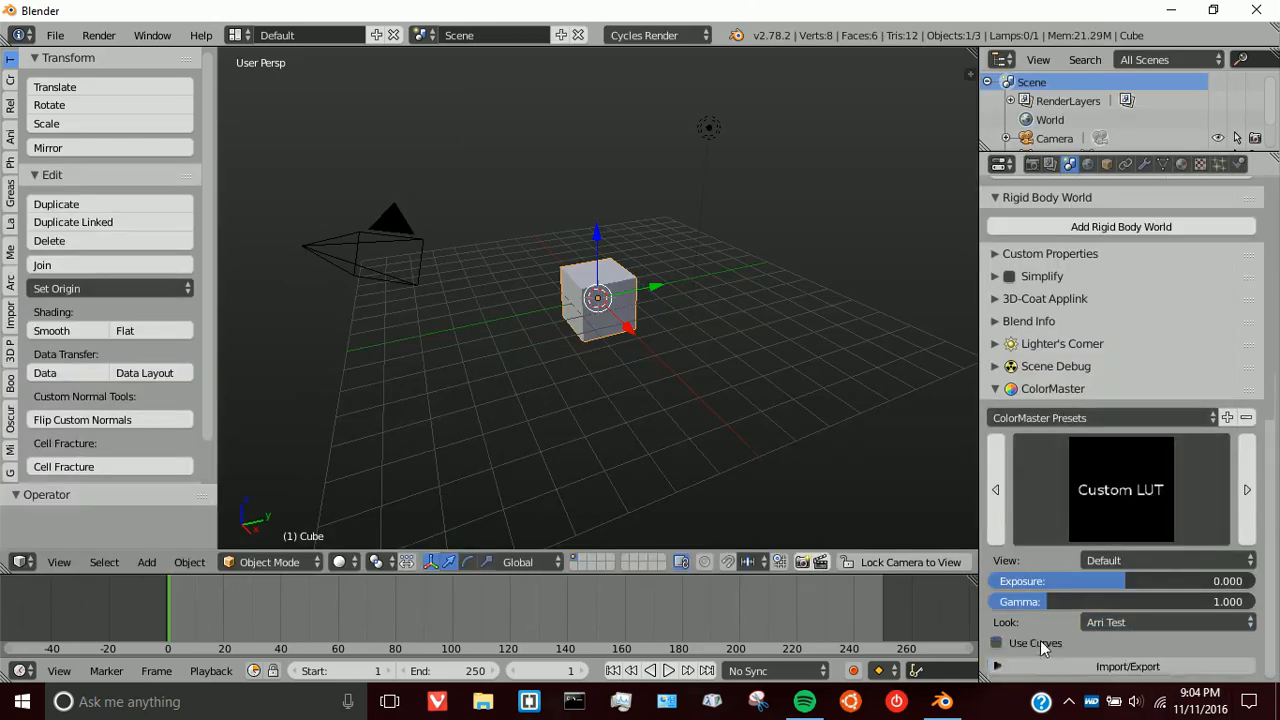
click(1120, 488)
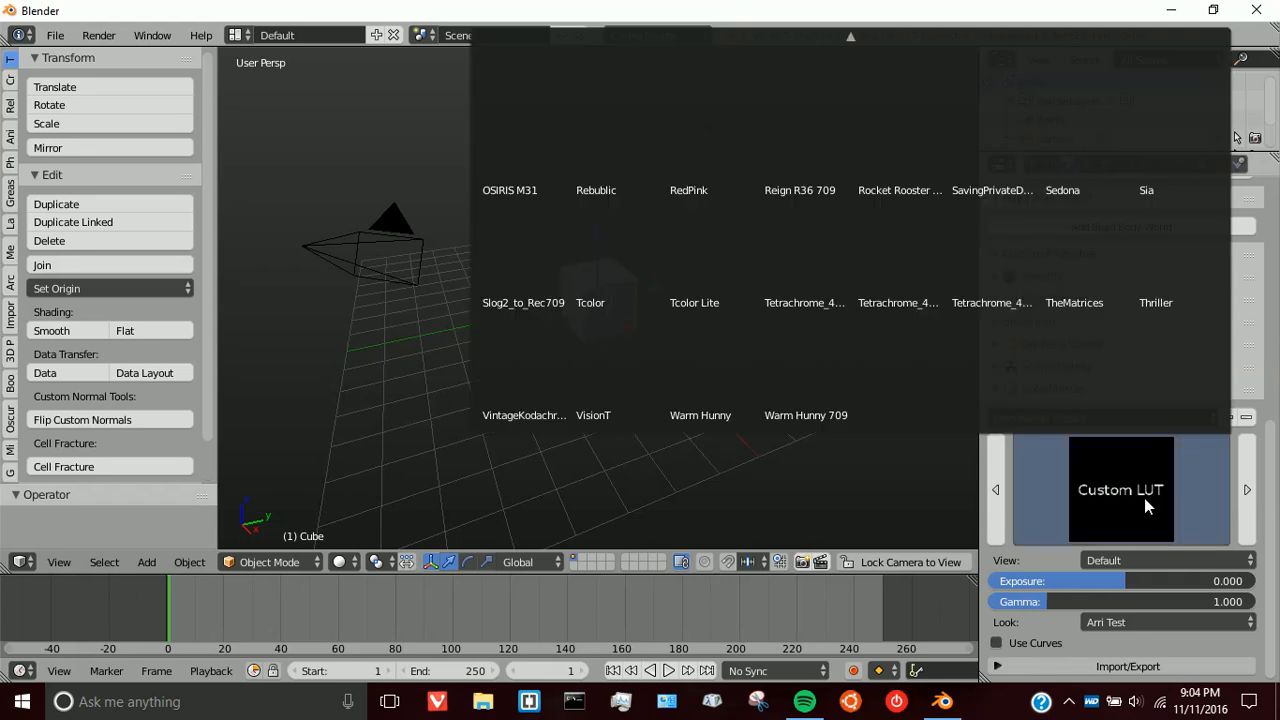
click(992, 190)
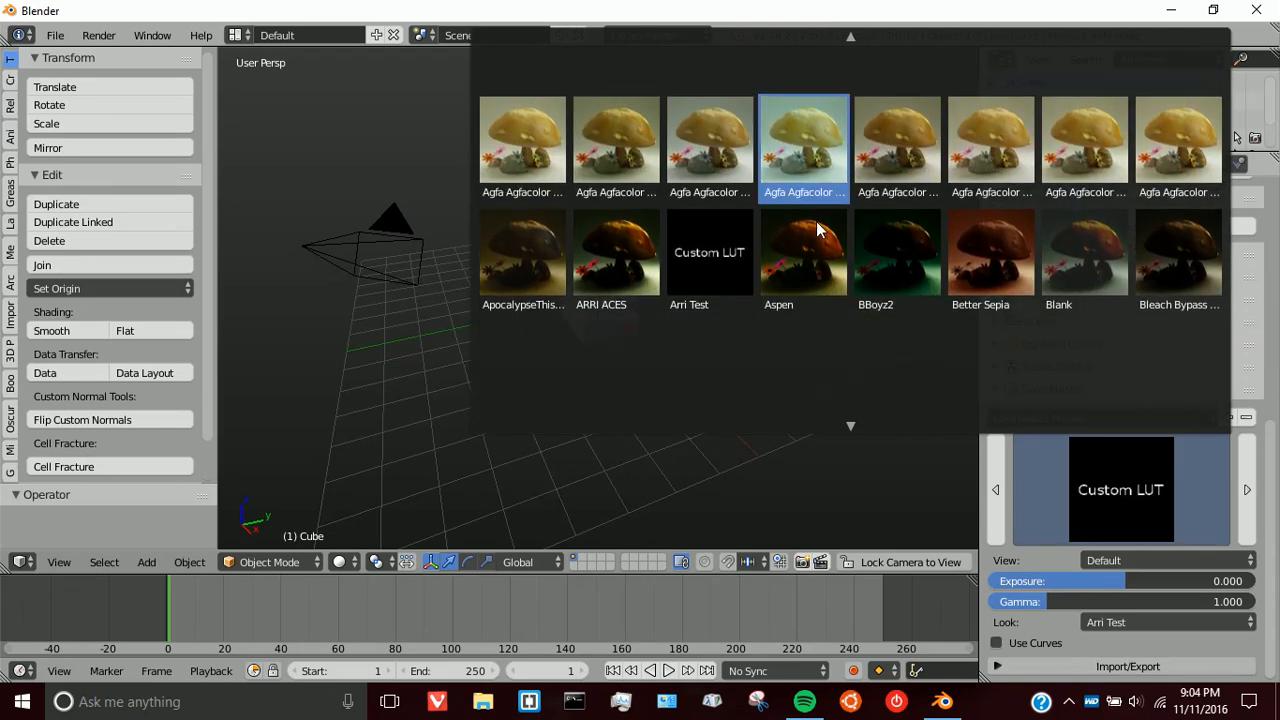
click(708, 250)
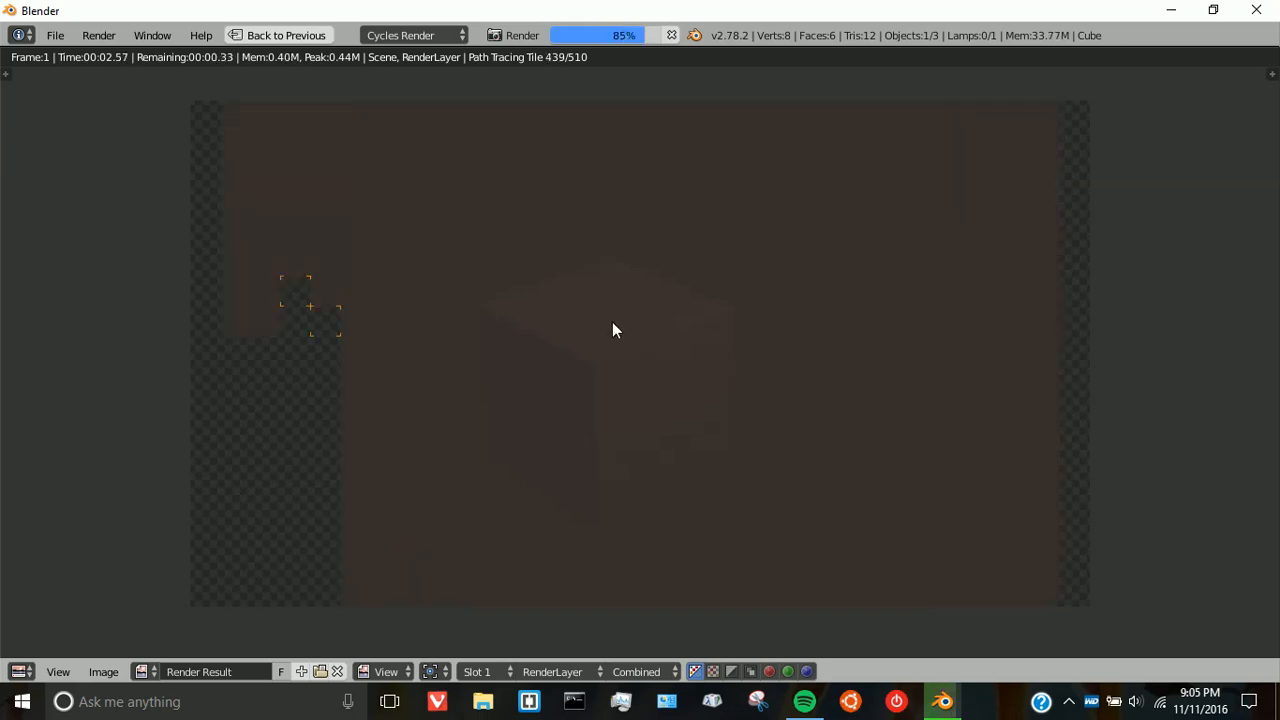
Step: Render the scene so the Render Result appears in the image editor
click(10, 76)
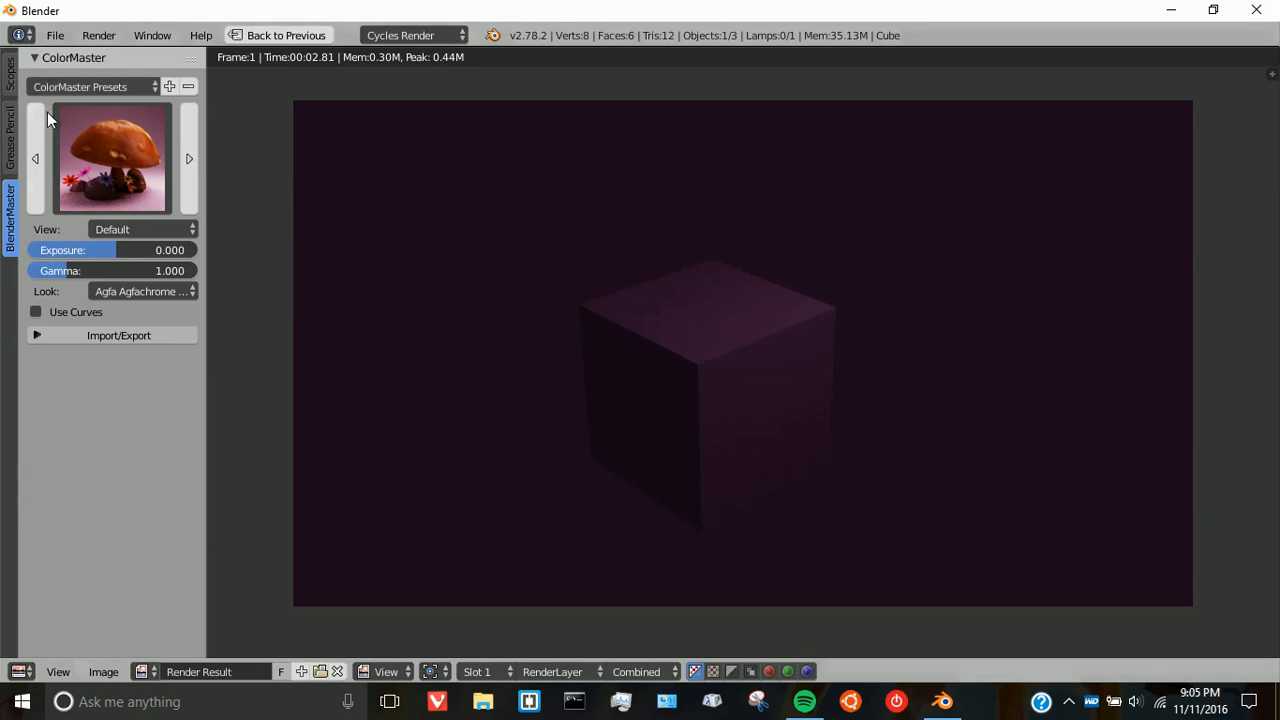
Step: Replace the Agfachrome grade on the render with an Agfa Agfacolor look from the gallery
click(112, 158)
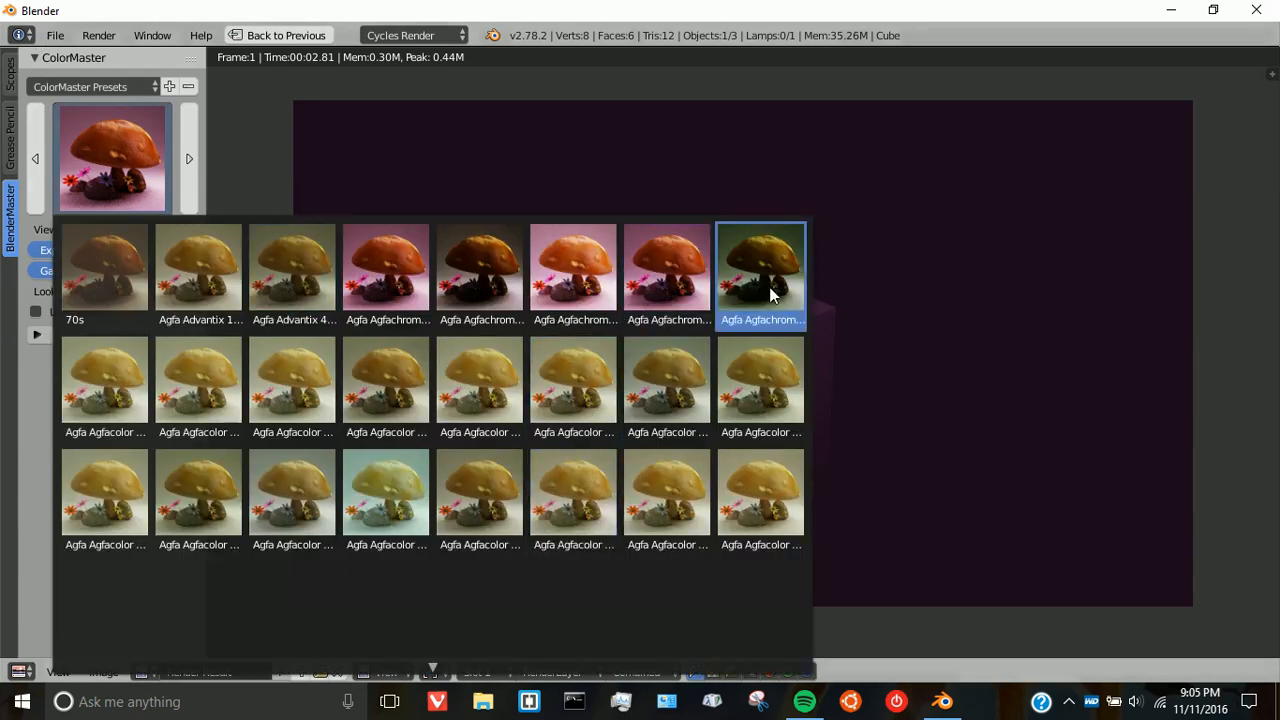
click(292, 492)
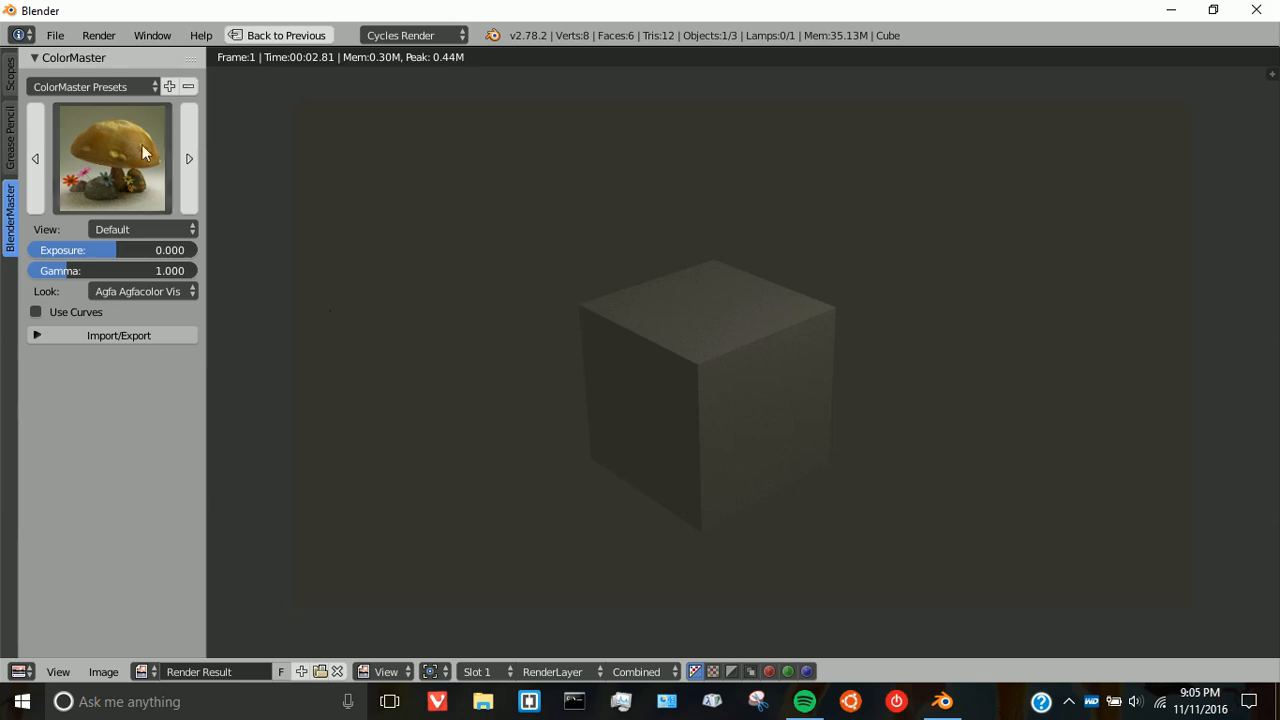
click(140, 292)
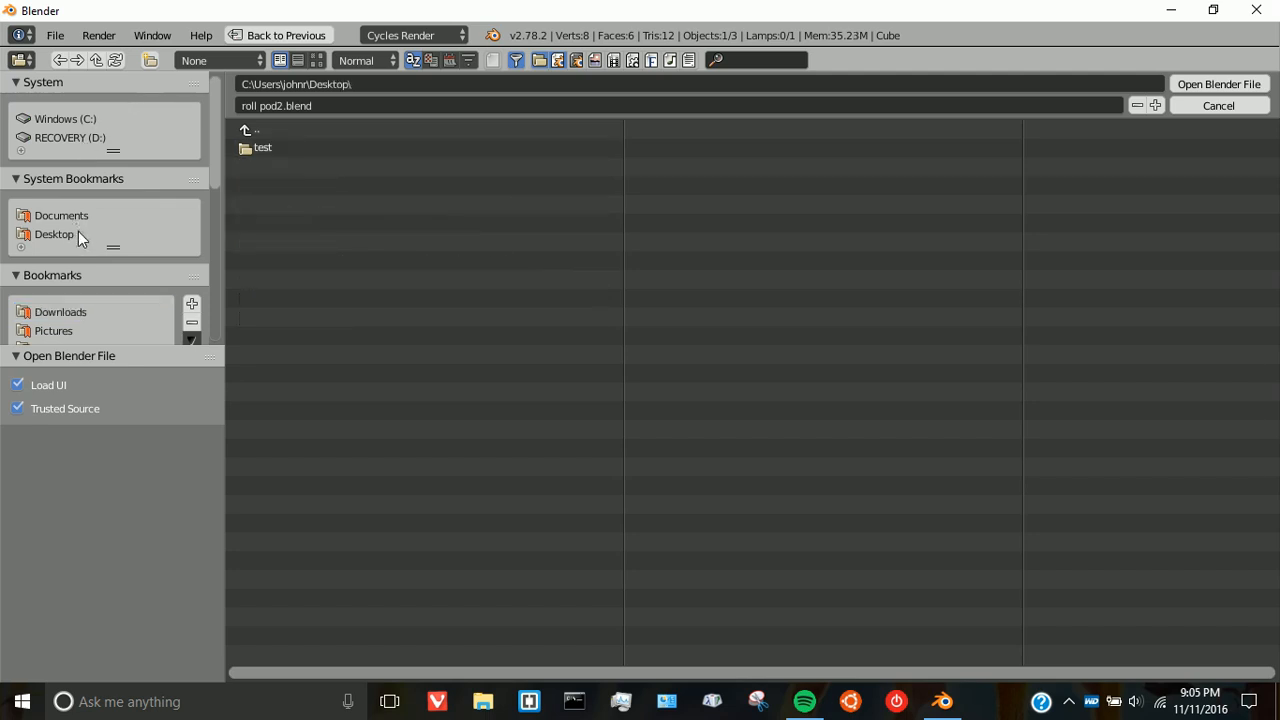
Step: Load test.blend from the Desktop test folder
double_click(262, 148)
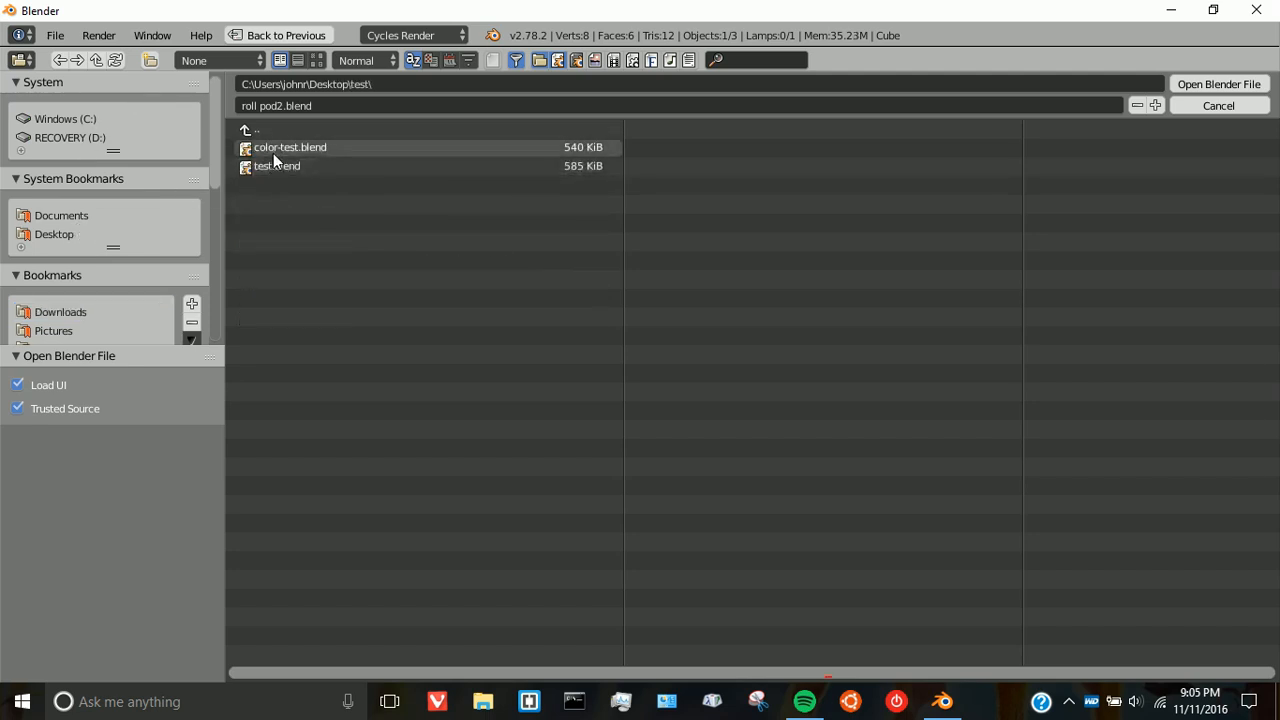
double_click(290, 148)
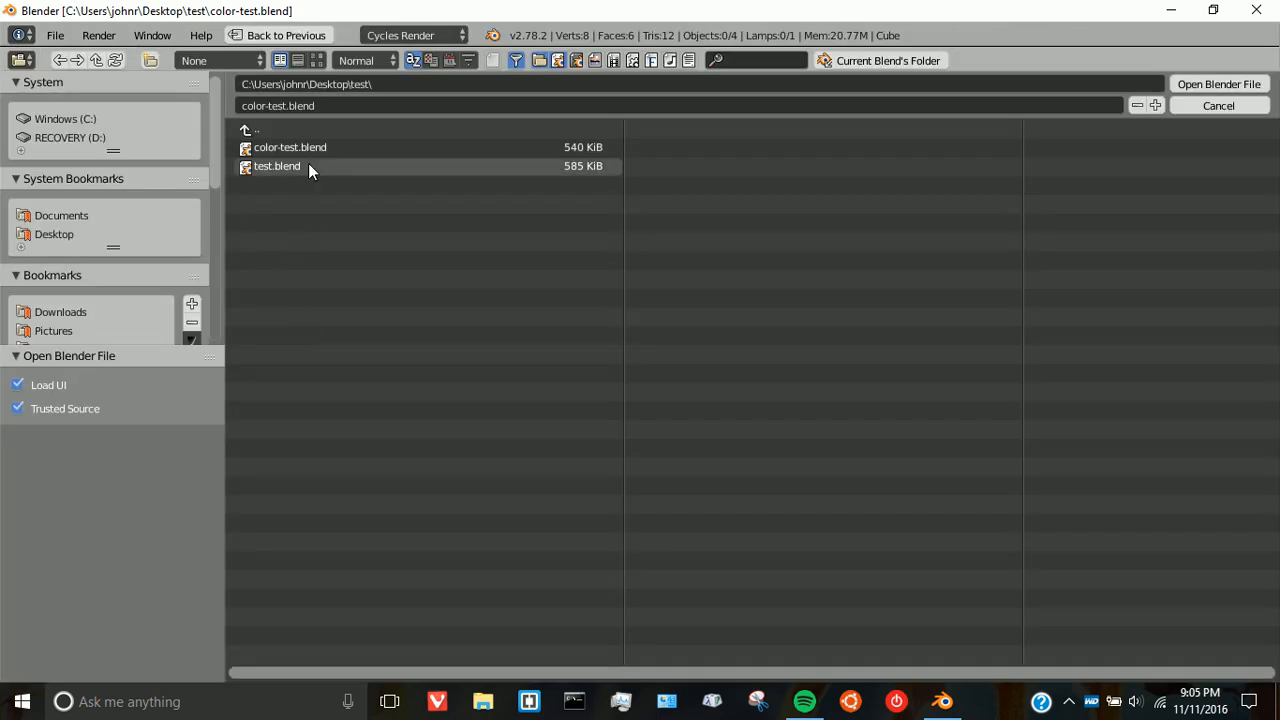
double_click(276, 166)
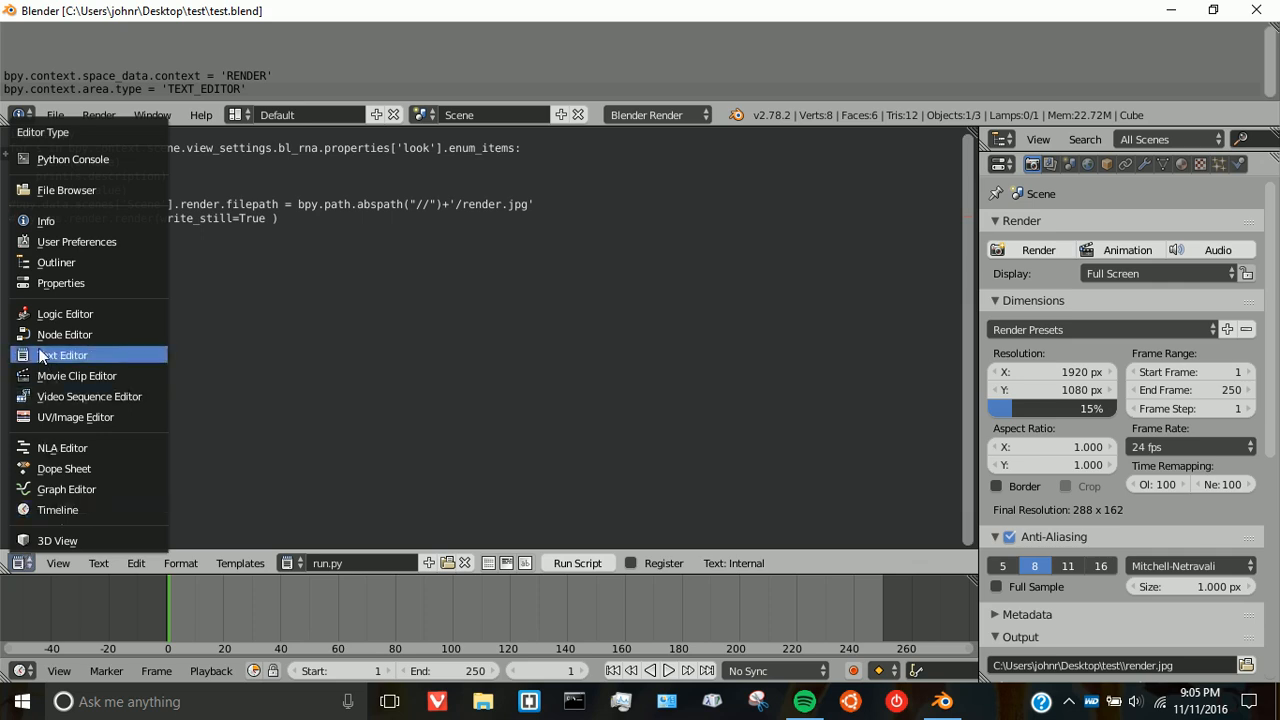
Step: Show the compositing nodes that scale the image, then give the image the 70s look
click(64, 334)
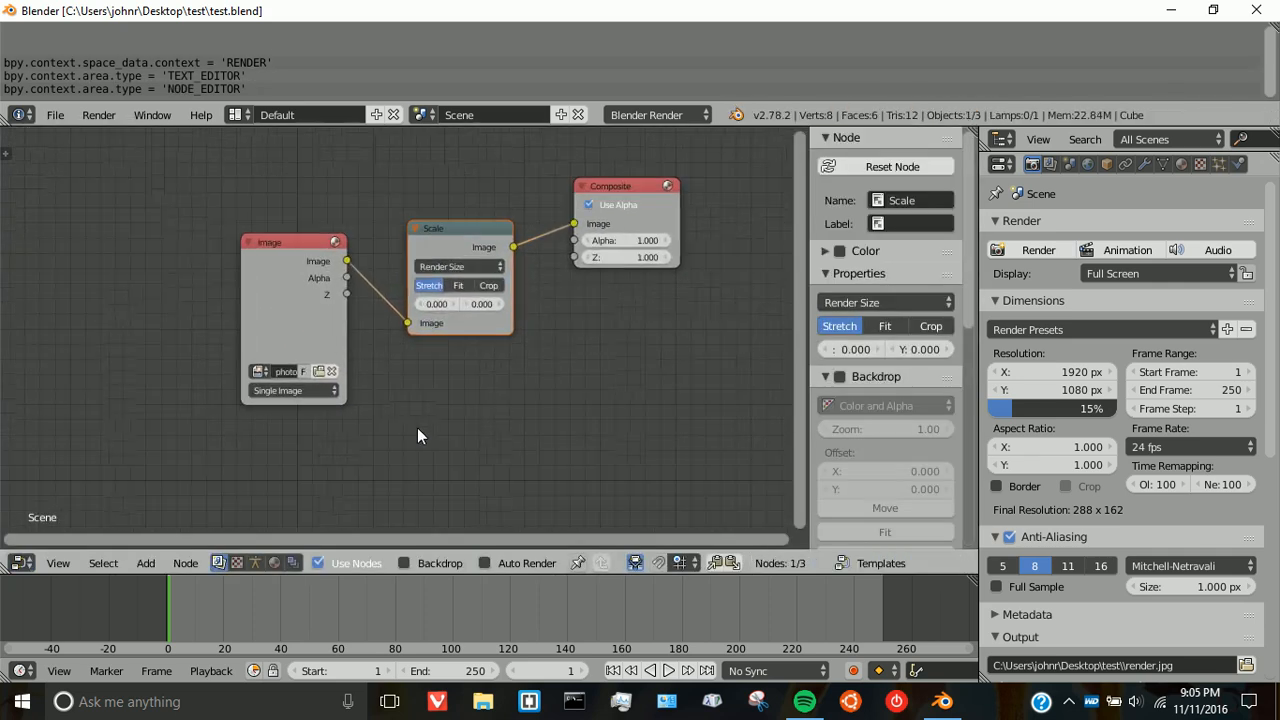
click(588, 204)
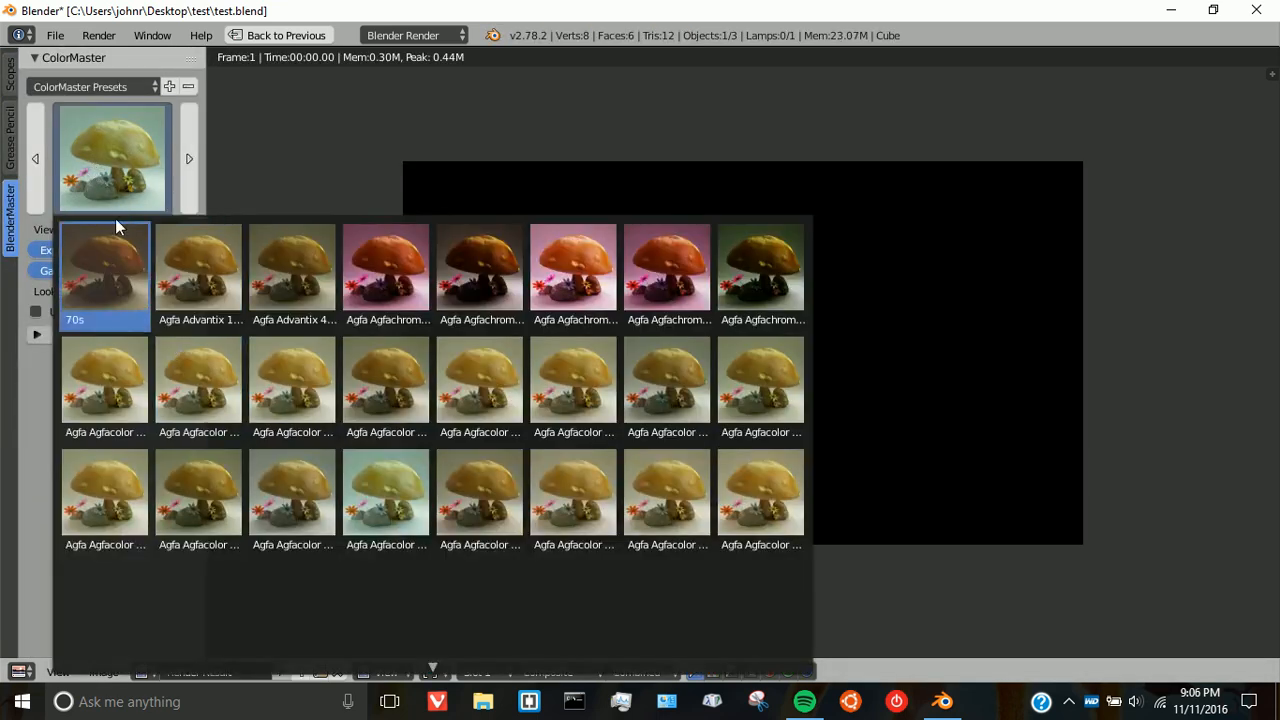
click(104, 276)
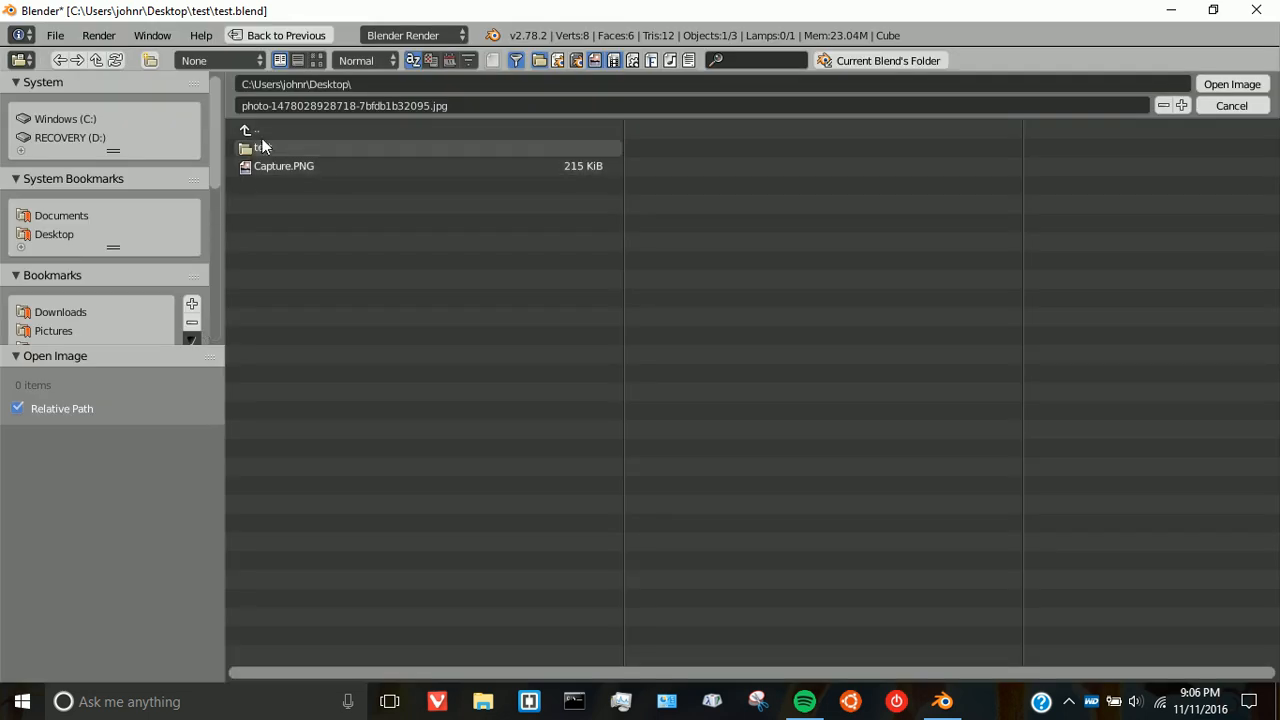
Step: Load the landscape photo JPG from the test folder into the image editor
double_click(260, 148)
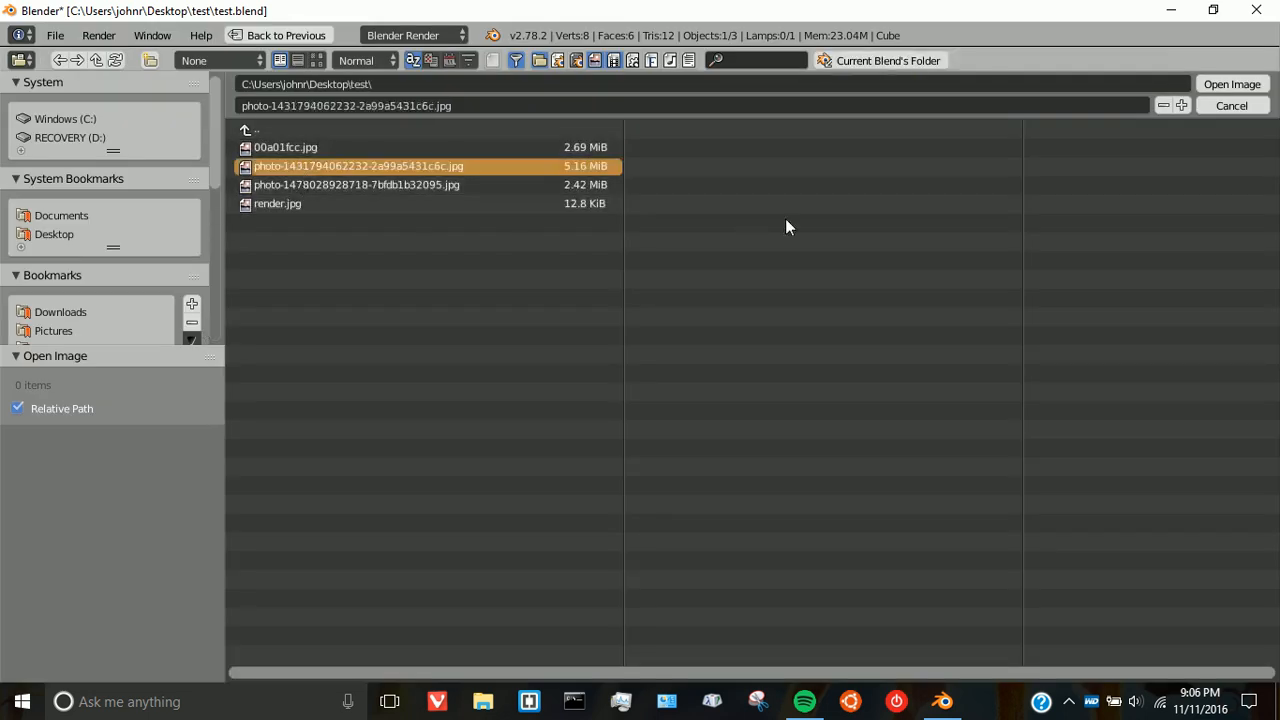
click(1232, 84)
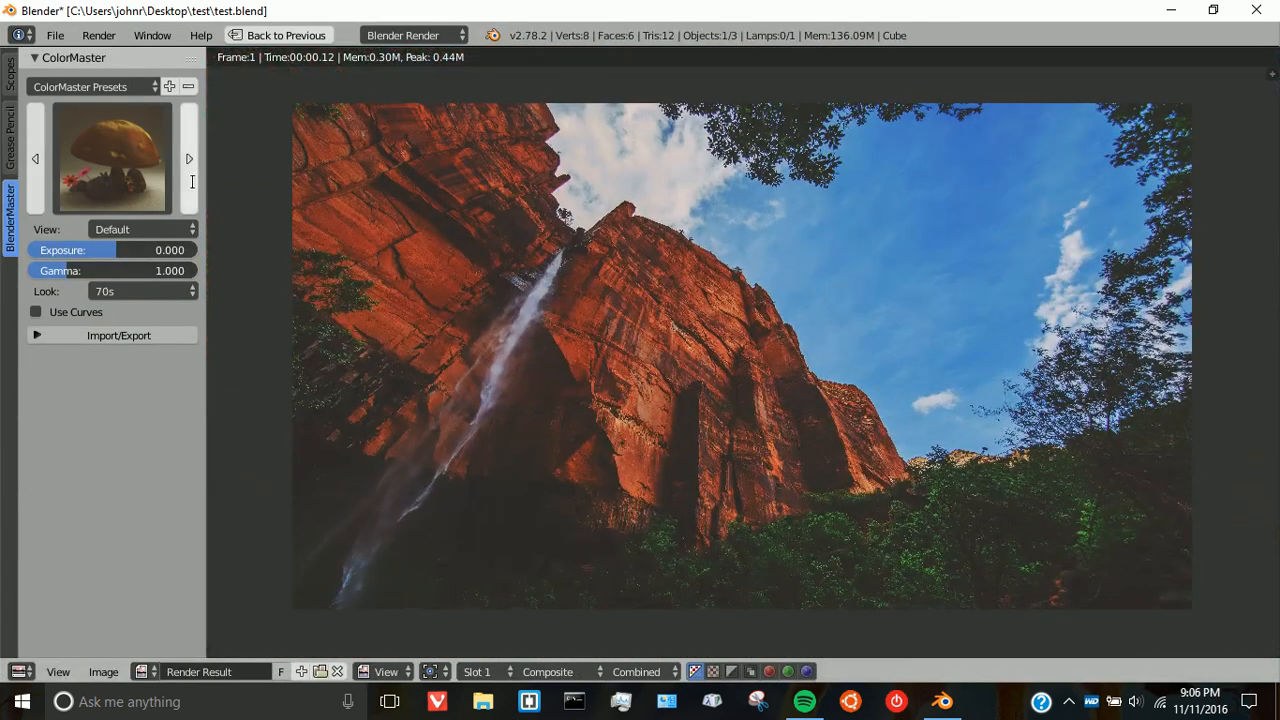
Step: Try Agfa Agfacolor on the canyon photo, then set the look to the Arri Test custom LUT
click(140, 292)
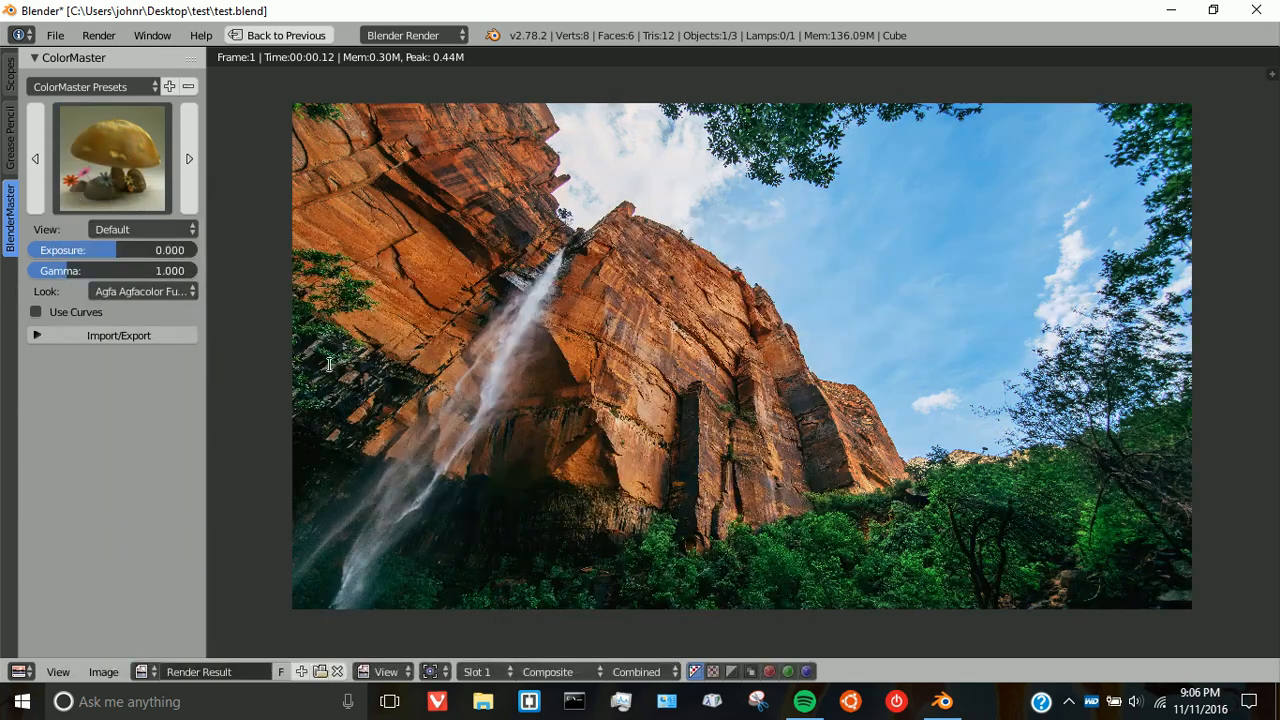
click(140, 292)
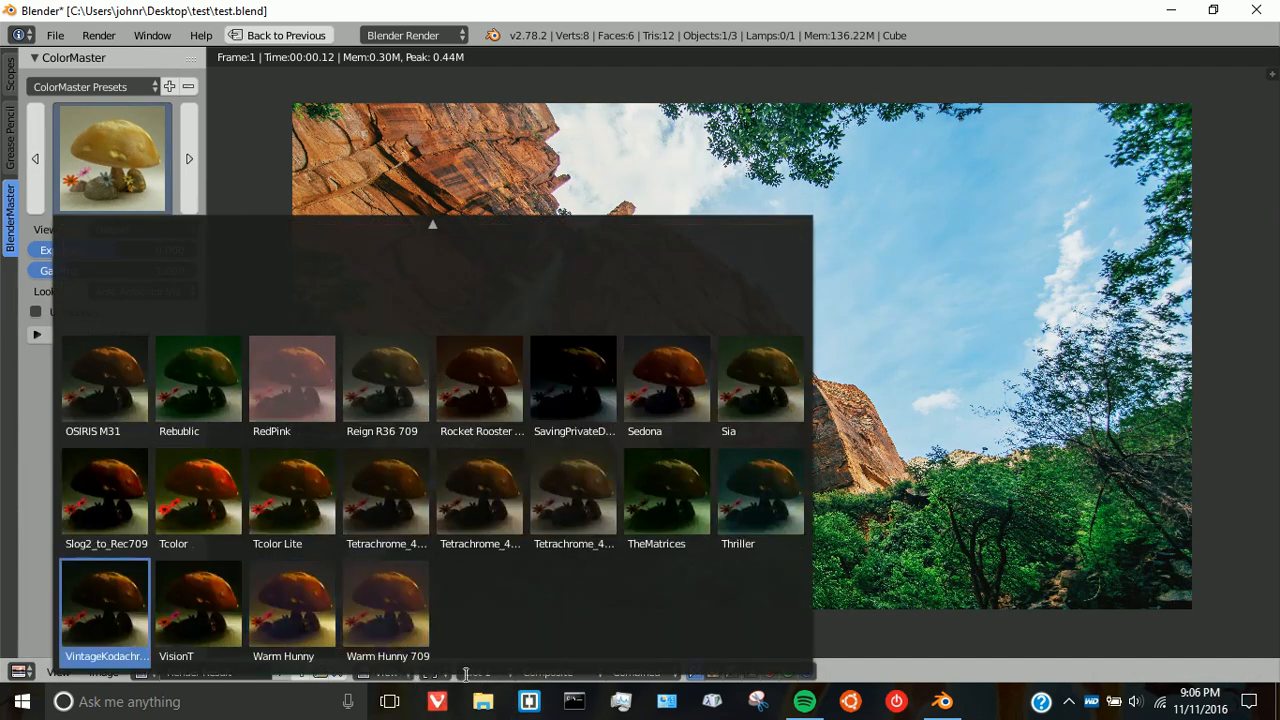
click(668, 490)
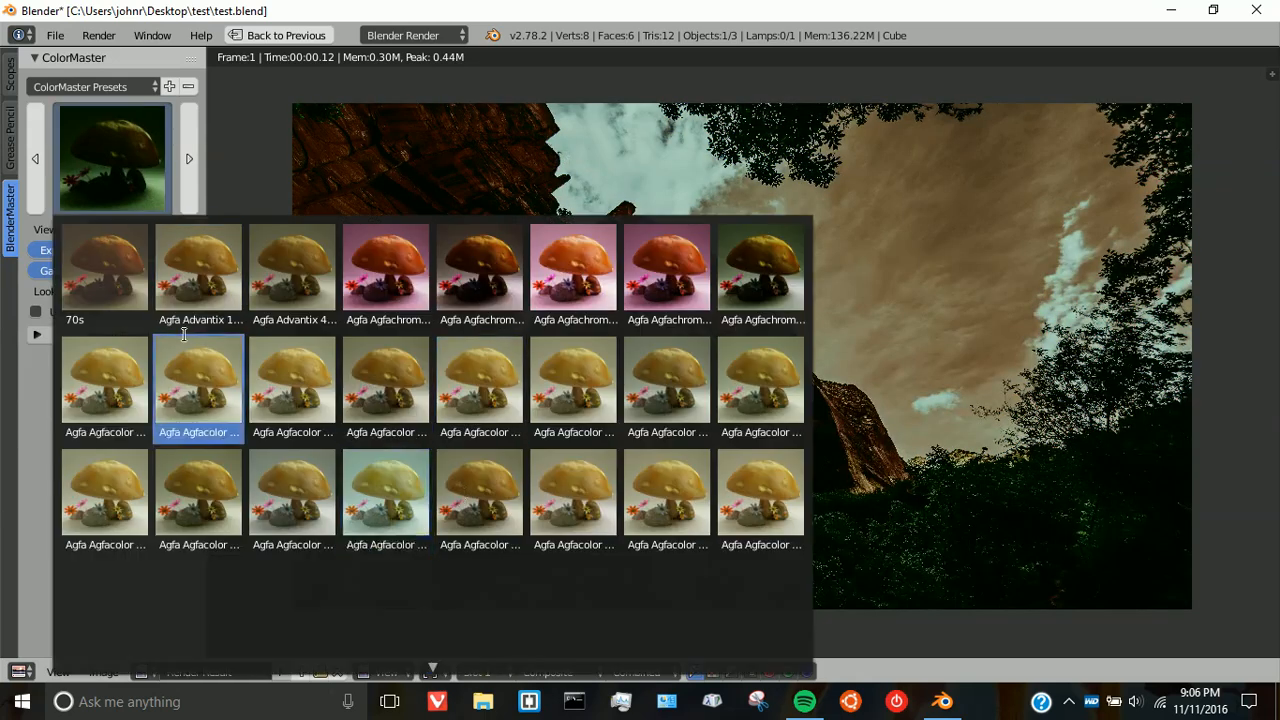
scroll(down, 3)
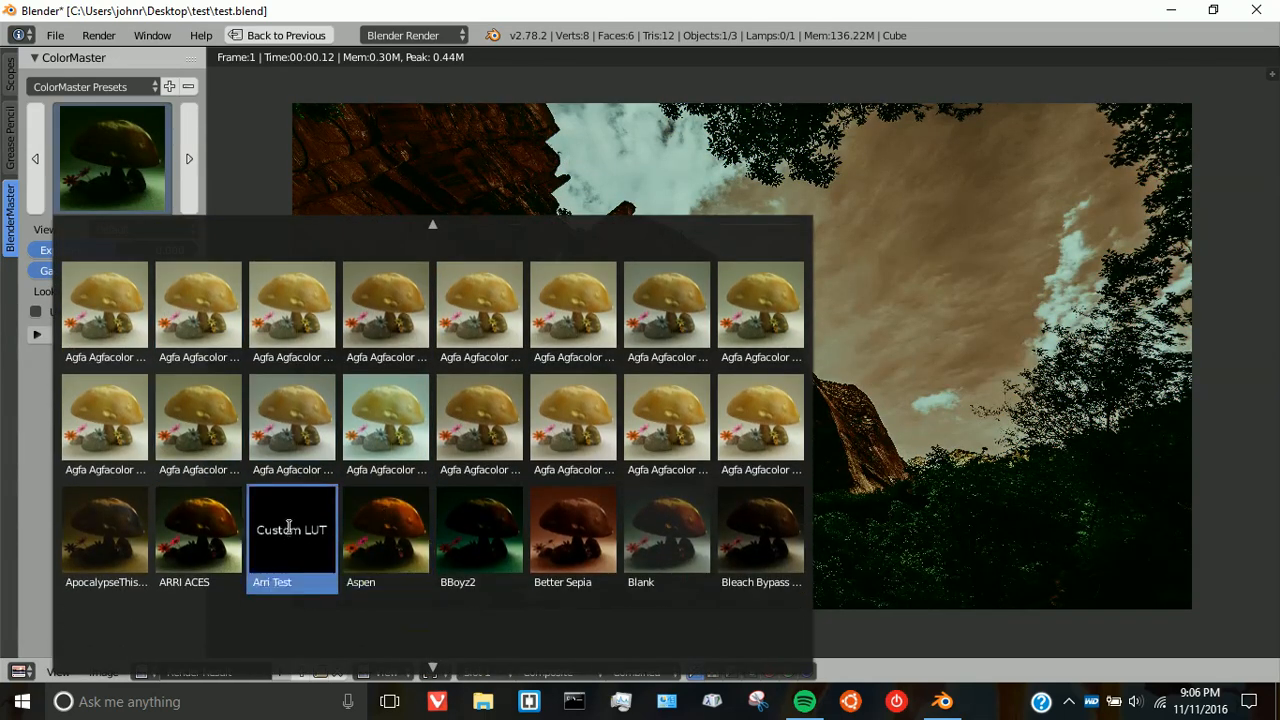
click(292, 528)
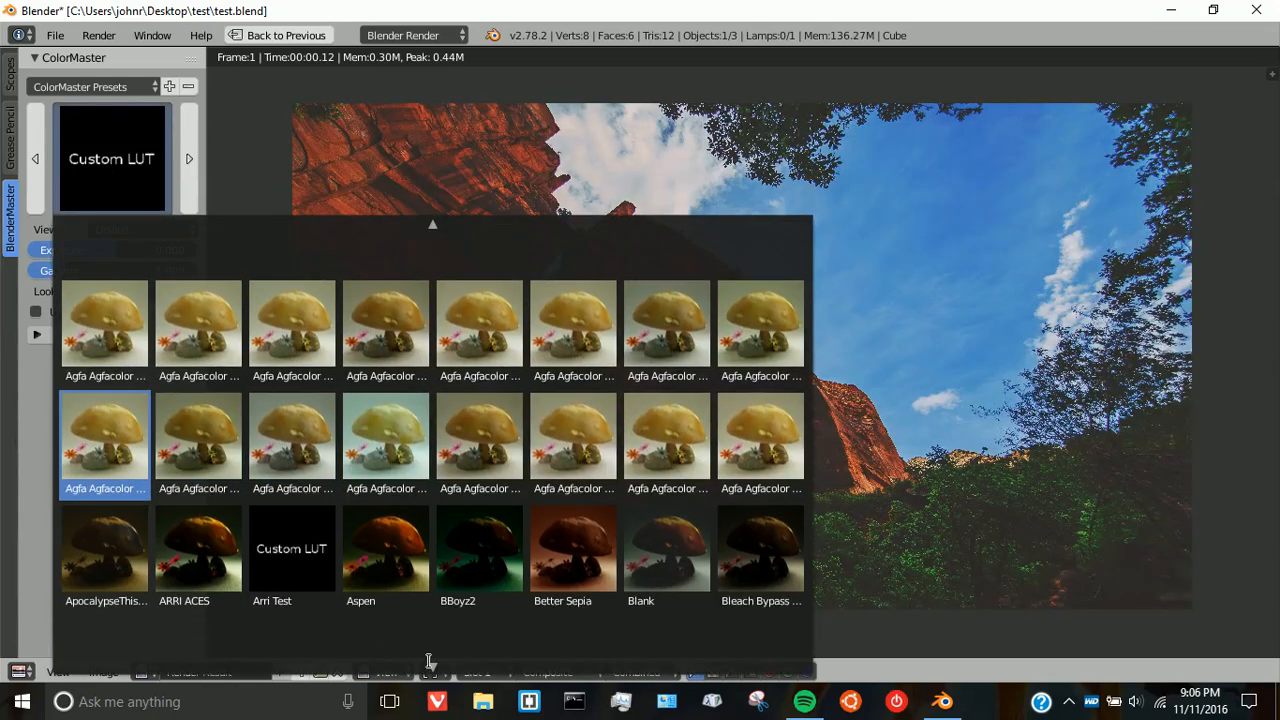
click(384, 548)
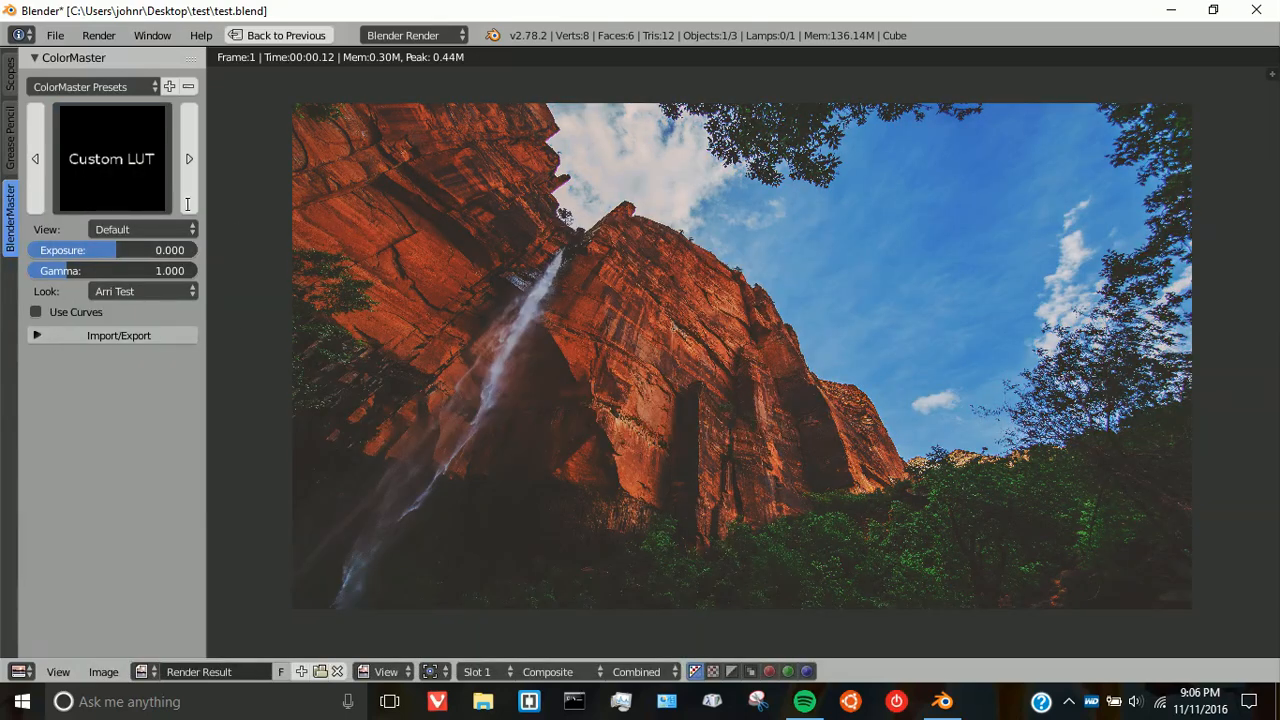
Step: Set exposure 0.805 and gamma 0.655 on the photo and enable Use Curves
drag(80, 250, 144, 250)
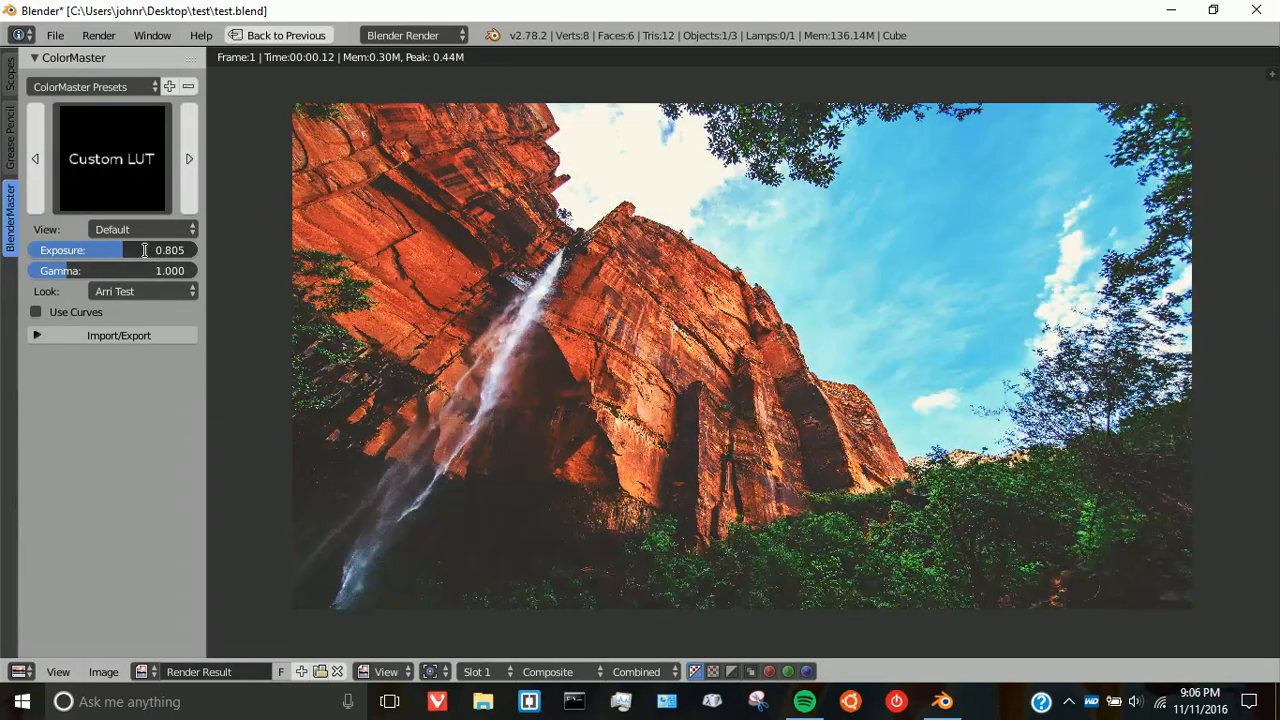
drag(140, 270, 160, 270)
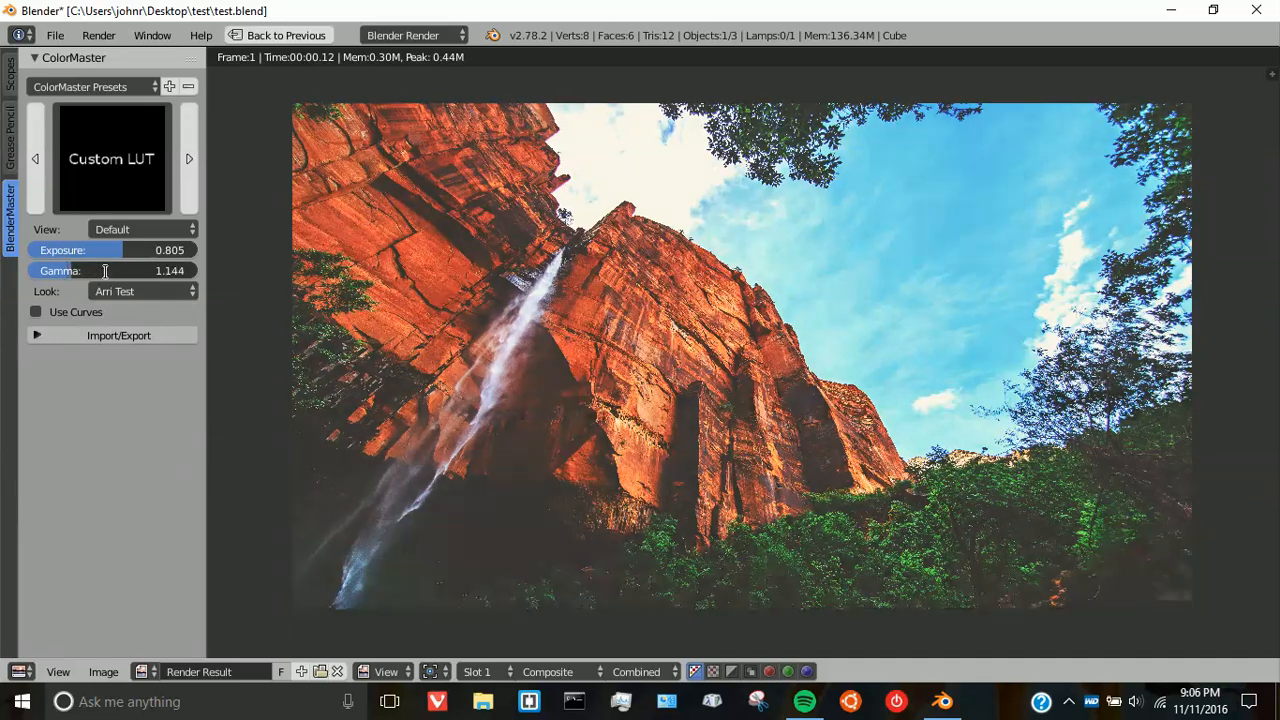
drag(140, 270, 80, 270)
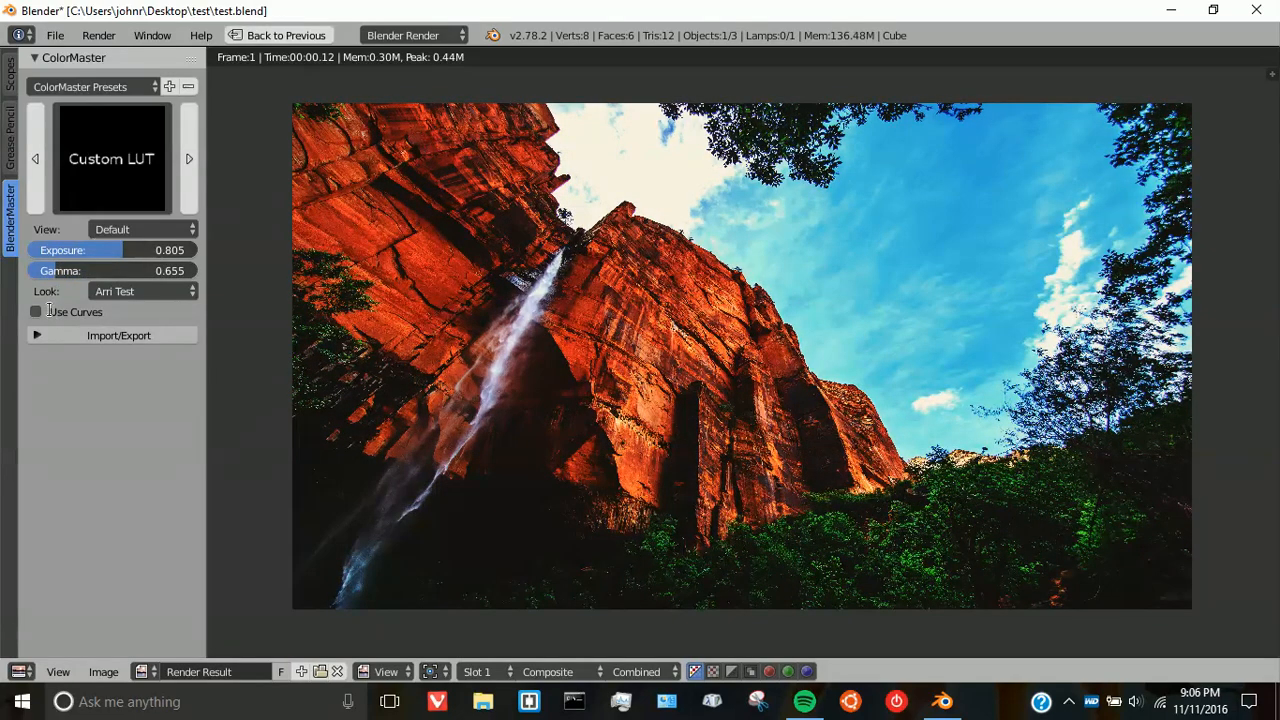
click(36, 312)
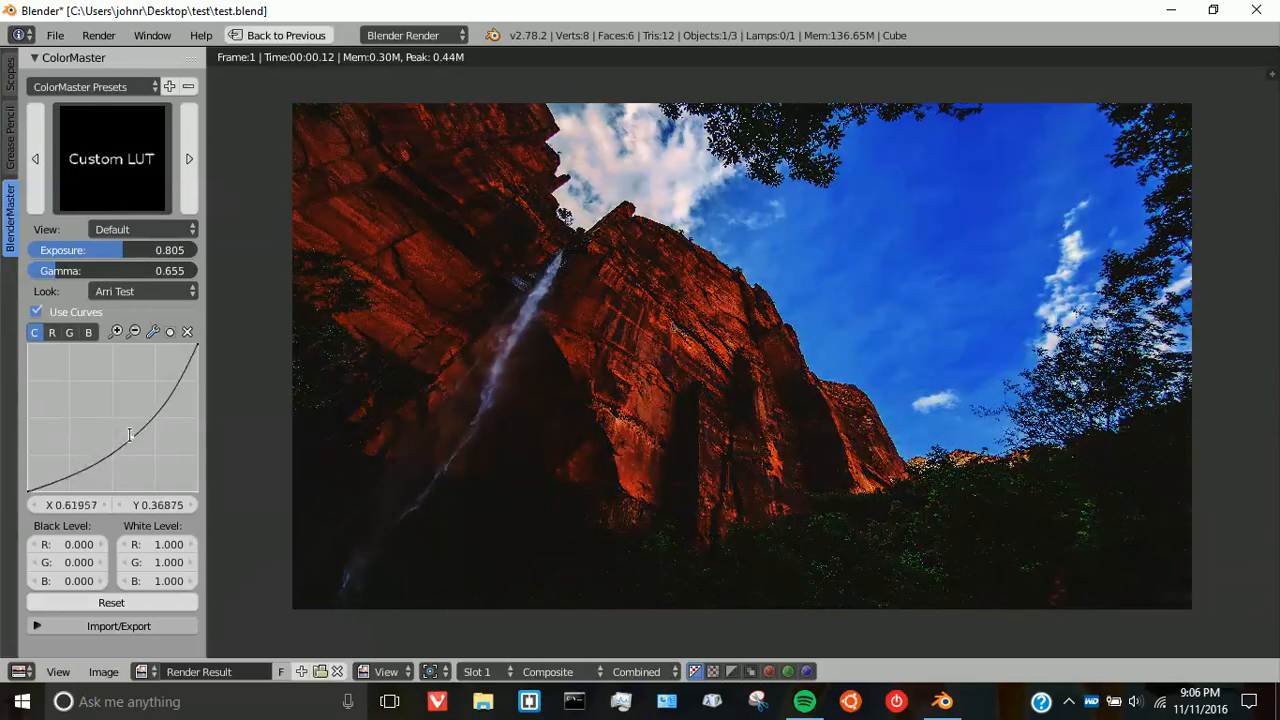
Step: Add a curve point at 0.75 for an S shape, then set the view transform to RRT and then Log
drag(130, 434, 160, 380)
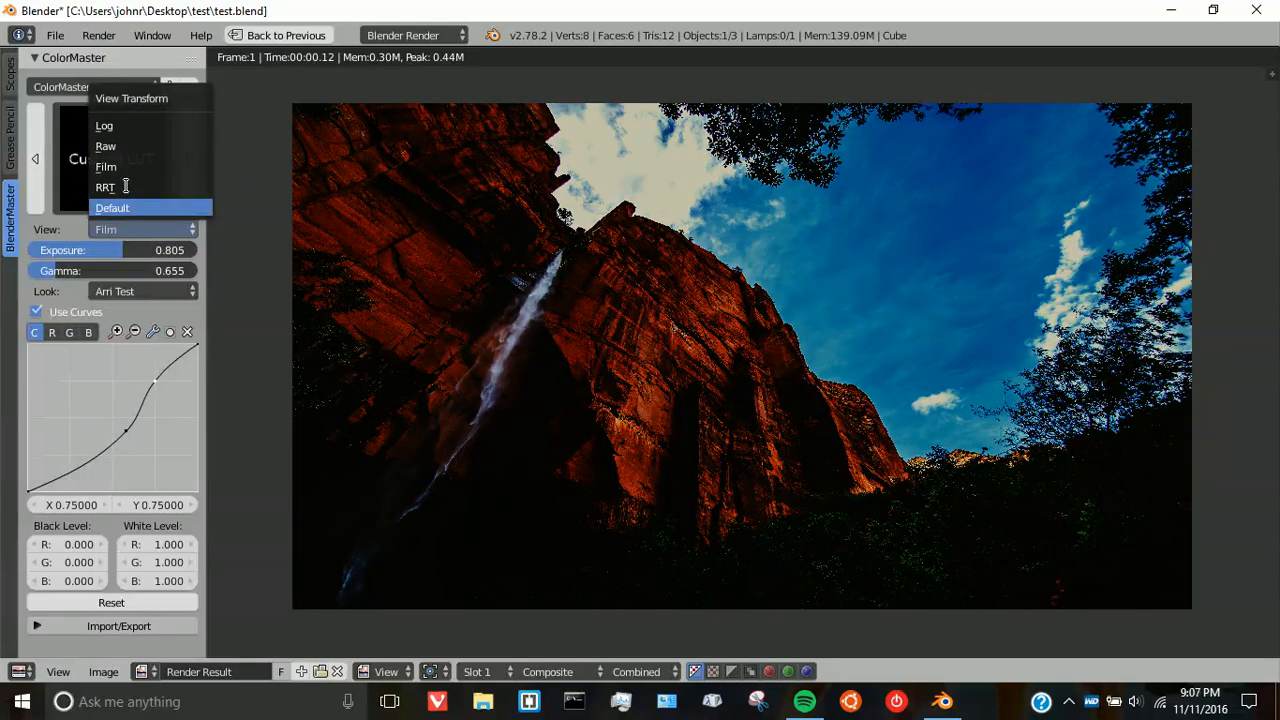
click(104, 188)
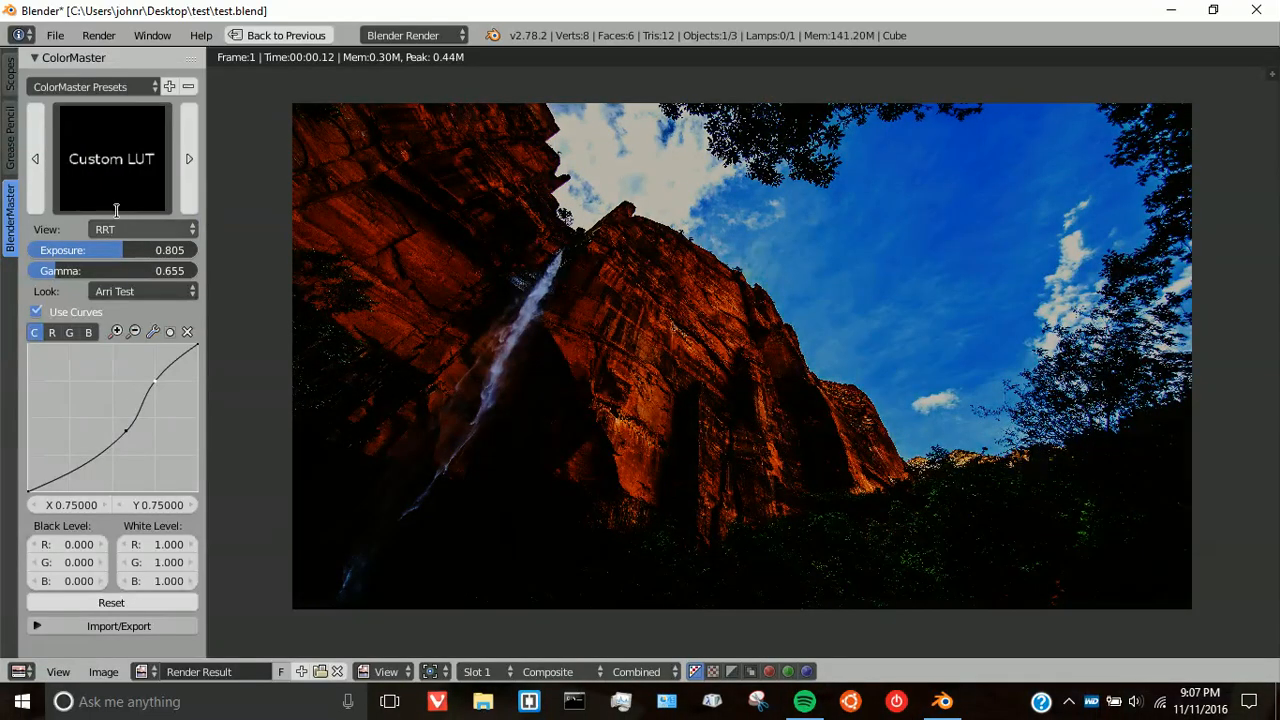
click(140, 228)
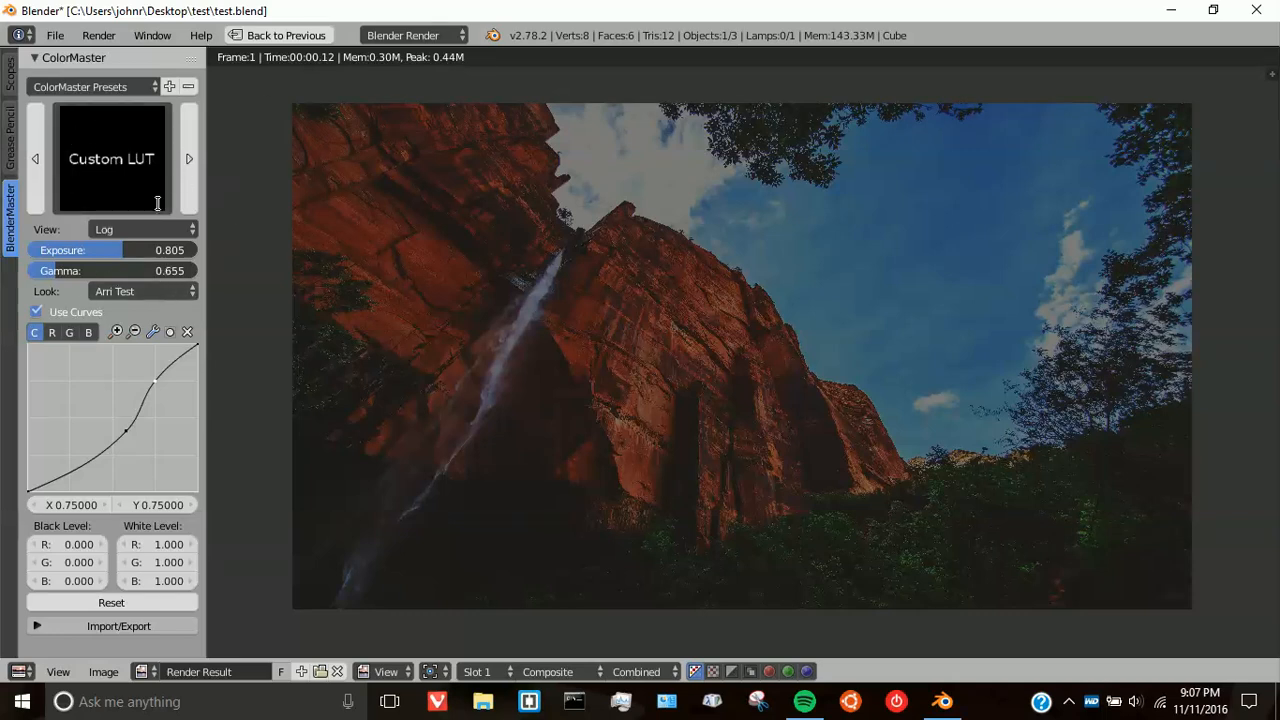
Step: Step the look preset through Aspen, Better Sepia, Blank, Bleach Bypass Hot and Burn
click(188, 160)
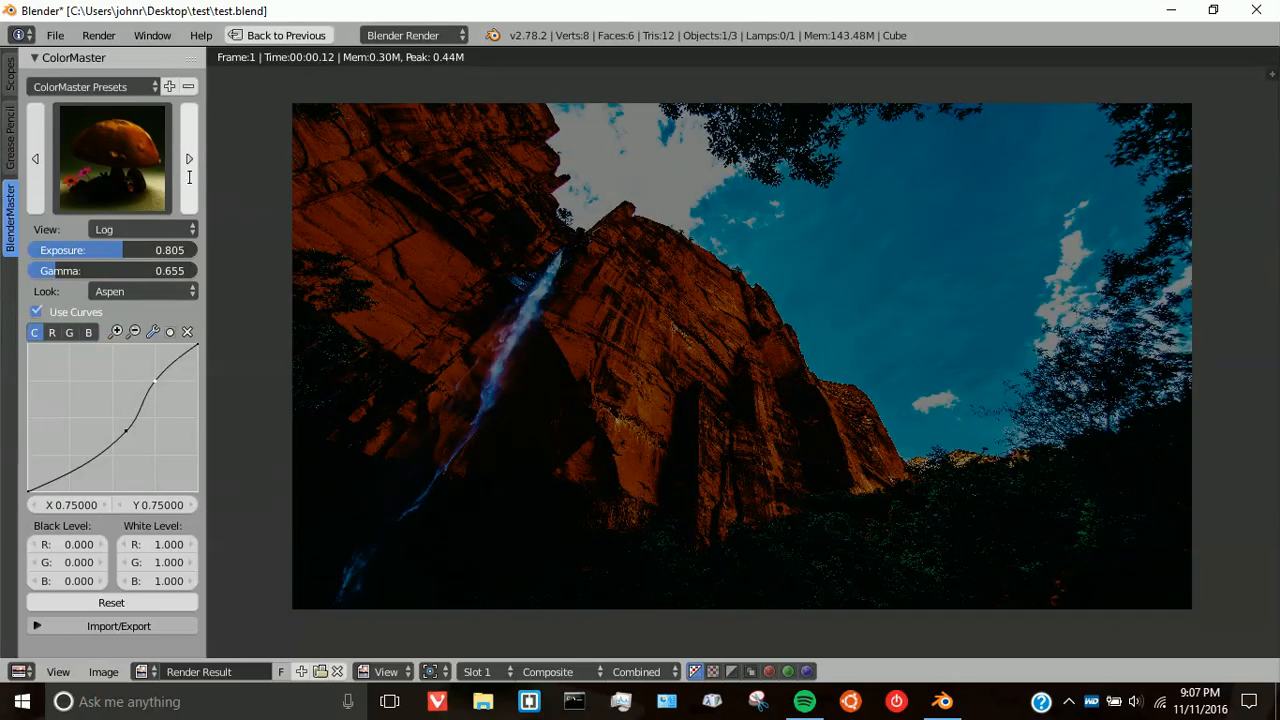
click(140, 292)
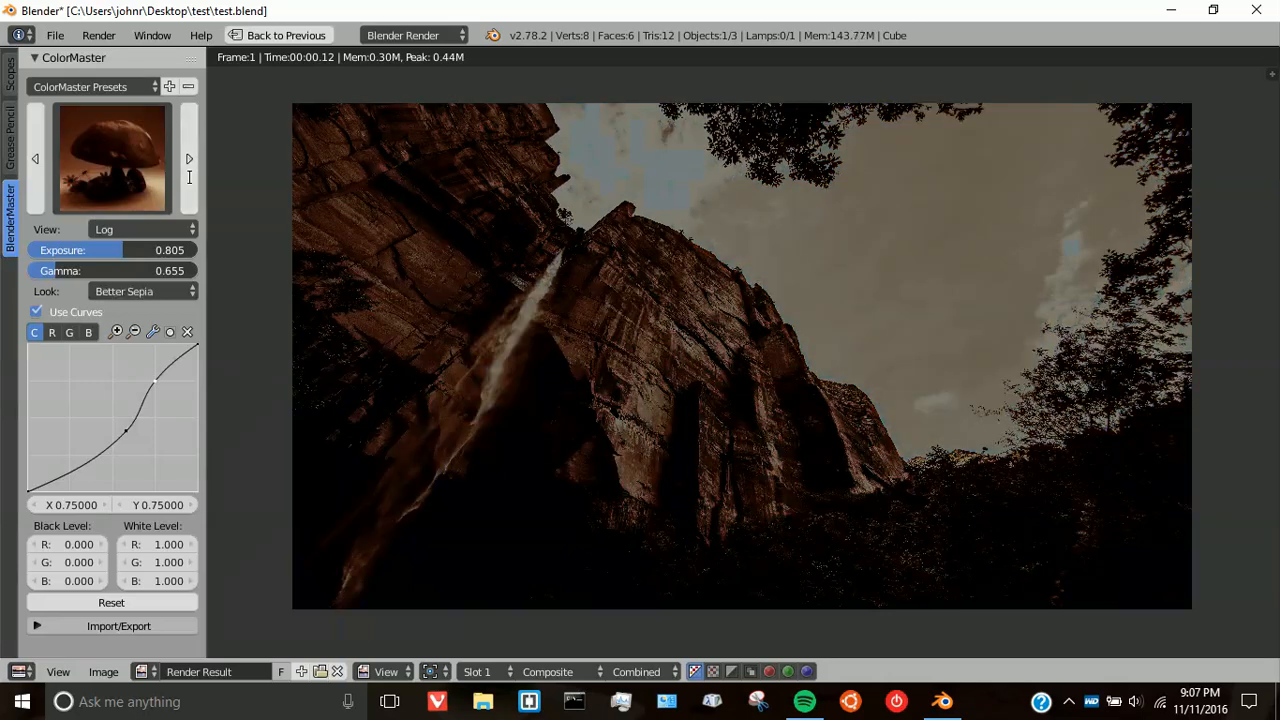
click(140, 292)
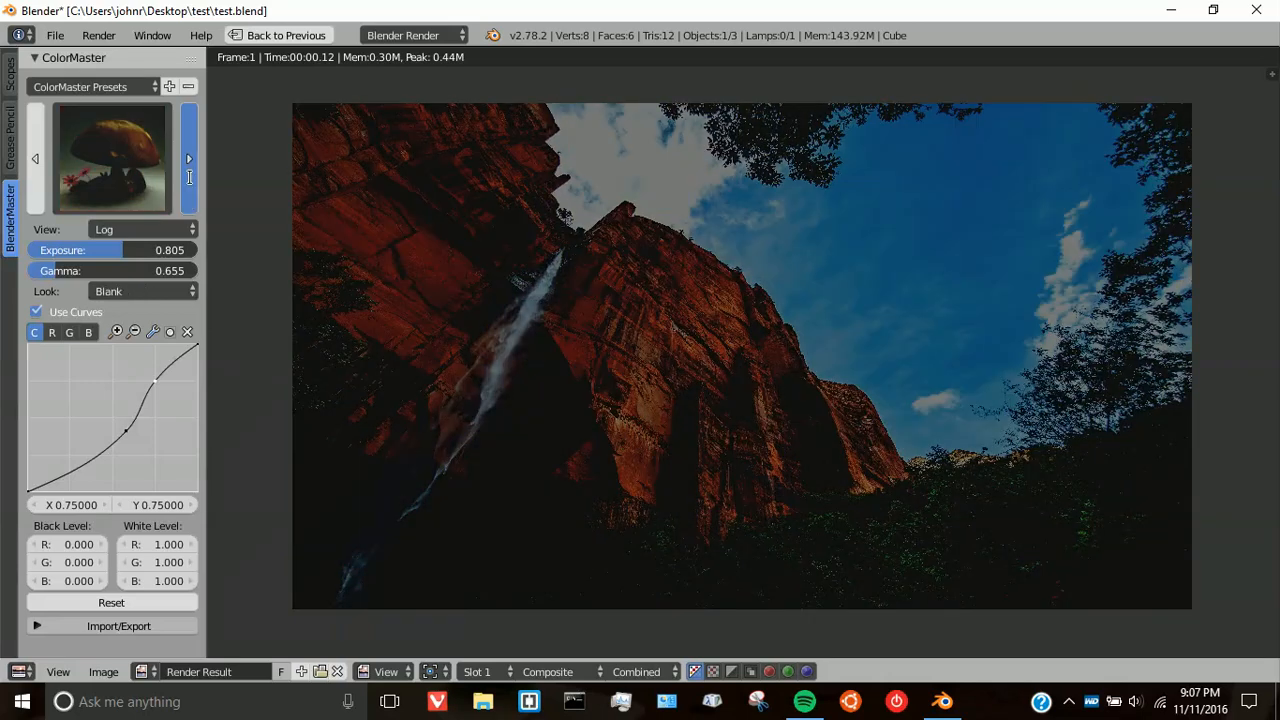
click(140, 292)
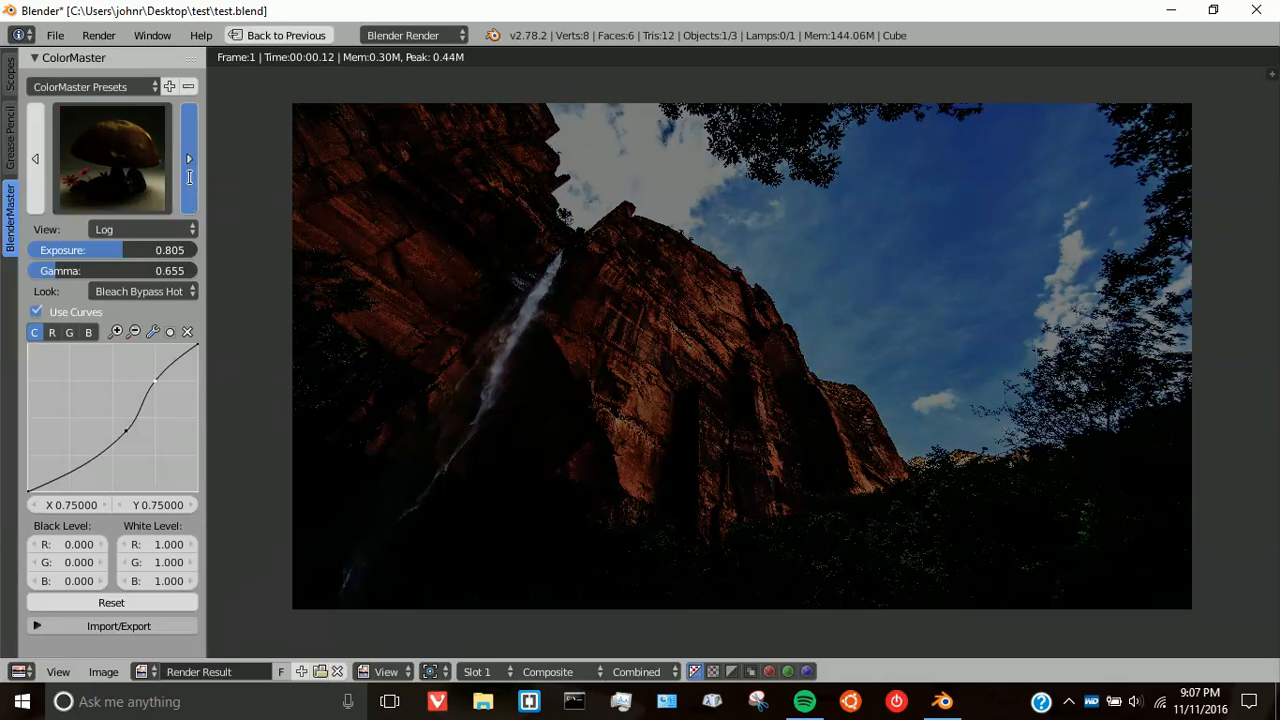
click(144, 292)
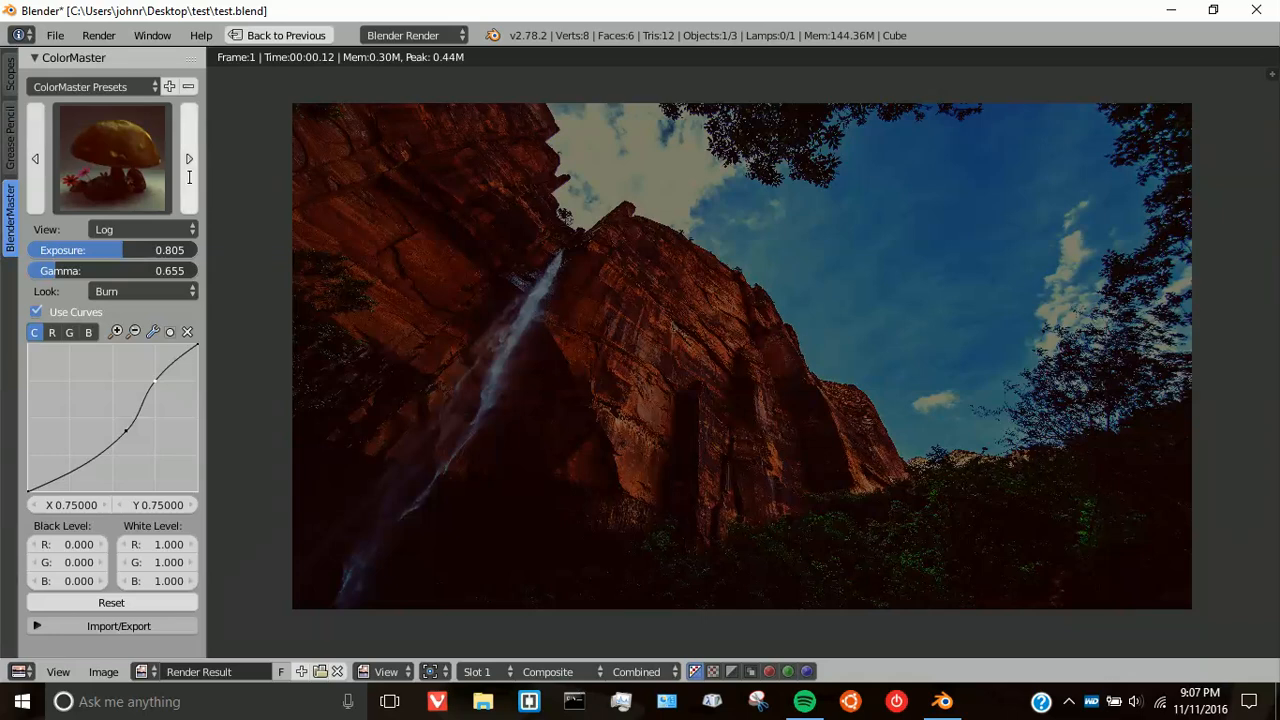
click(140, 292)
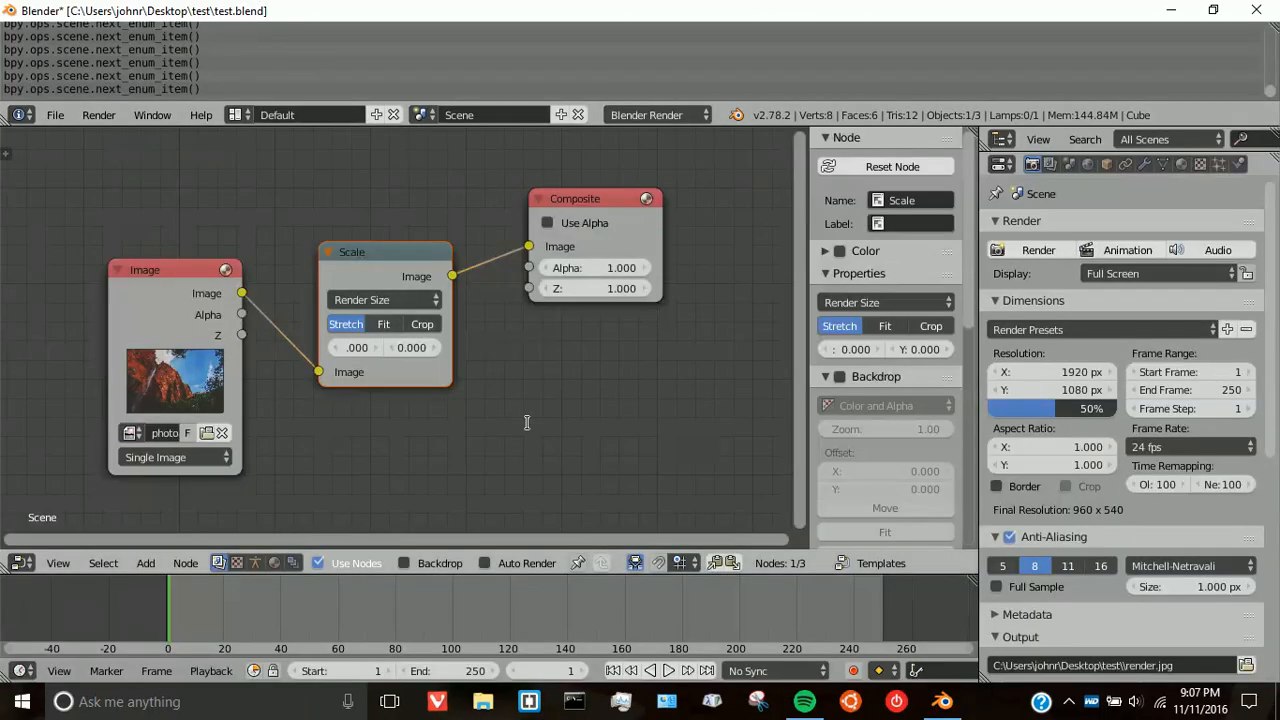
mouse_move(568, 414)
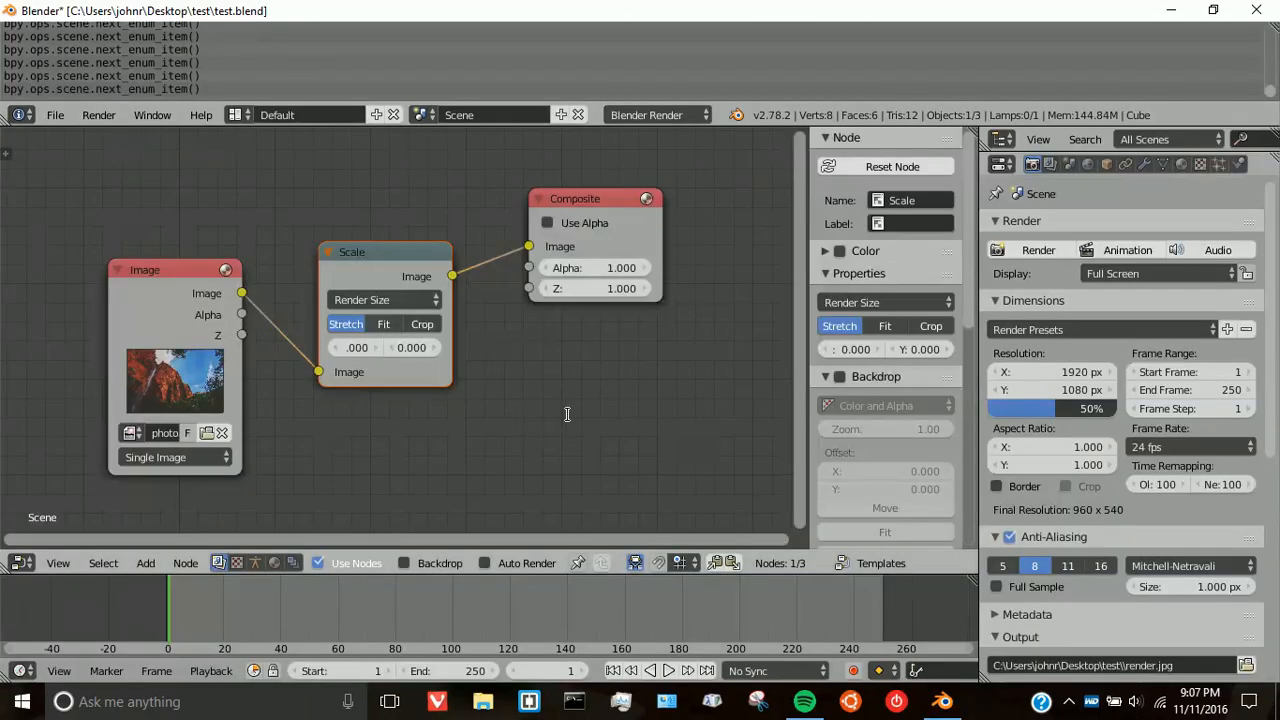